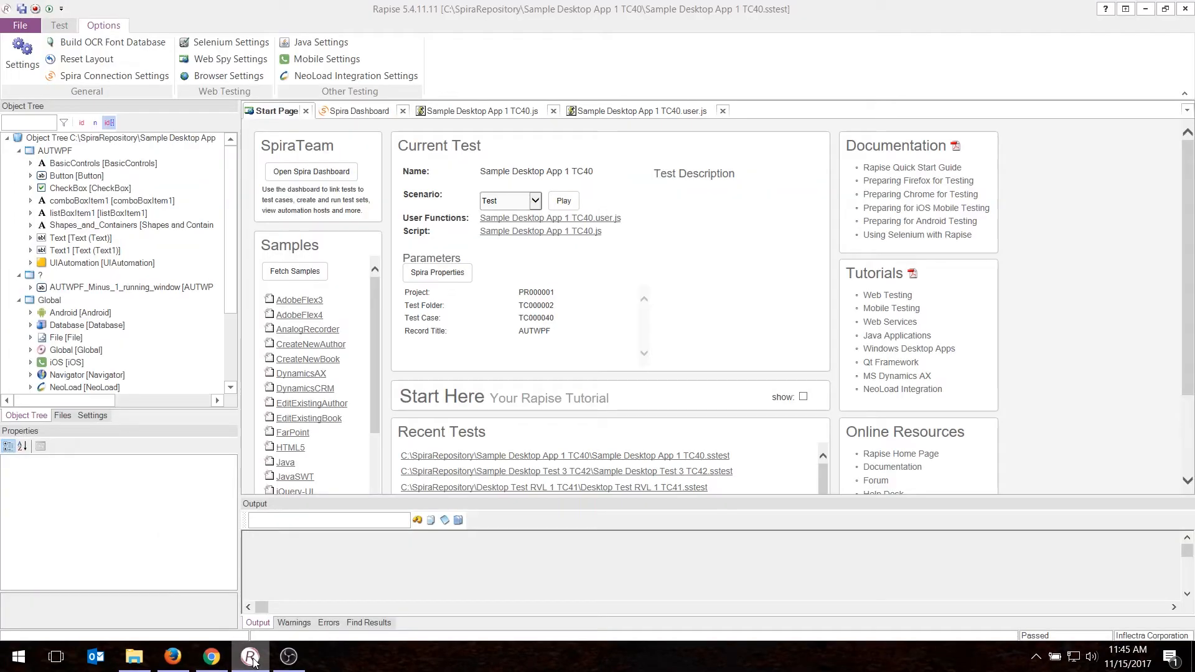
Set the Spira repository path to C:\SpiraRepository and verify the server connection succeeds
left_click(231, 75)
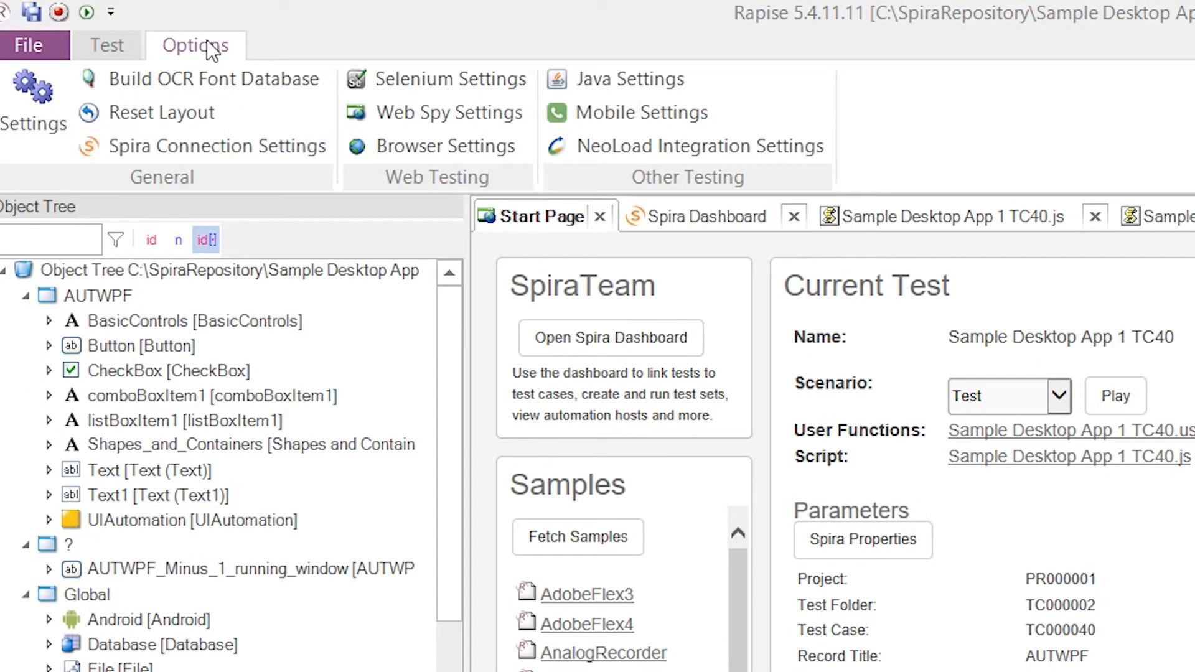
left_click(217, 146)
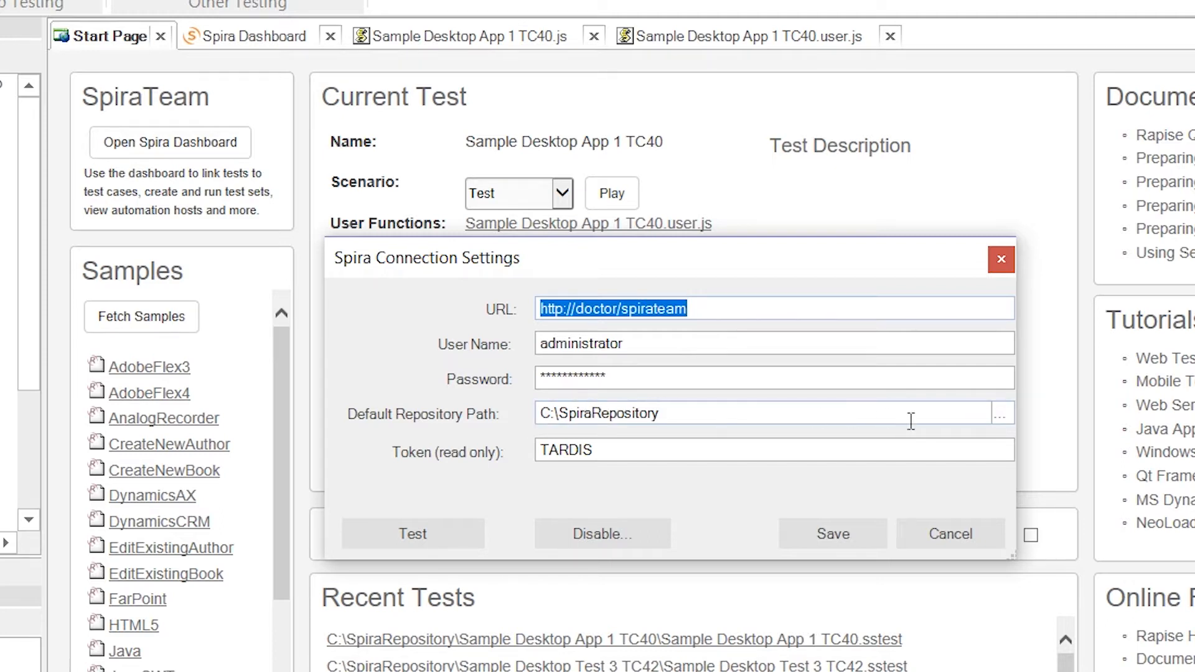
left_click(1001, 413)
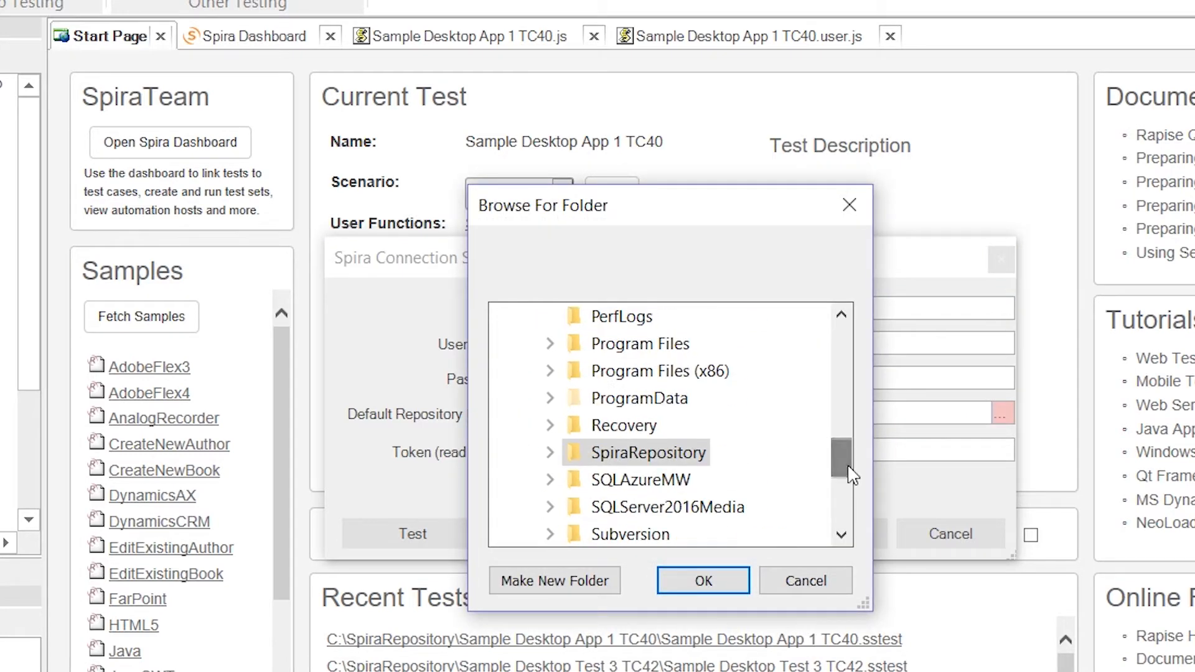
left_click(703, 581)
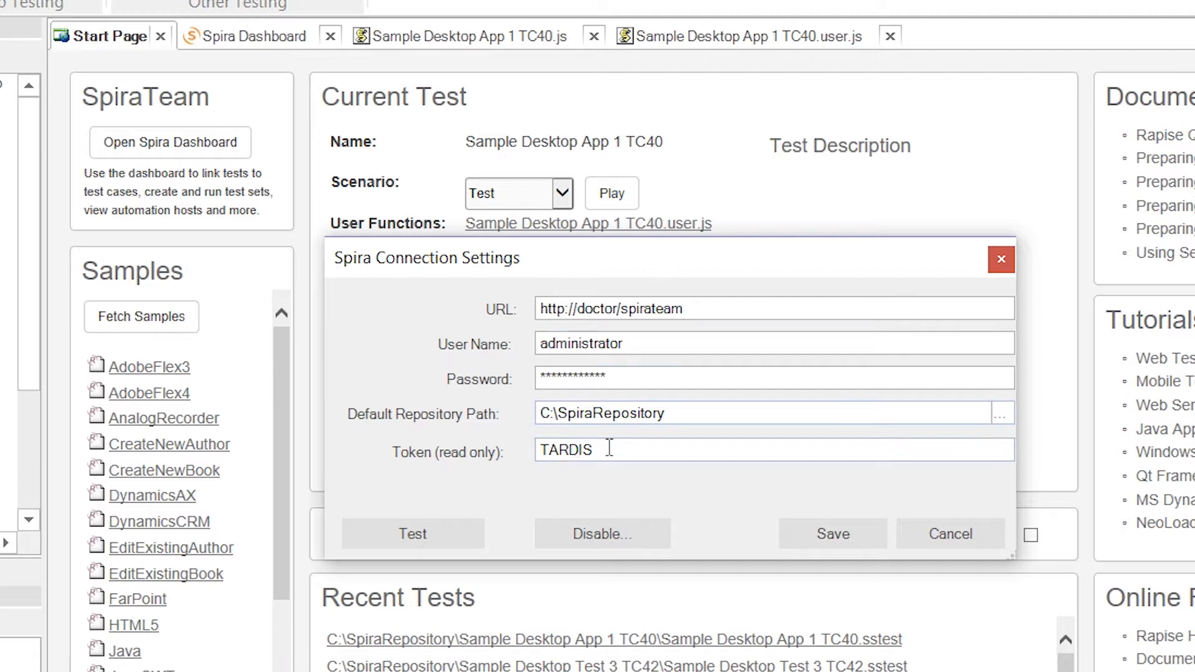
left_click(412, 533)
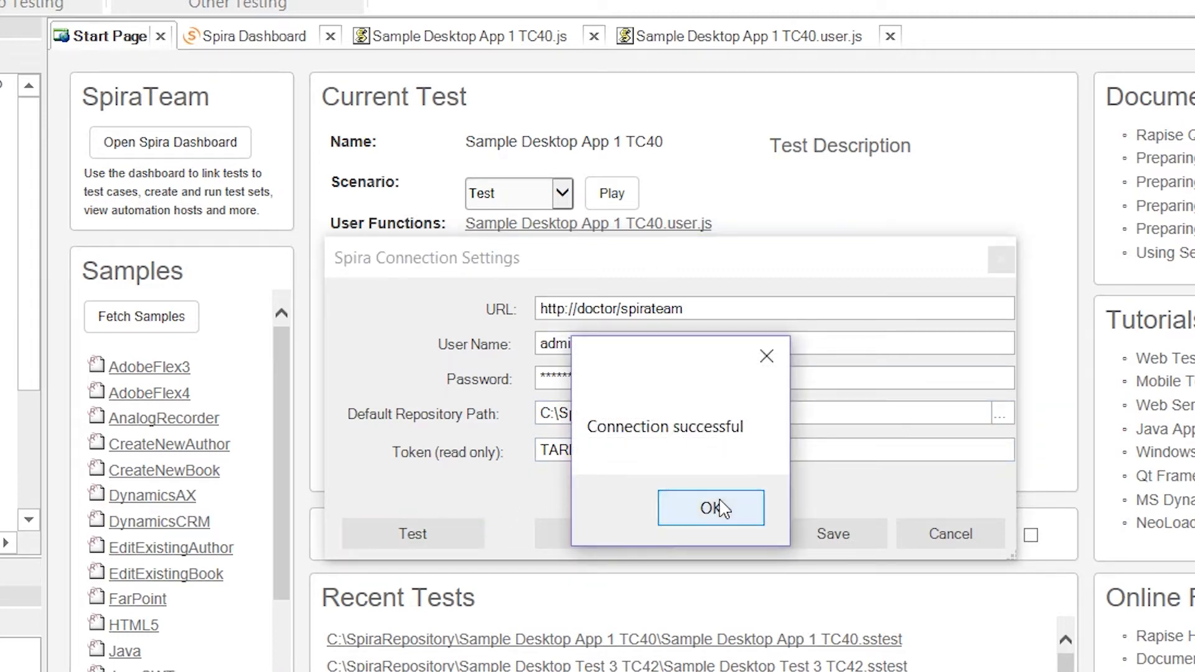
left_click(710, 509)
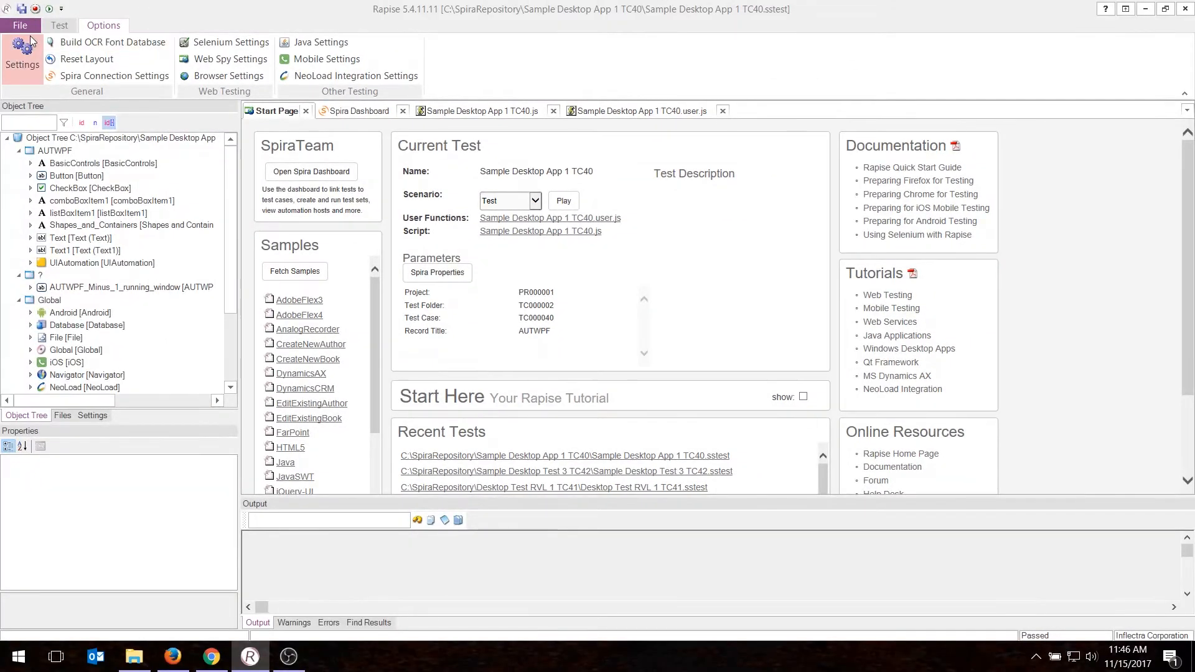
Start a new test targeting the Rapise Demo Project's Regression Tests folder
left_click(20, 25)
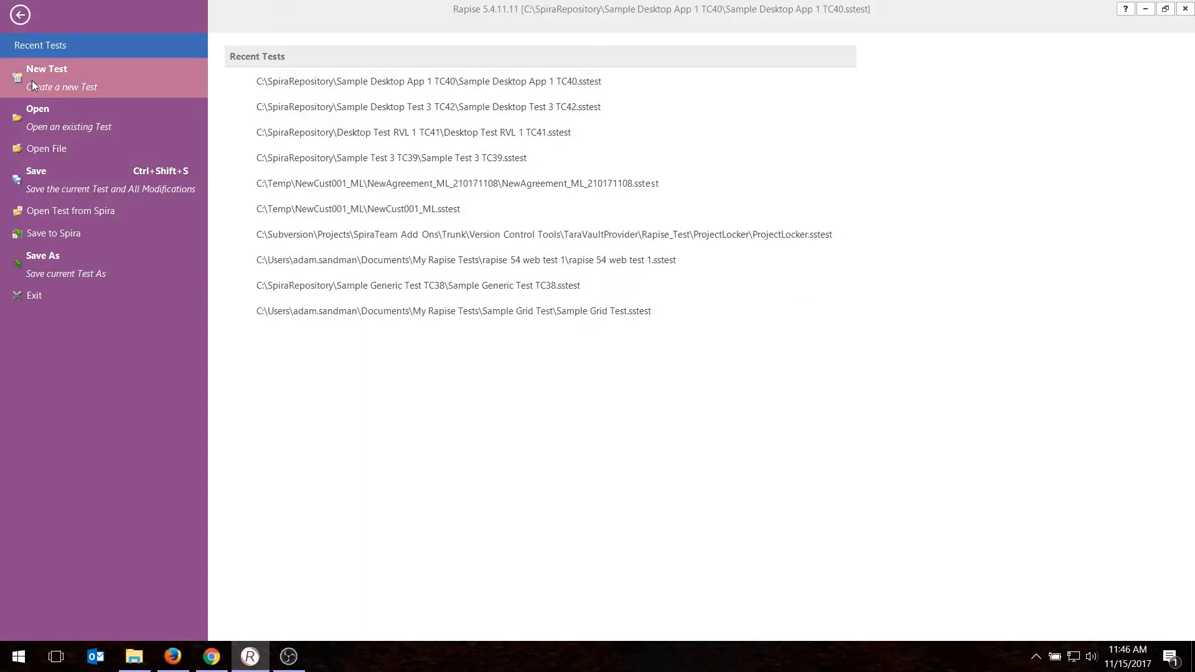
left_click(47, 69)
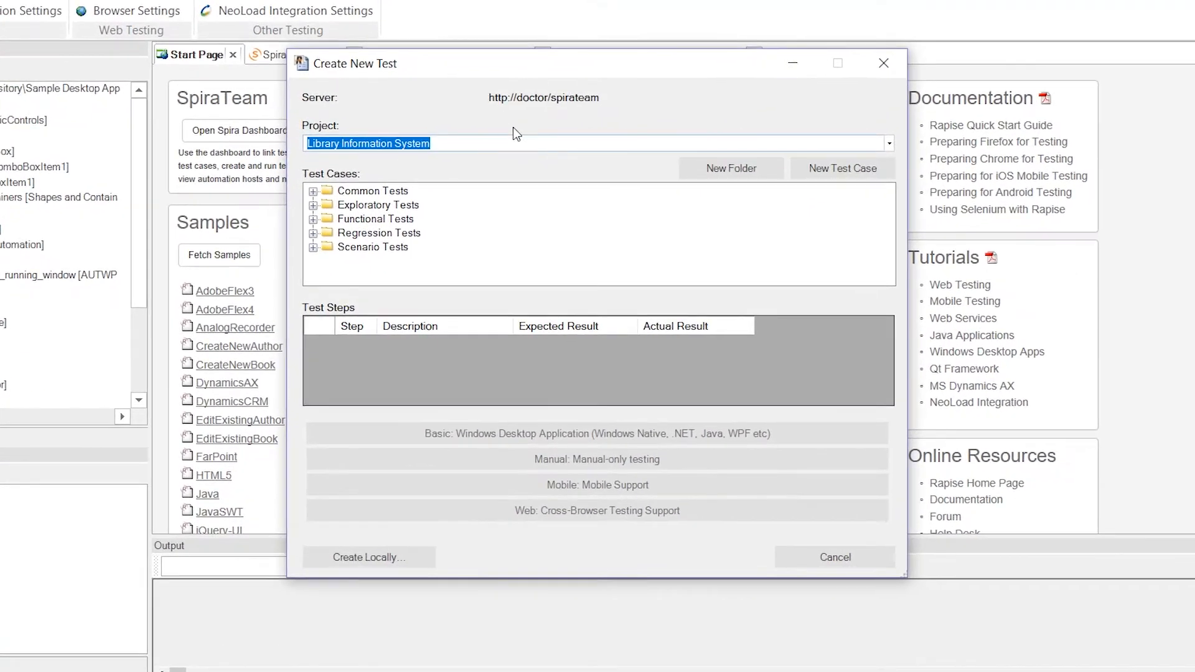
left_click(886, 142)
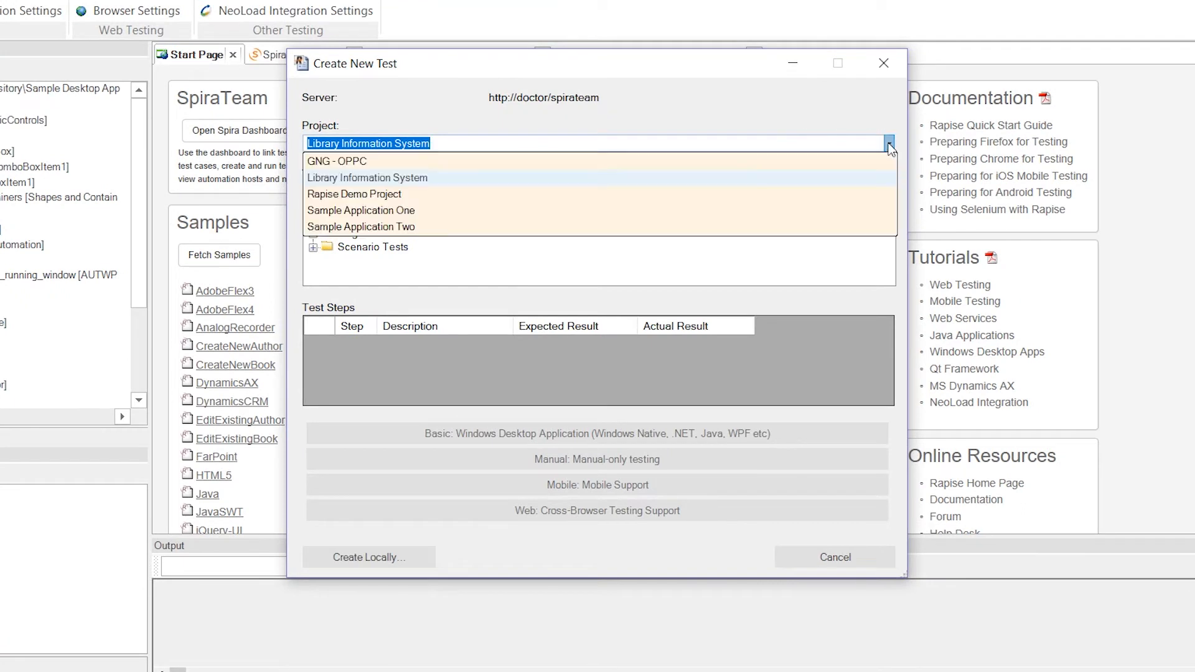
mouse_move(429, 180)
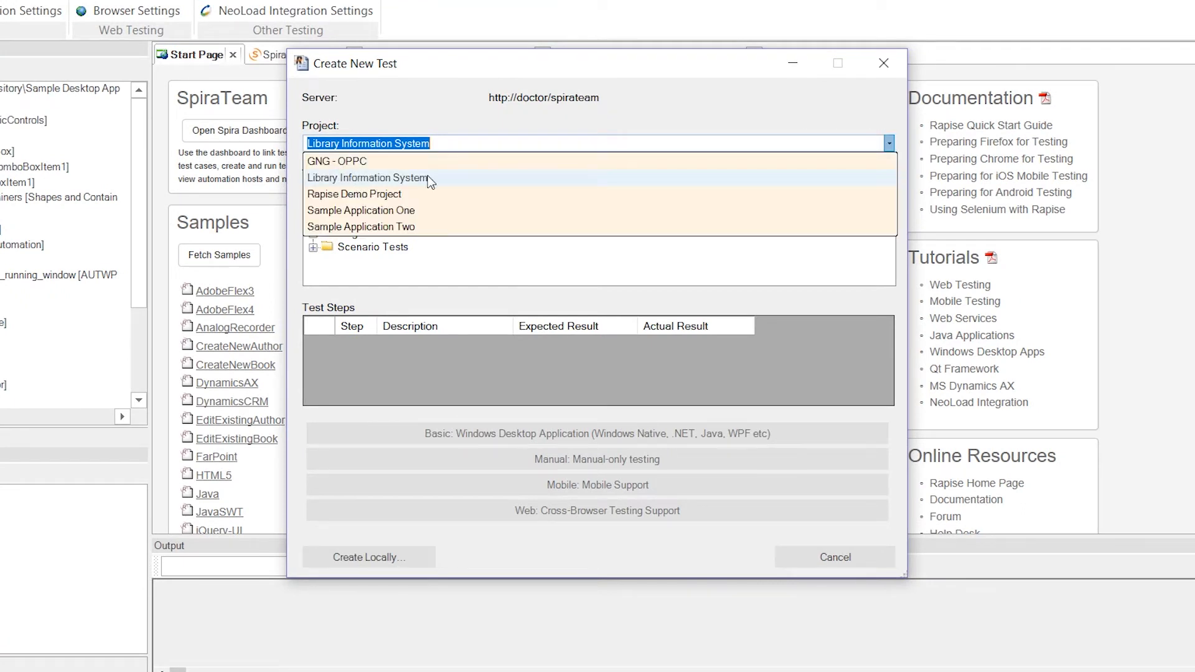
left_click(356, 194)
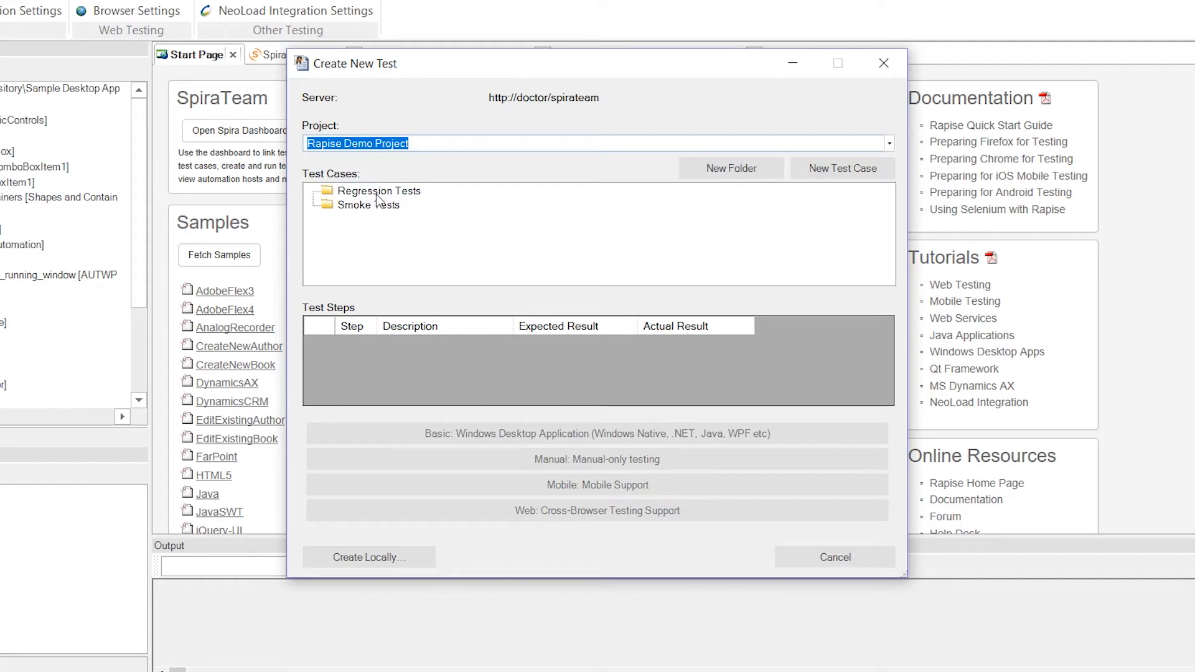
mouse_move(411, 198)
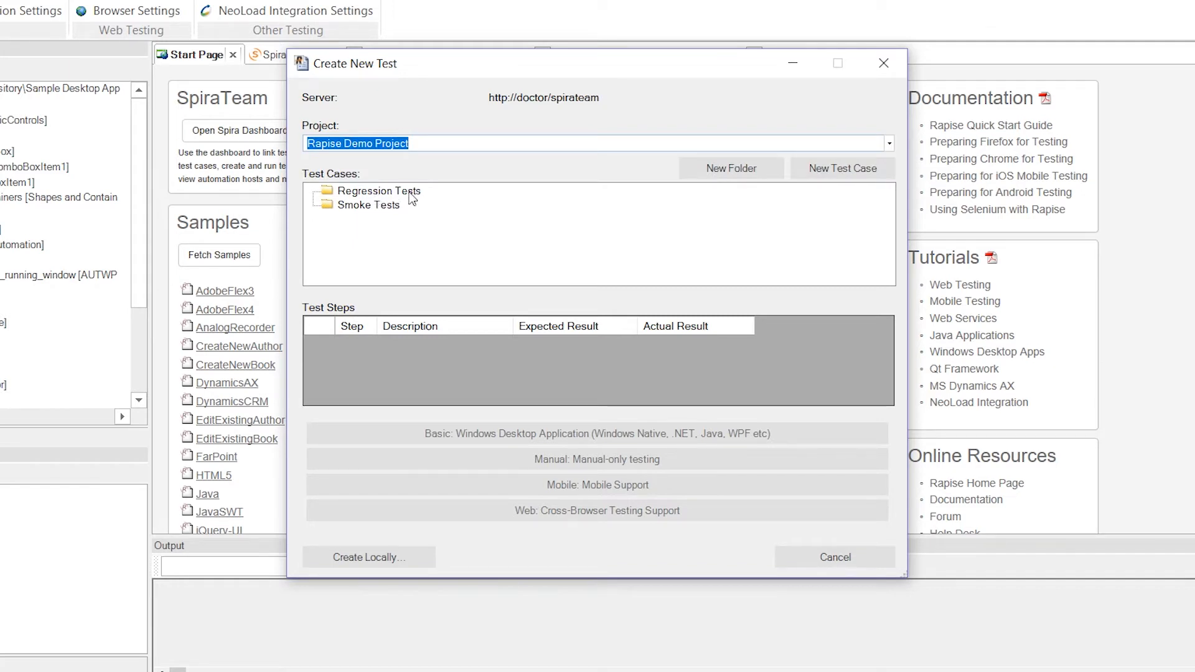
mouse_move(399, 201)
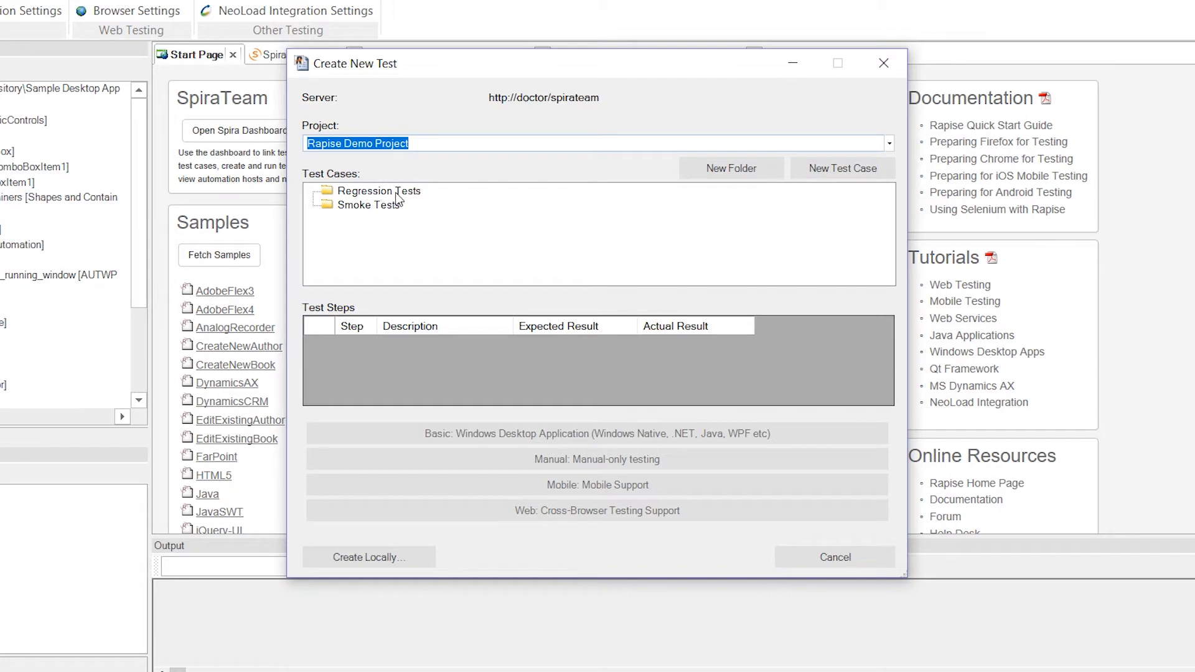
left_click(379, 190)
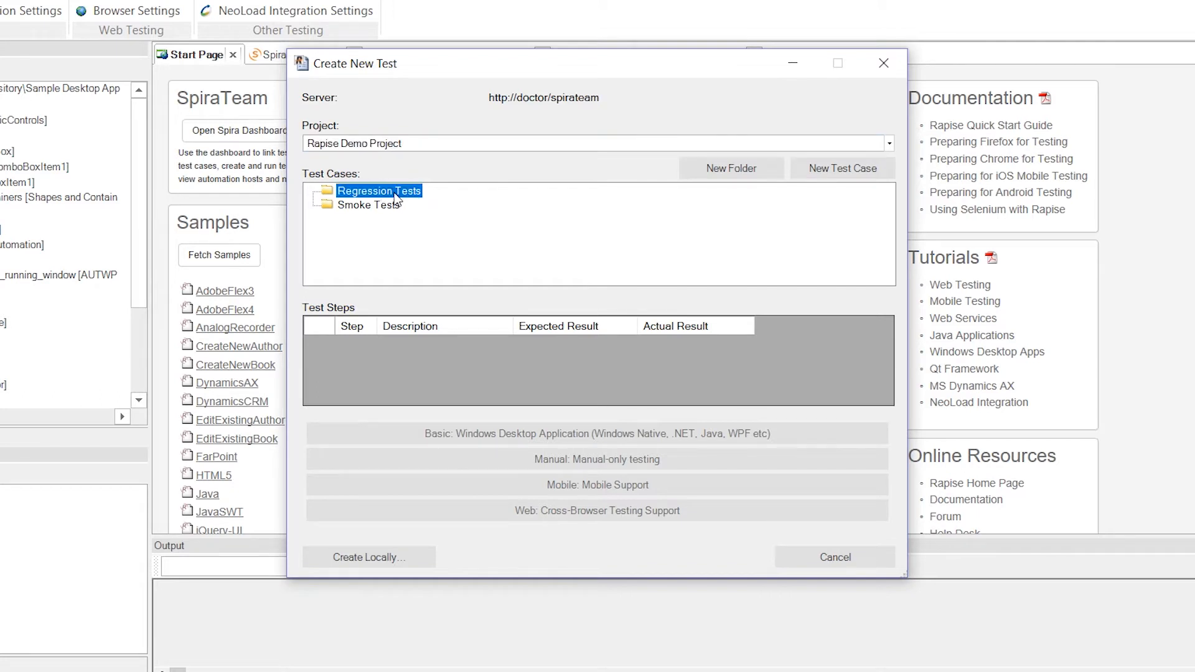
mouse_move(812, 183)
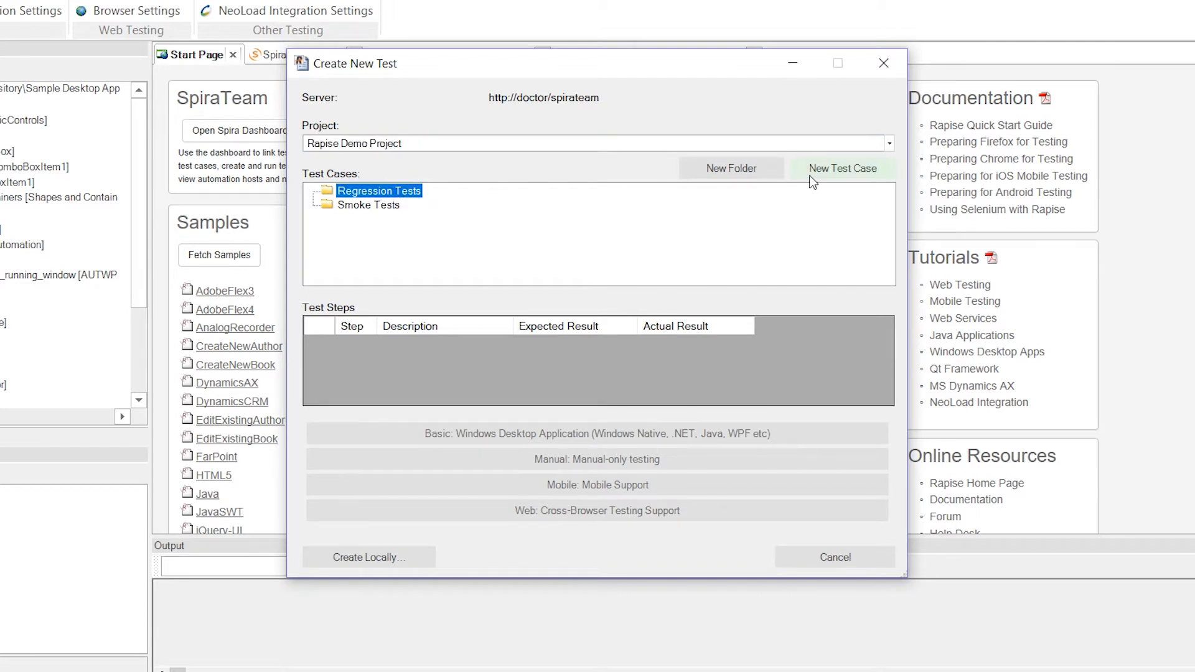
Add a test case named 'Regression Web Test 1' there
left_click(843, 168)
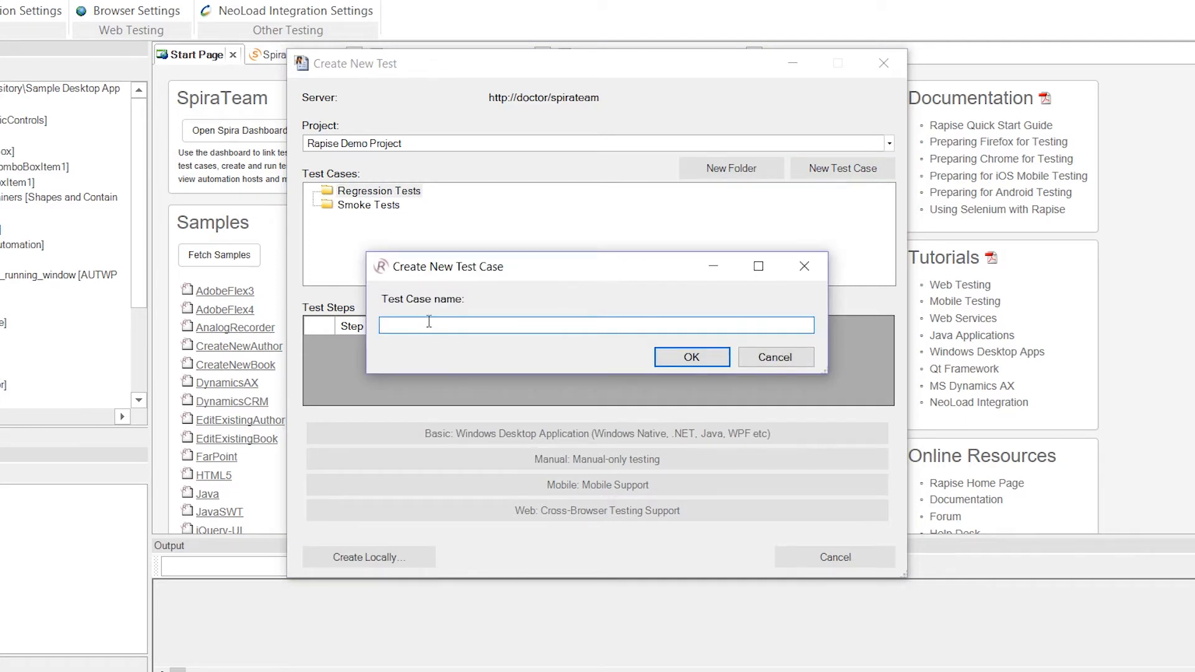
type("Regression Web Test 1")
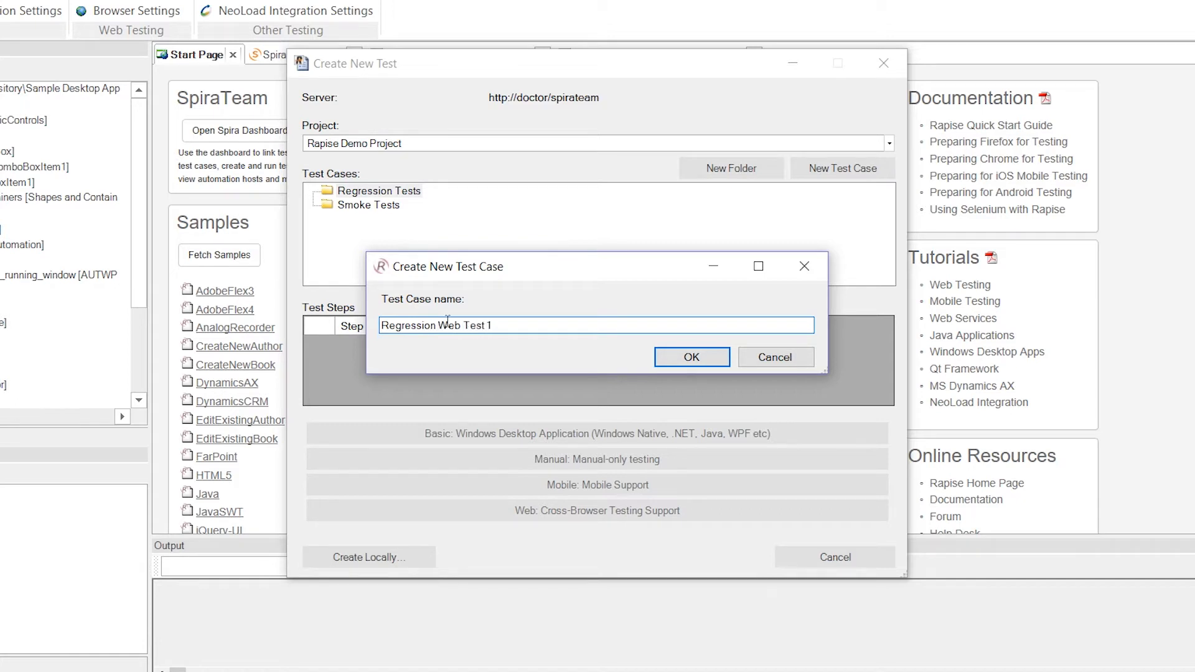
left_click(690, 356)
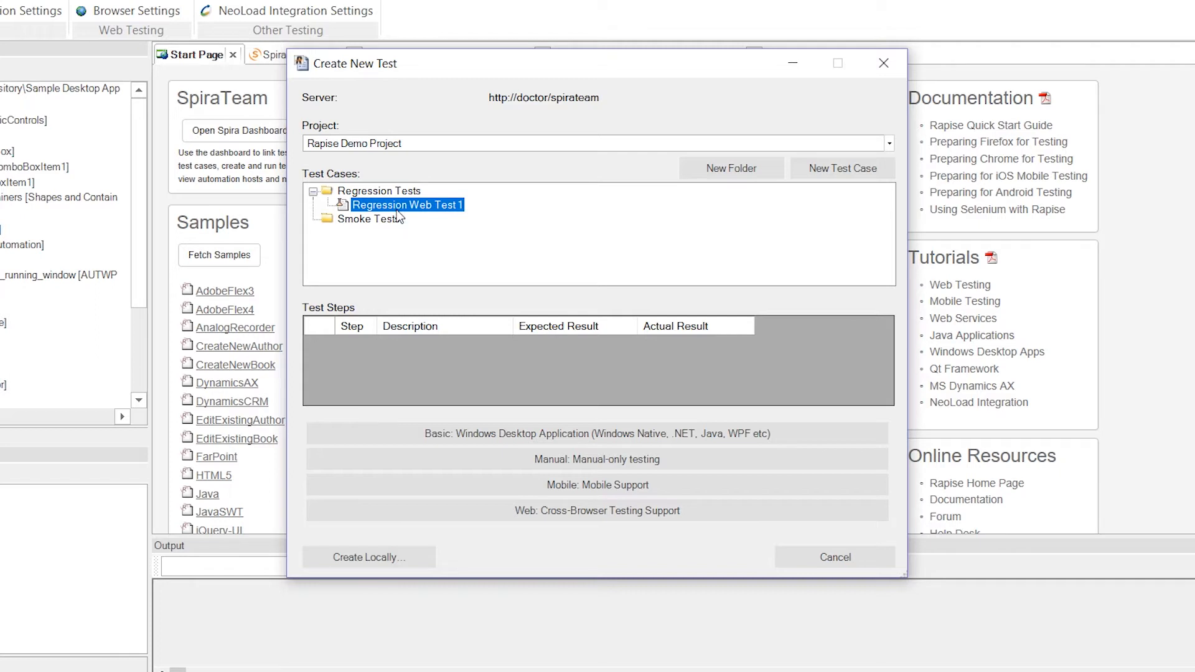
mouse_move(356, 303)
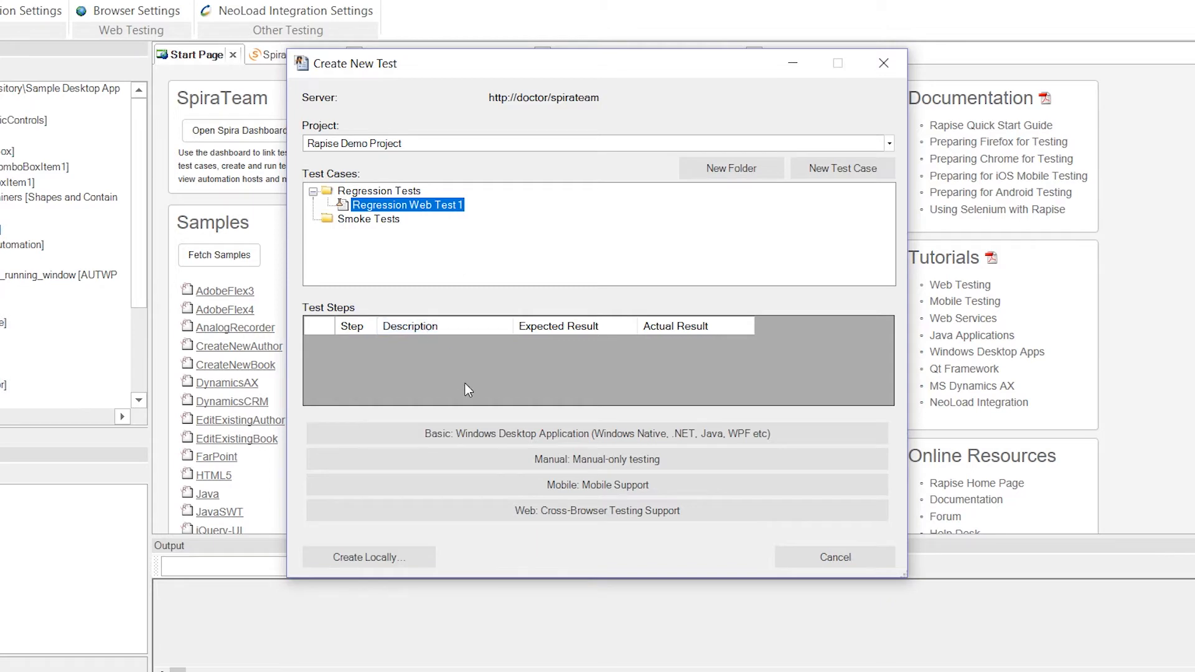
mouse_move(533, 510)
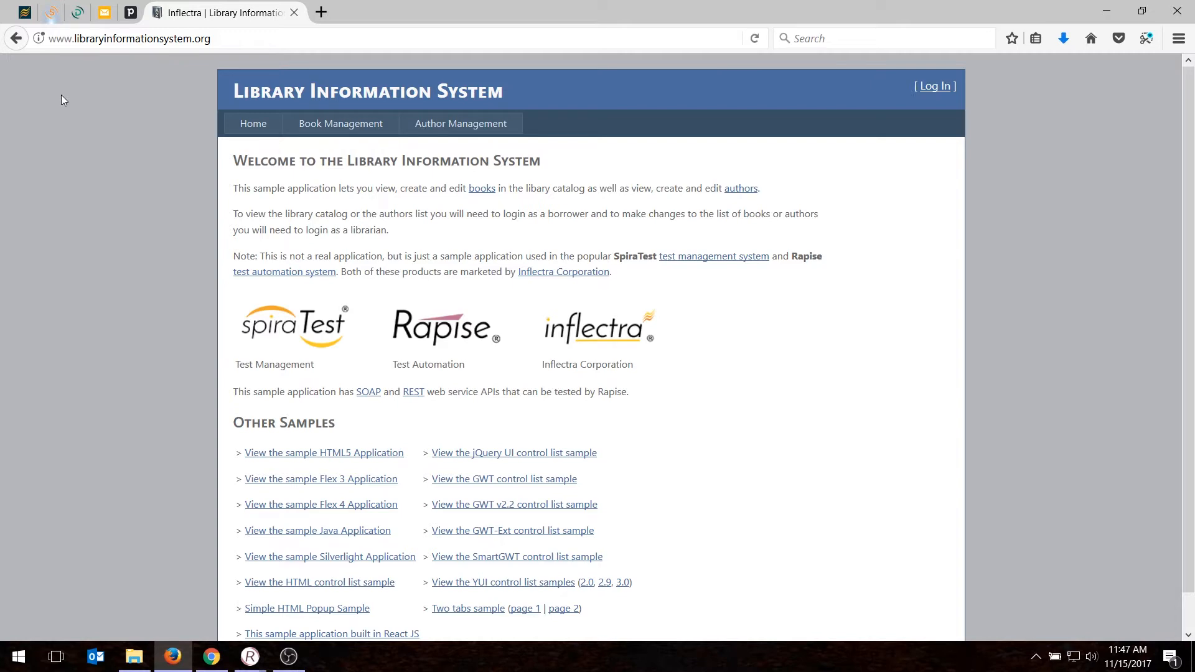
mouse_move(40, 95)
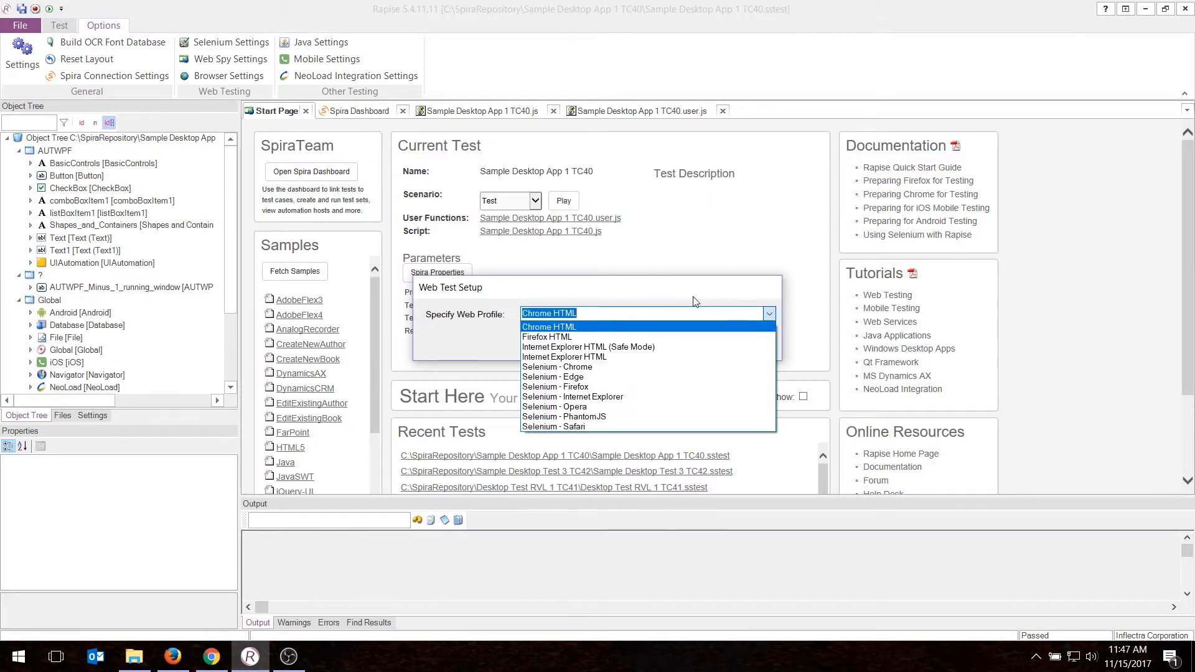
mouse_move(568, 336)
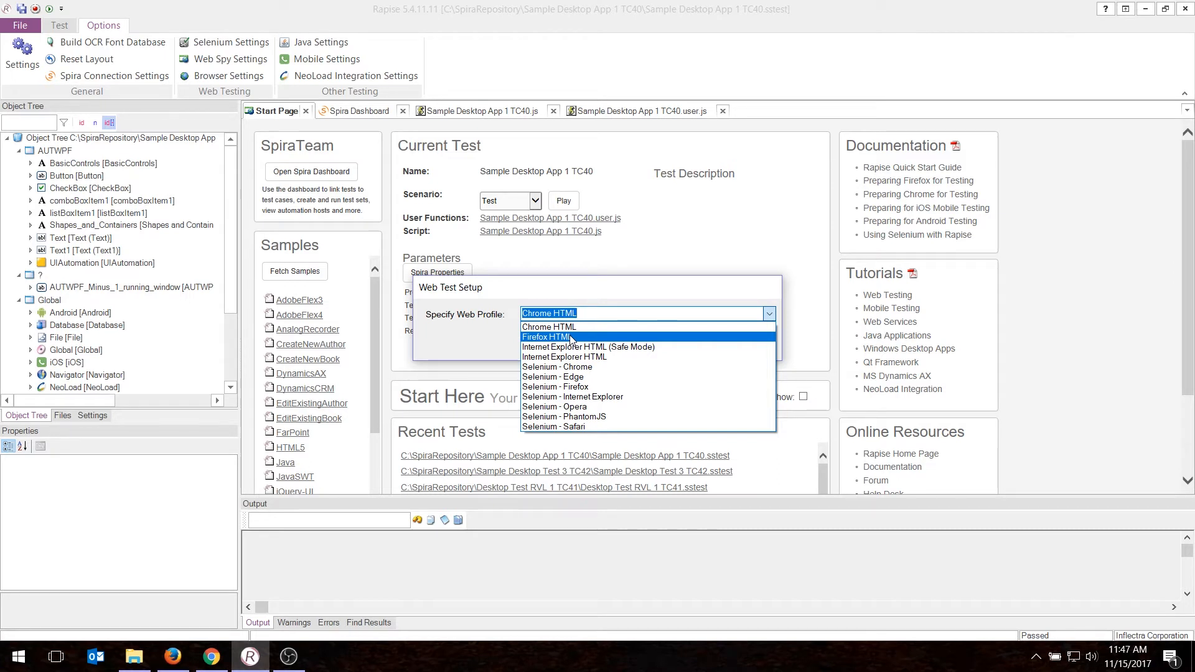
Use the Firefox HTML profile and RVL scripting language, then begin recording
left_click(546, 337)
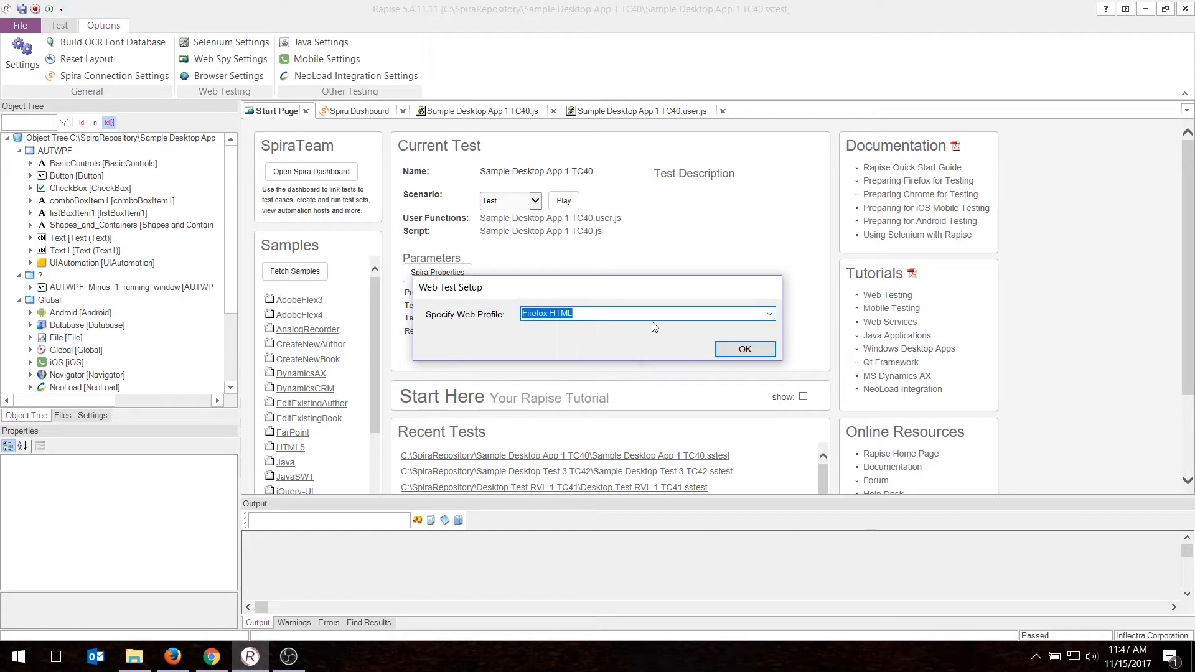
left_click(743, 348)
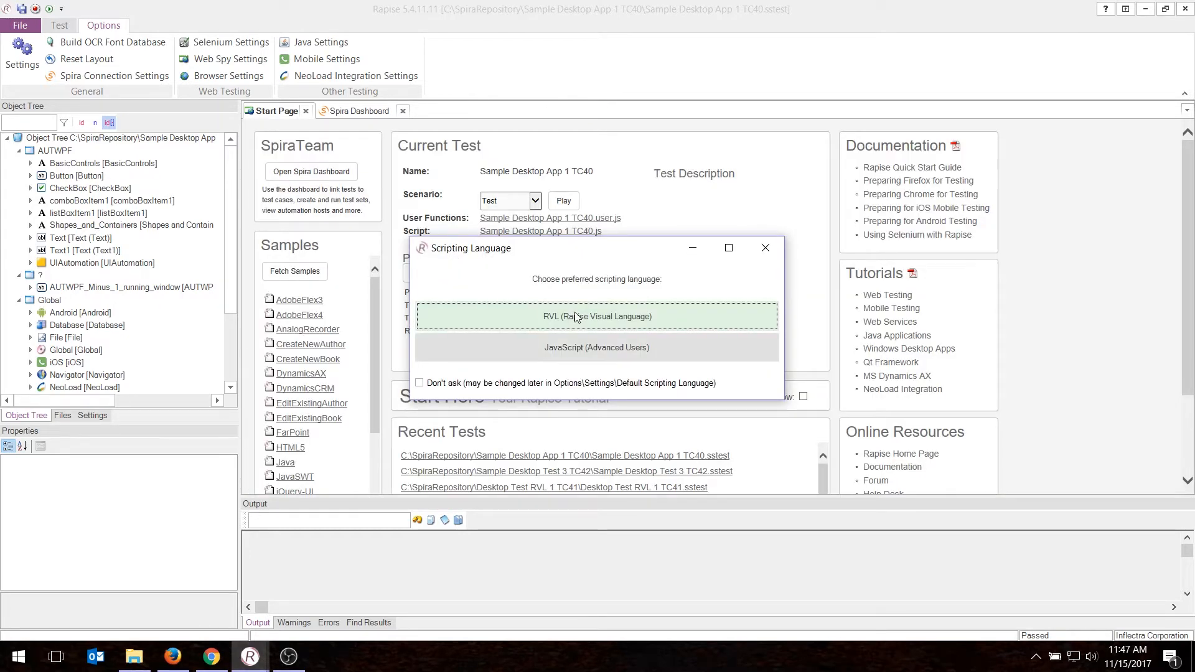
left_click(597, 316)
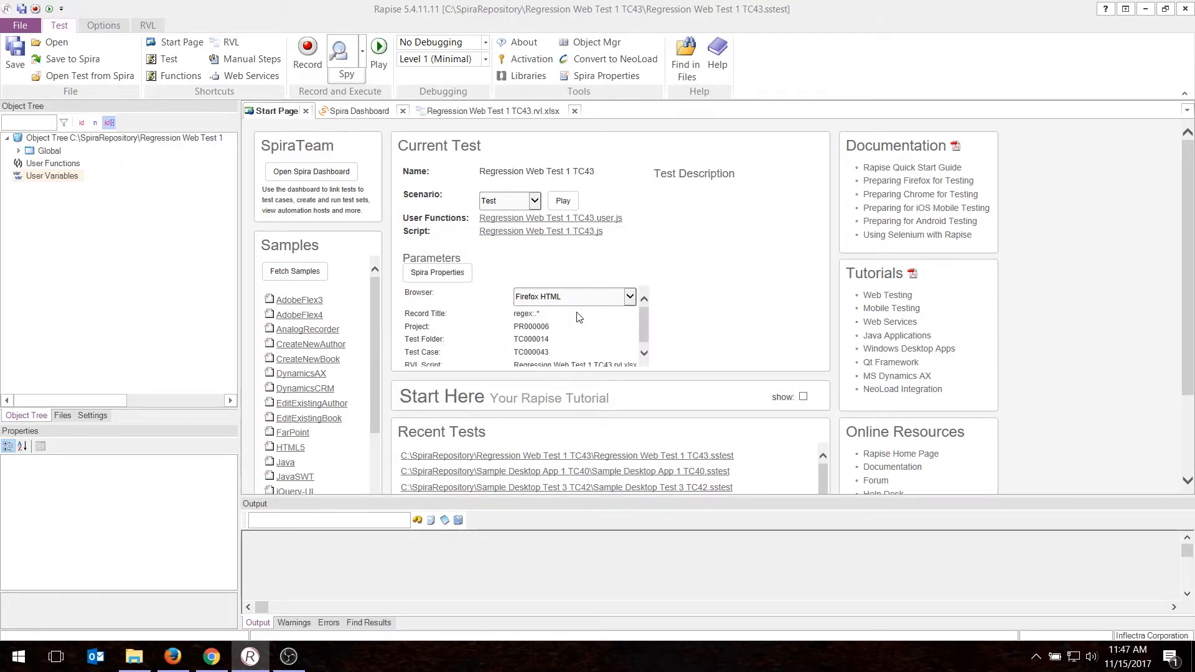
left_click(491, 110)
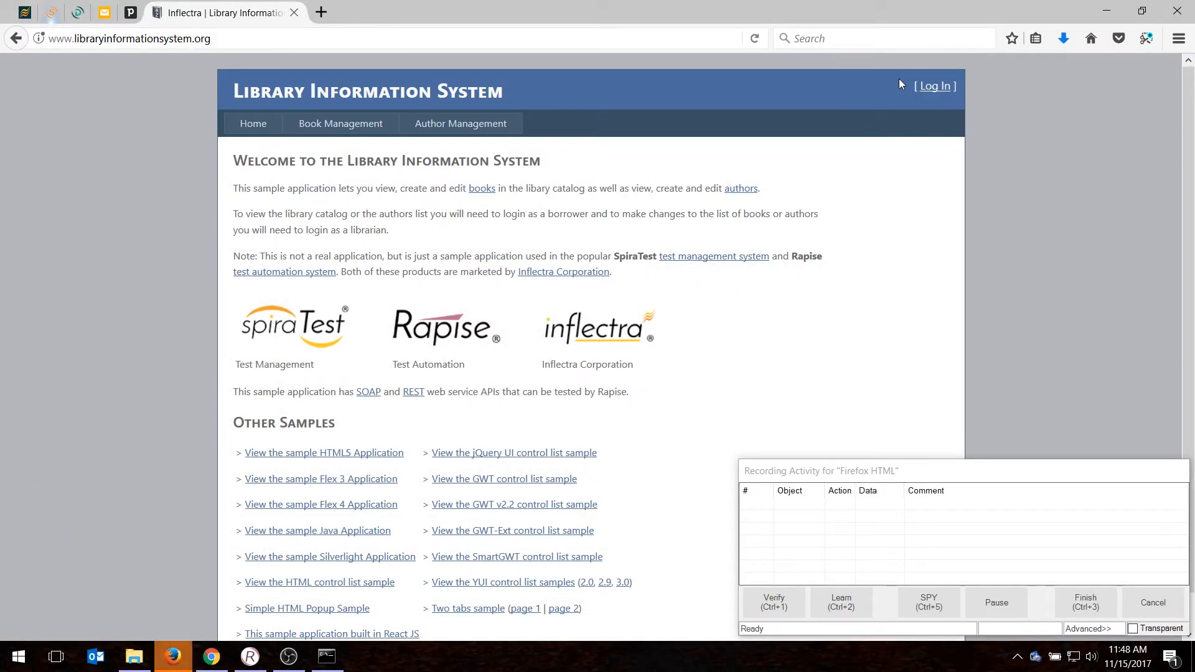
mouse_move(936, 85)
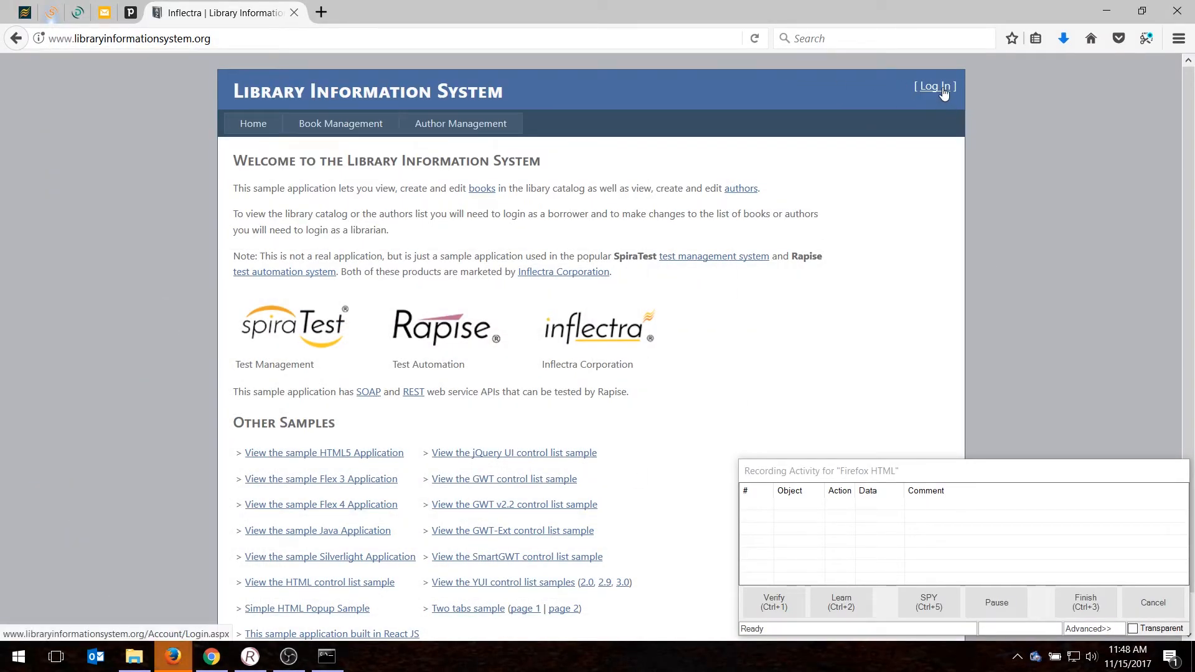
Log in as librarian and add a book named 'New Book 1'
left_click(312, 263)
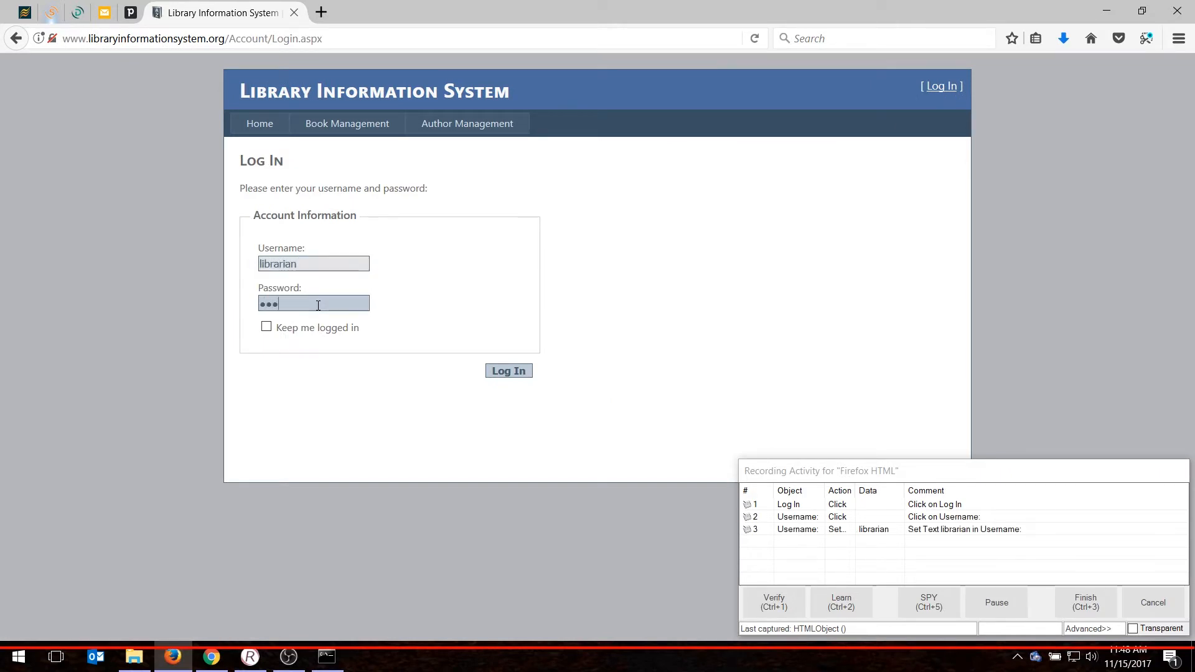
left_click(508, 370)
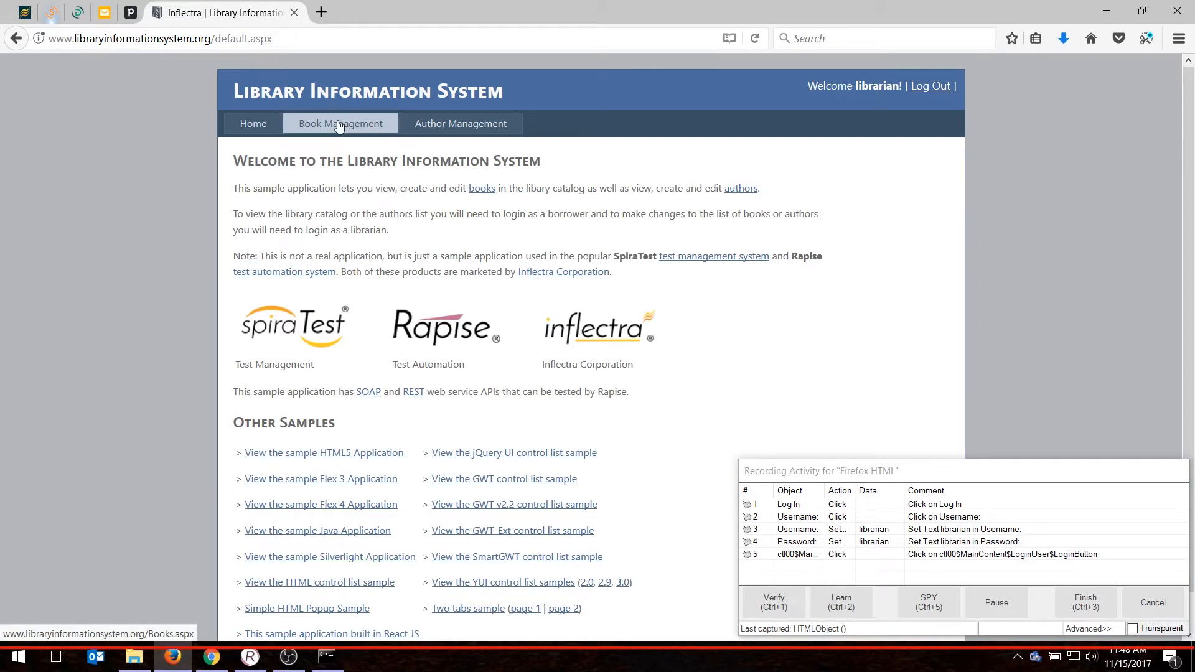
left_click(341, 123)
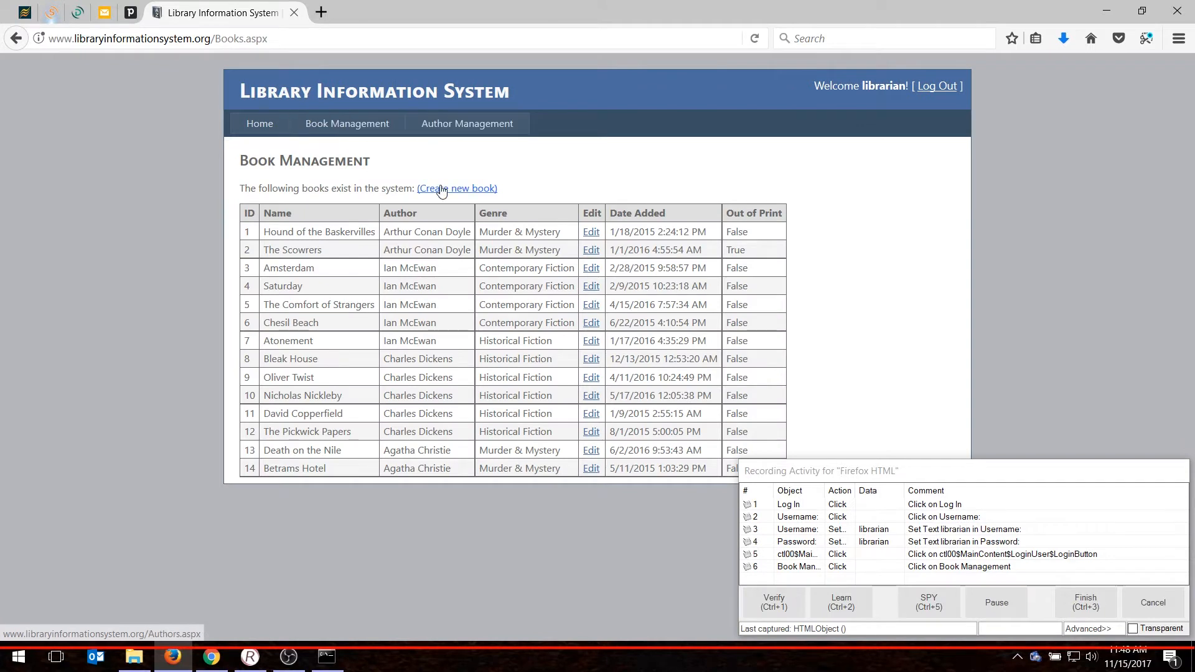
left_click(457, 188)
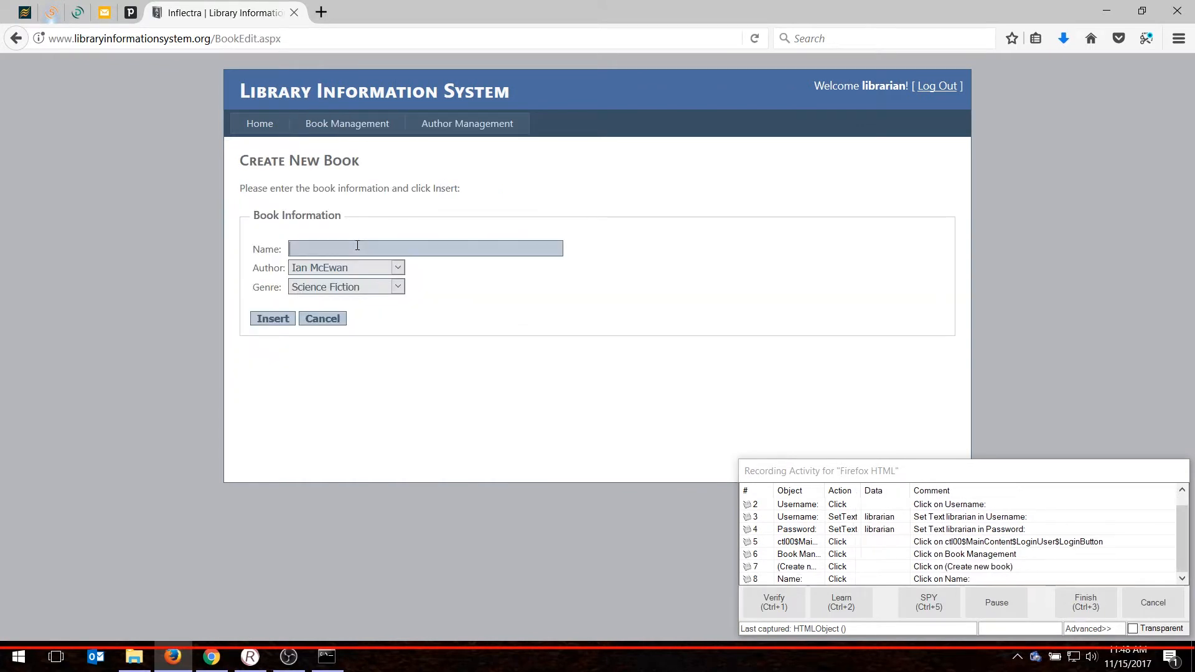
type("New Book 1")
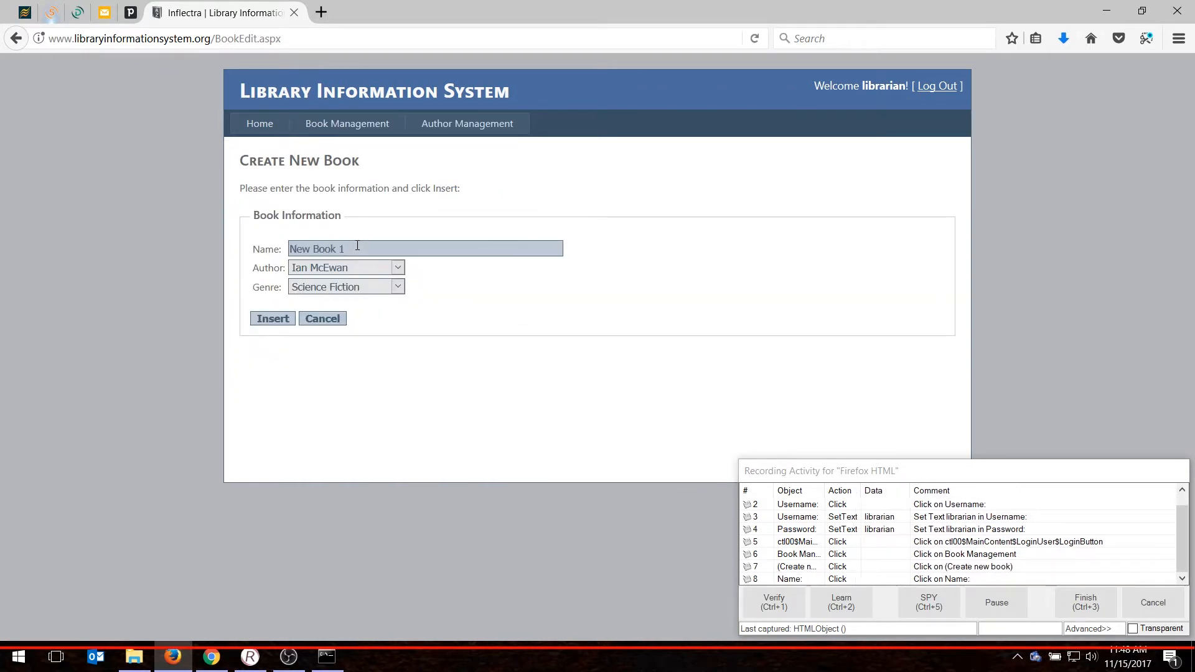
left_click(272, 319)
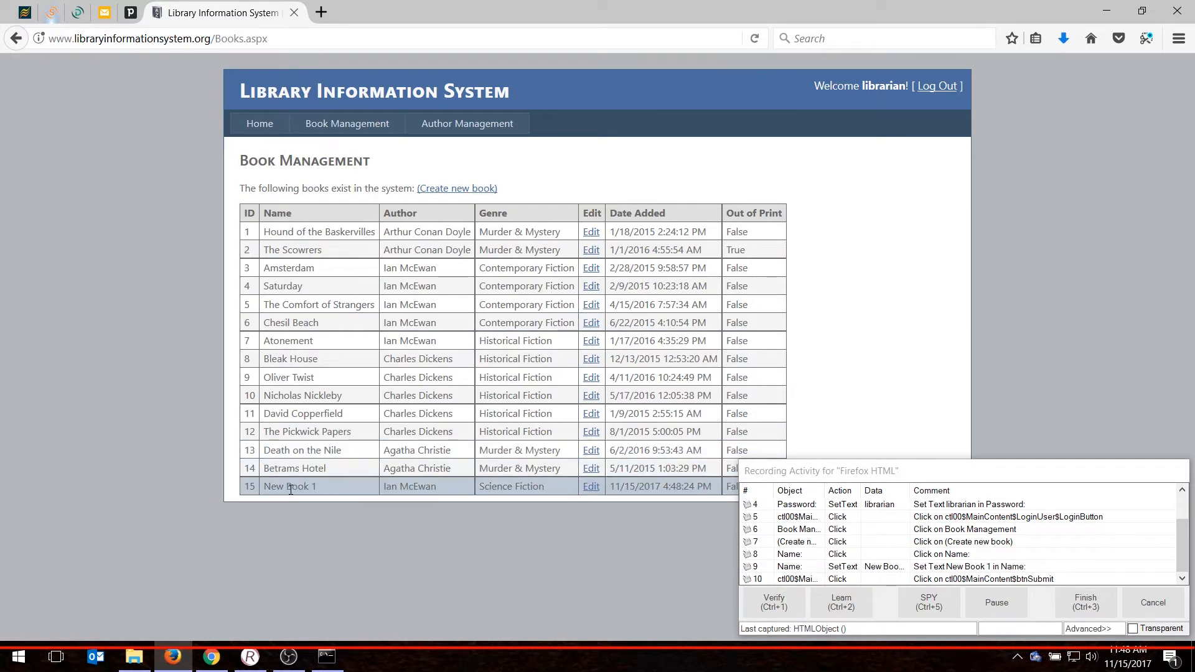
Verify the New Book 1 name, then log out
left_click(773, 602)
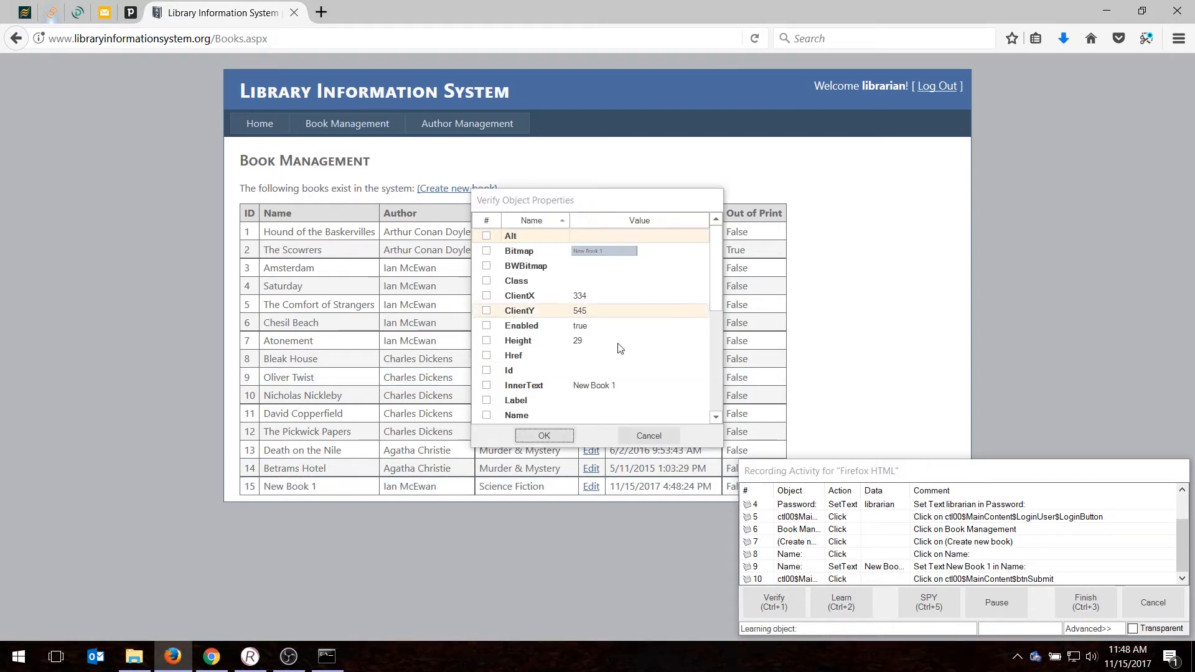
left_click(543, 435)
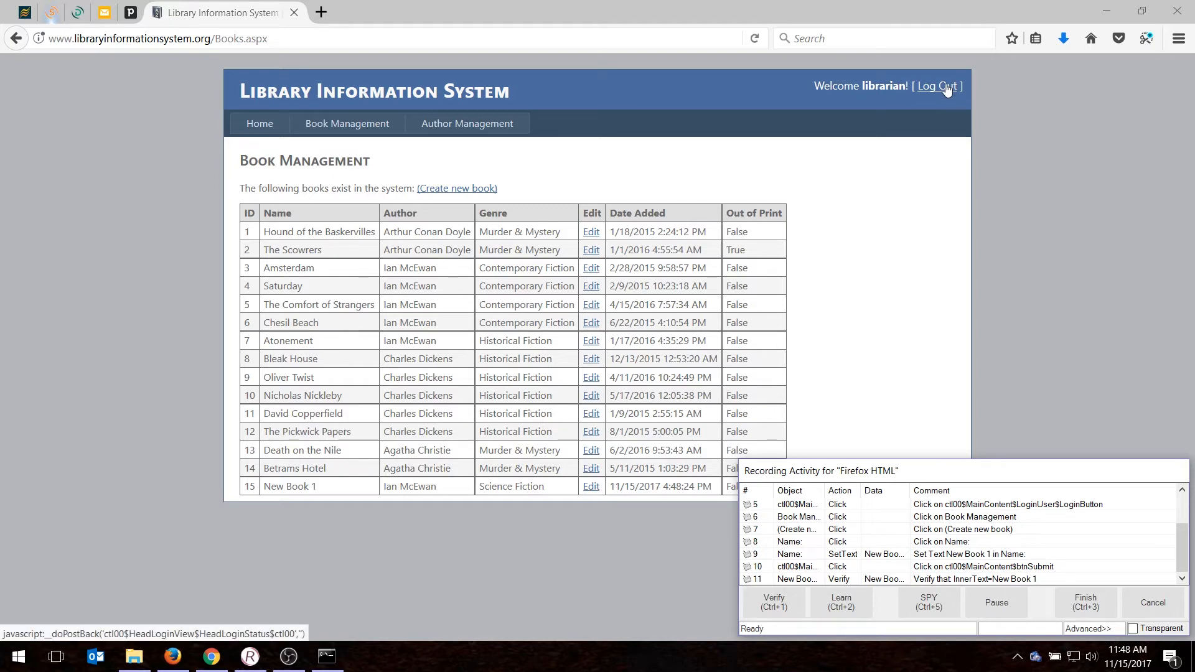
left_click(935, 86)
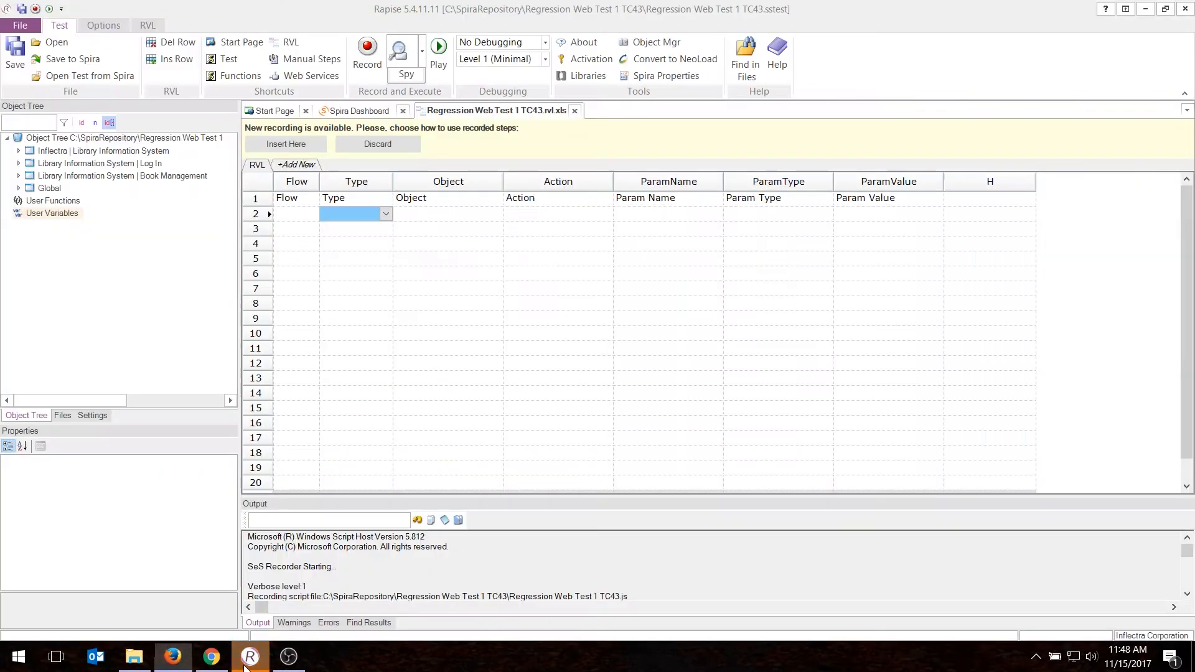
Insert the new recording's actions, name assert and logout into the RVL grid
left_click(286, 144)
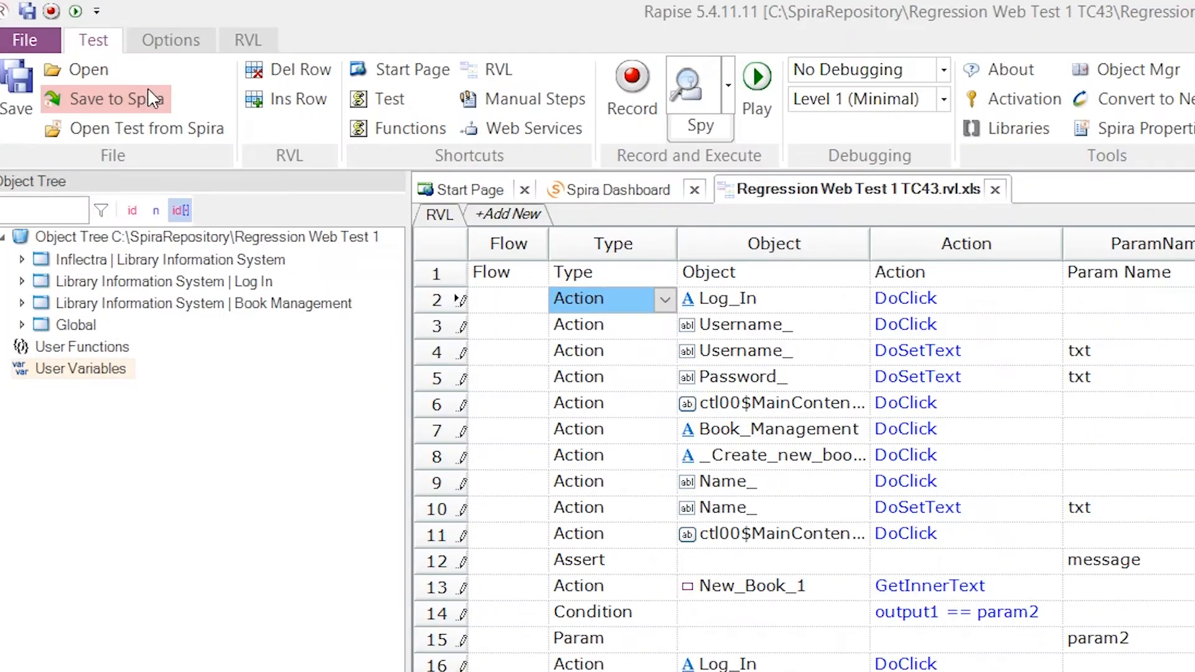
Save the test to Spira, creating its repository folder and syncing files
left_click(105, 99)
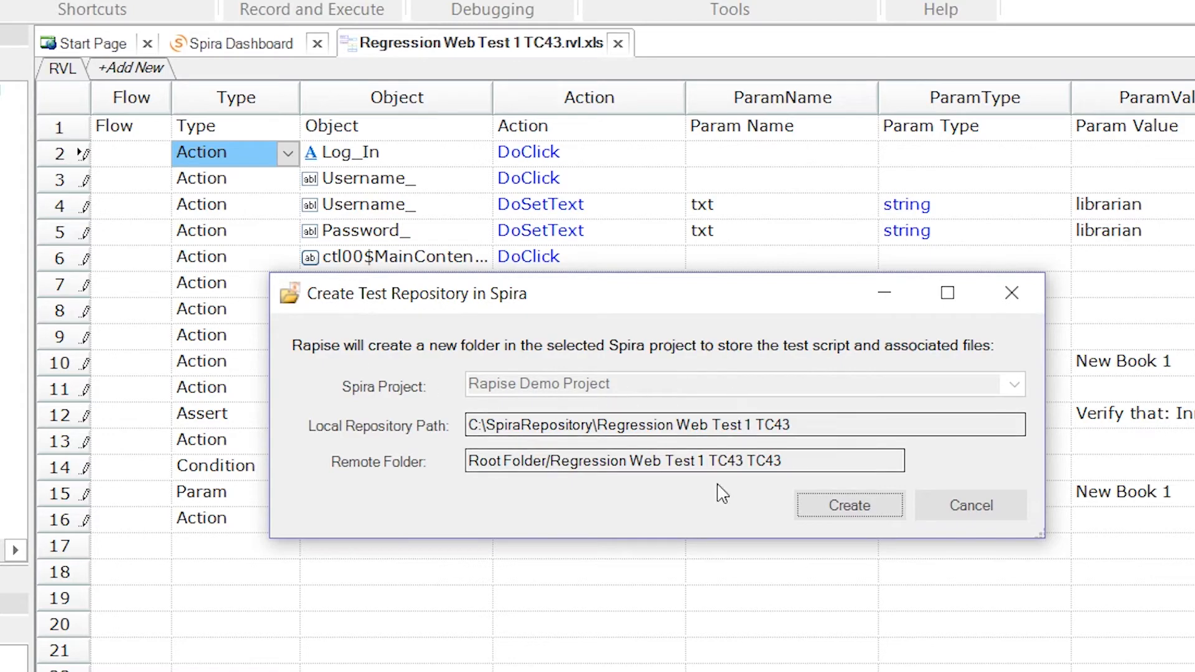
mouse_move(849, 511)
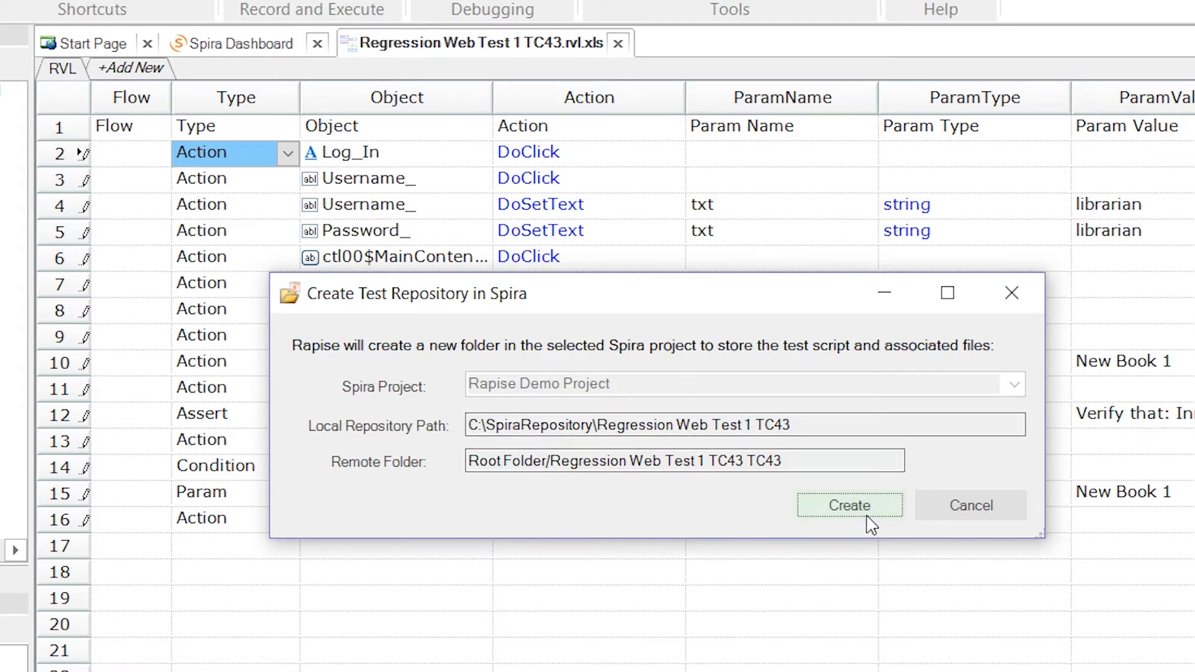
left_click(848, 506)
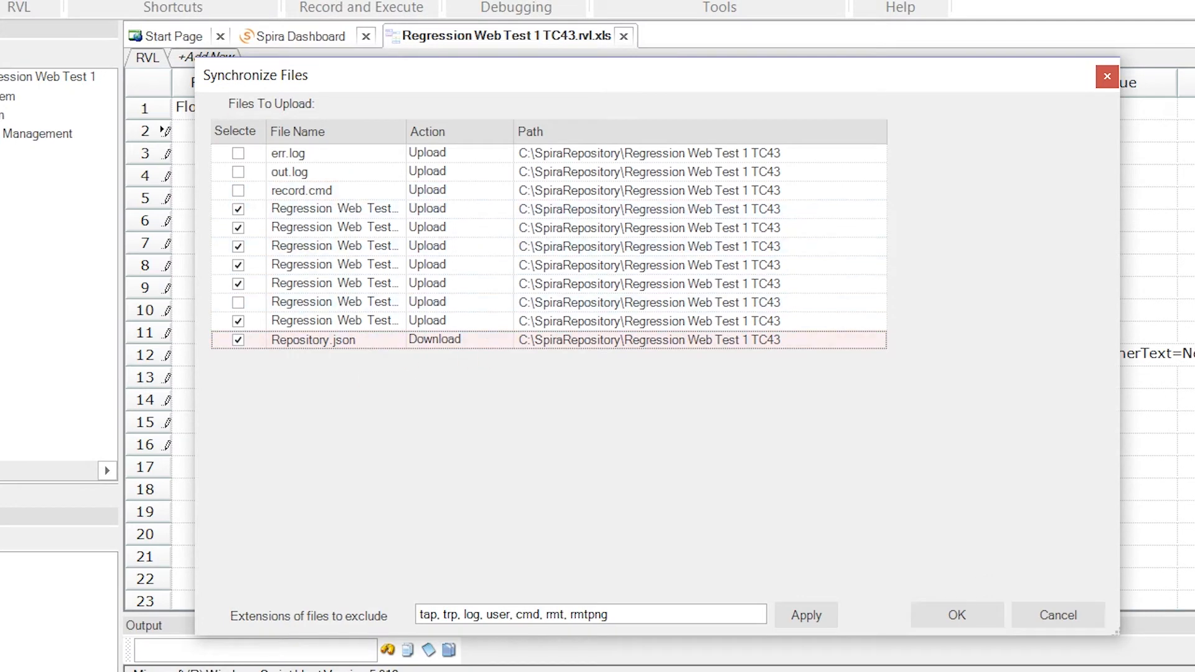
left_click(590, 614)
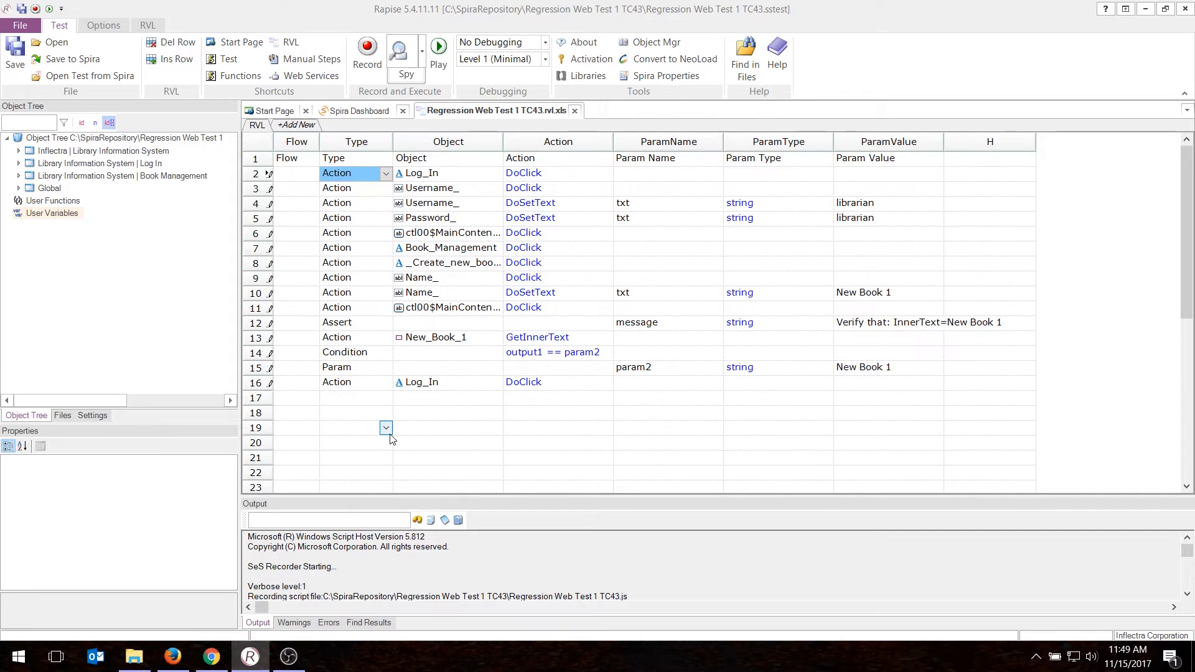
mouse_move(384, 429)
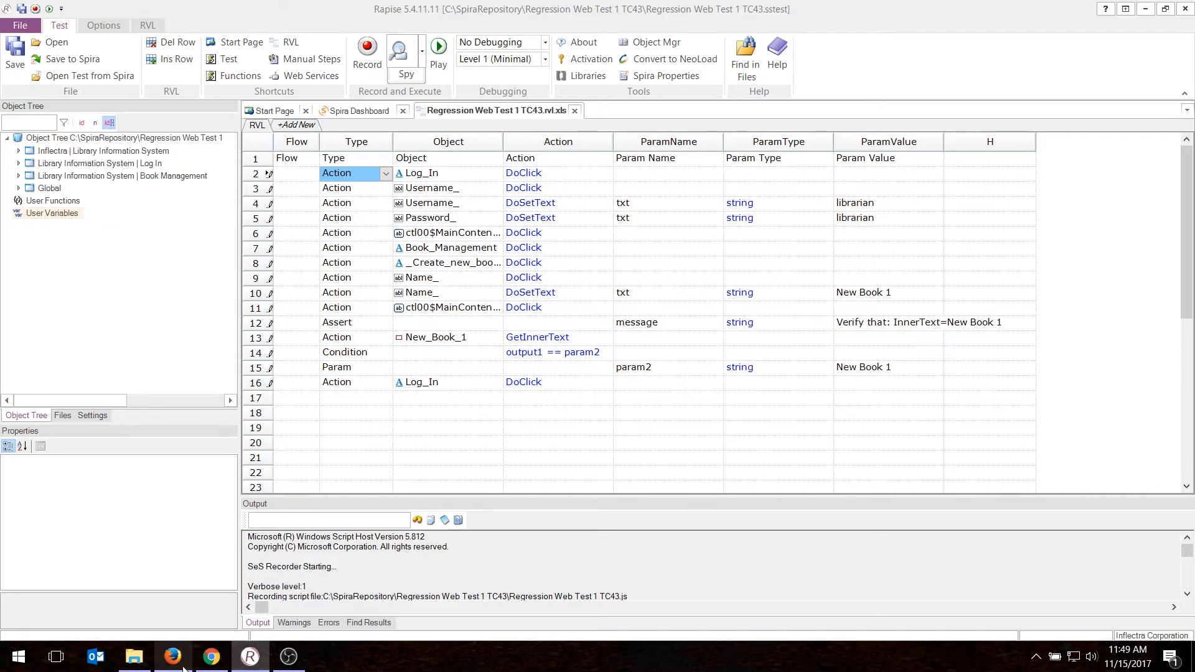
Open Regression Web Test 1 (TC43), review its Rapise automation, and check parameters are empty
left_click(211, 656)
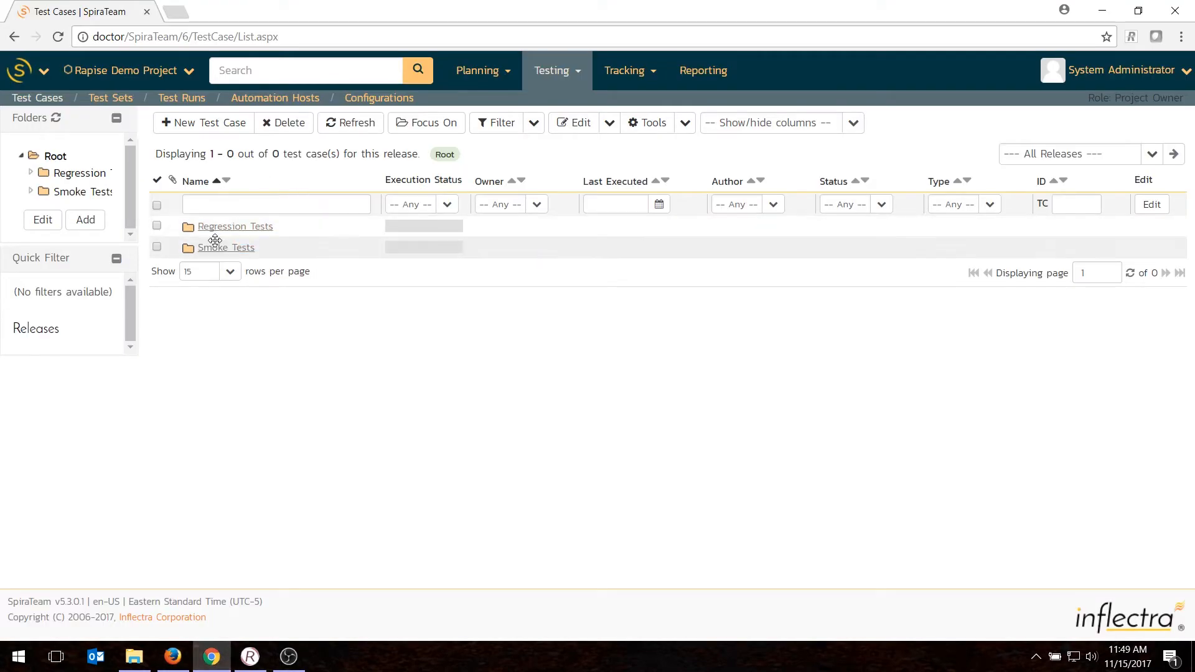
left_click(235, 225)
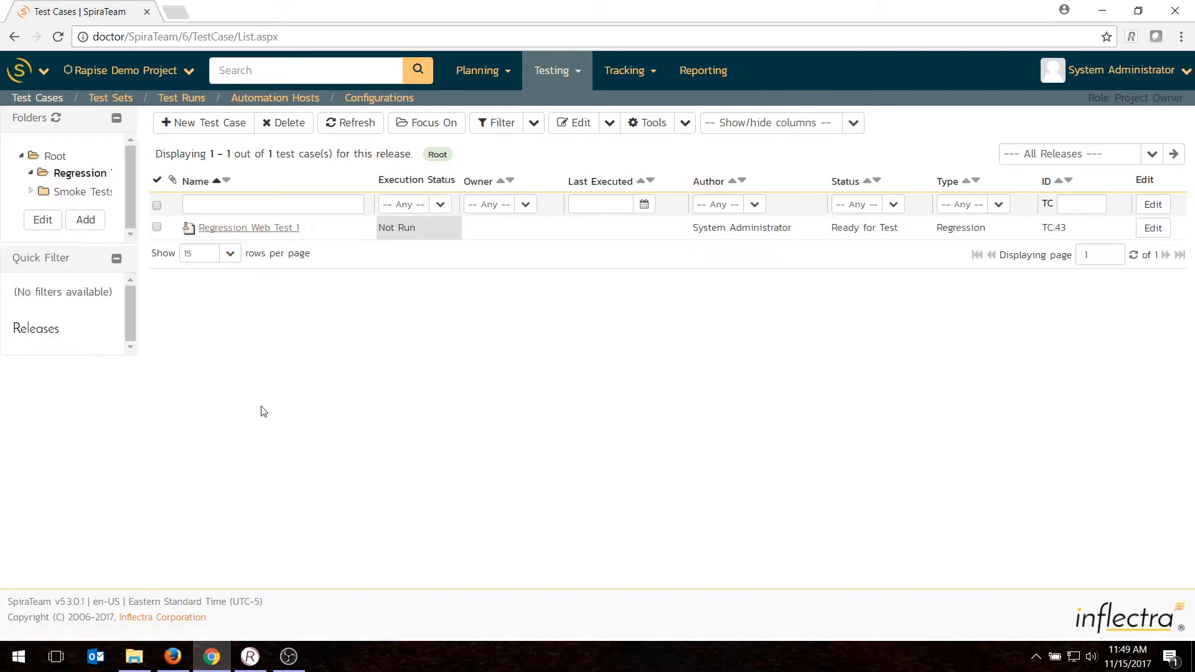
left_click(247, 228)
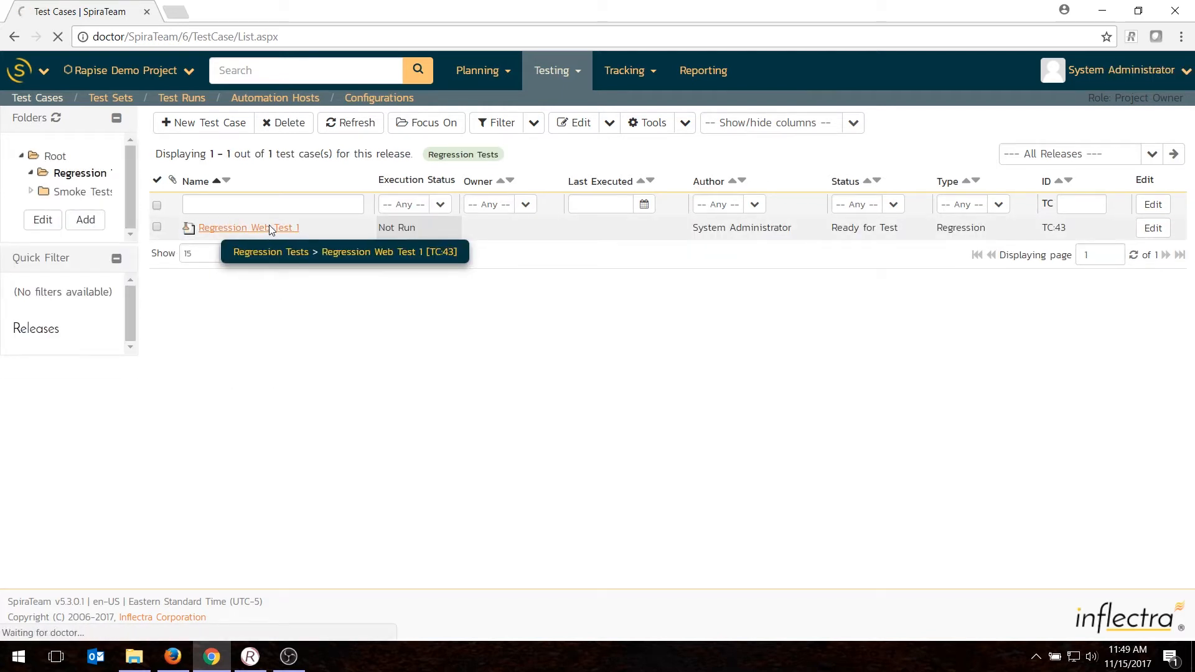
left_click(248, 228)
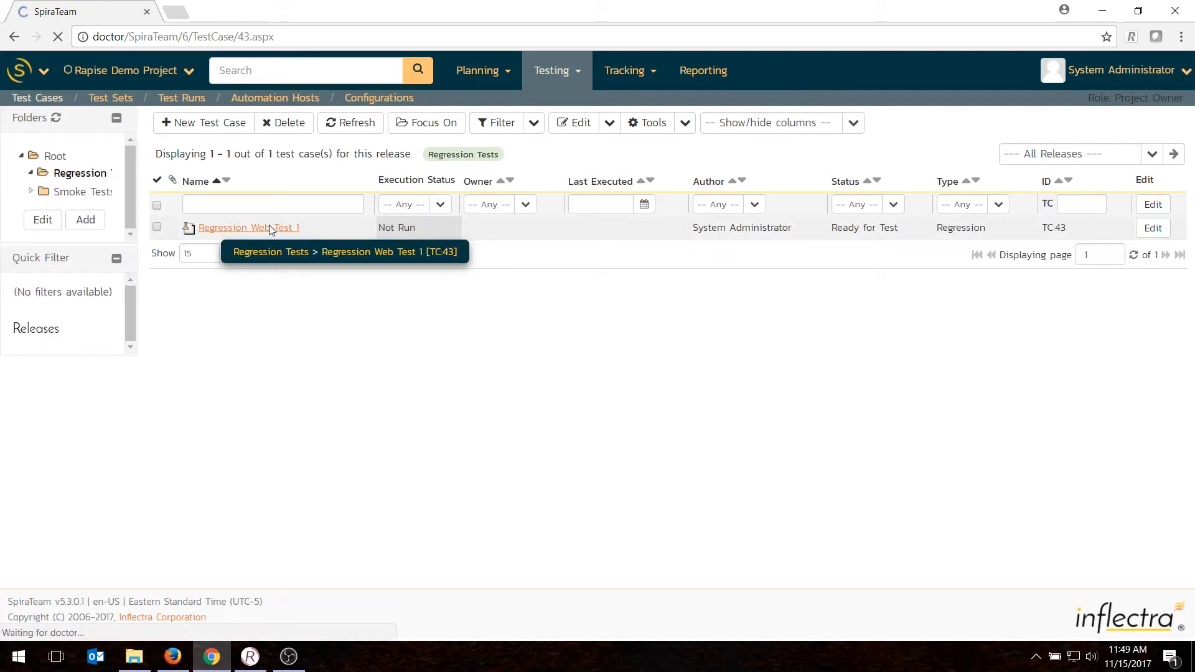
left_click(248, 227)
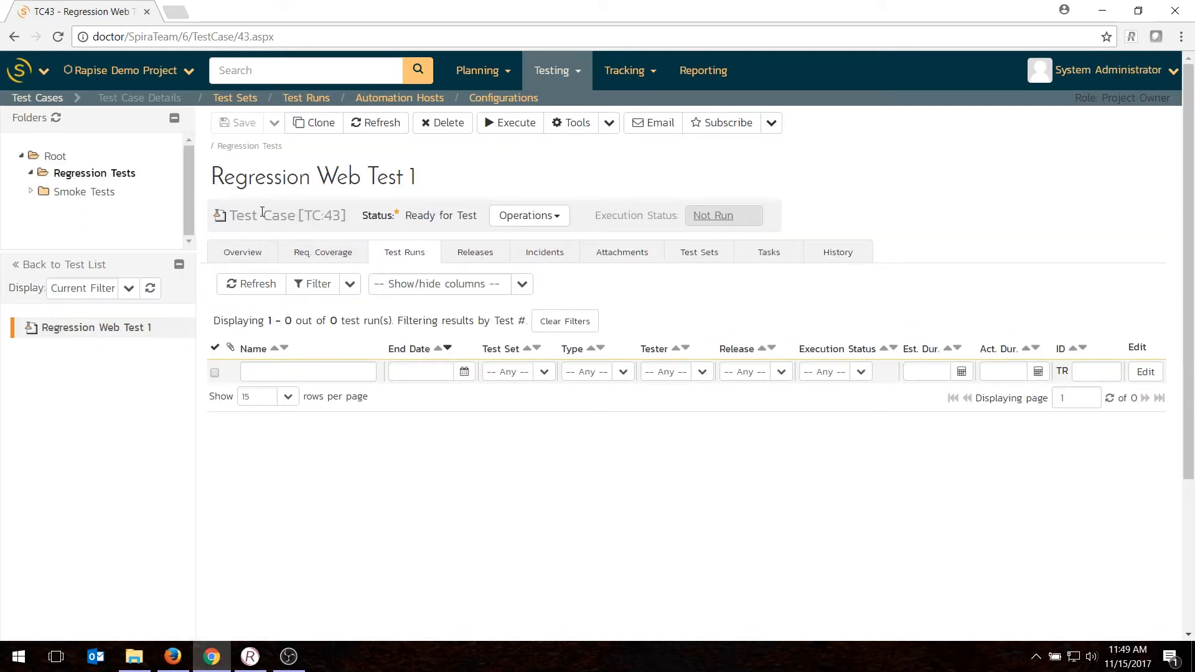
left_click(242, 252)
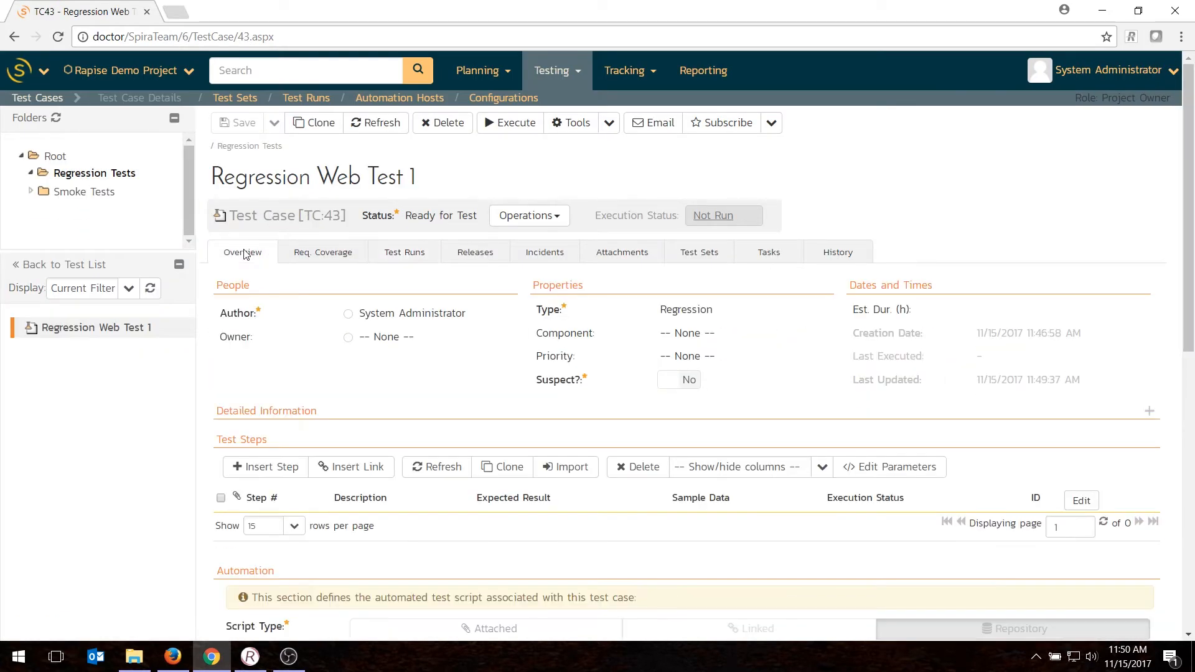
left_click(347, 313)
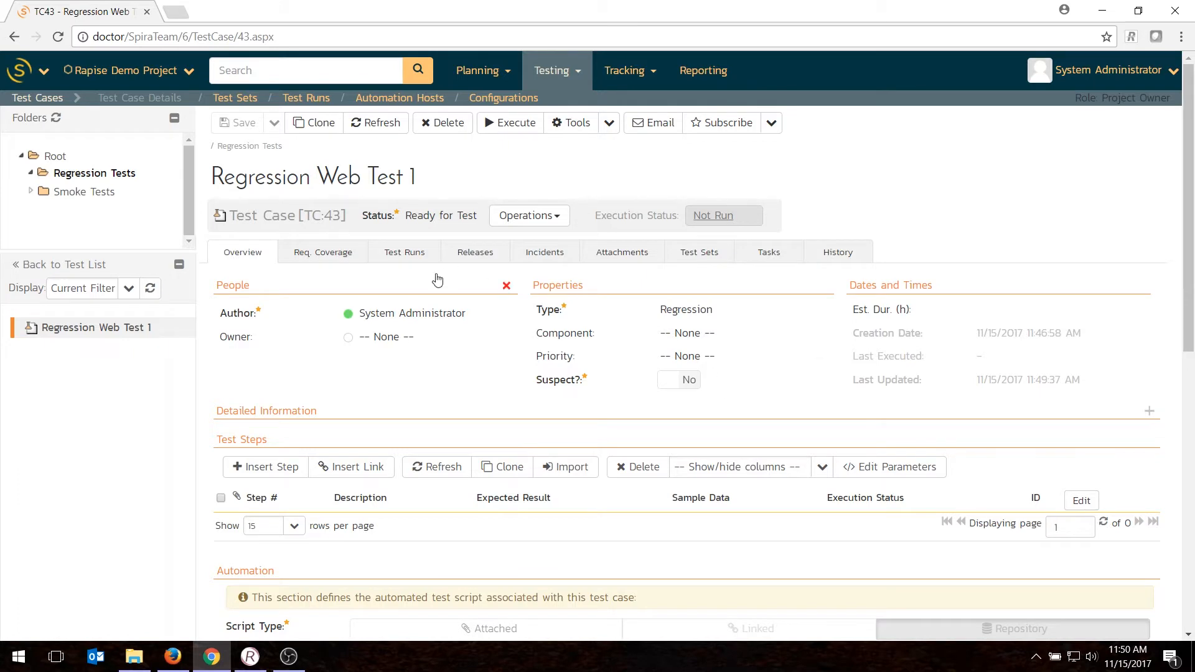
scroll("down", 3)
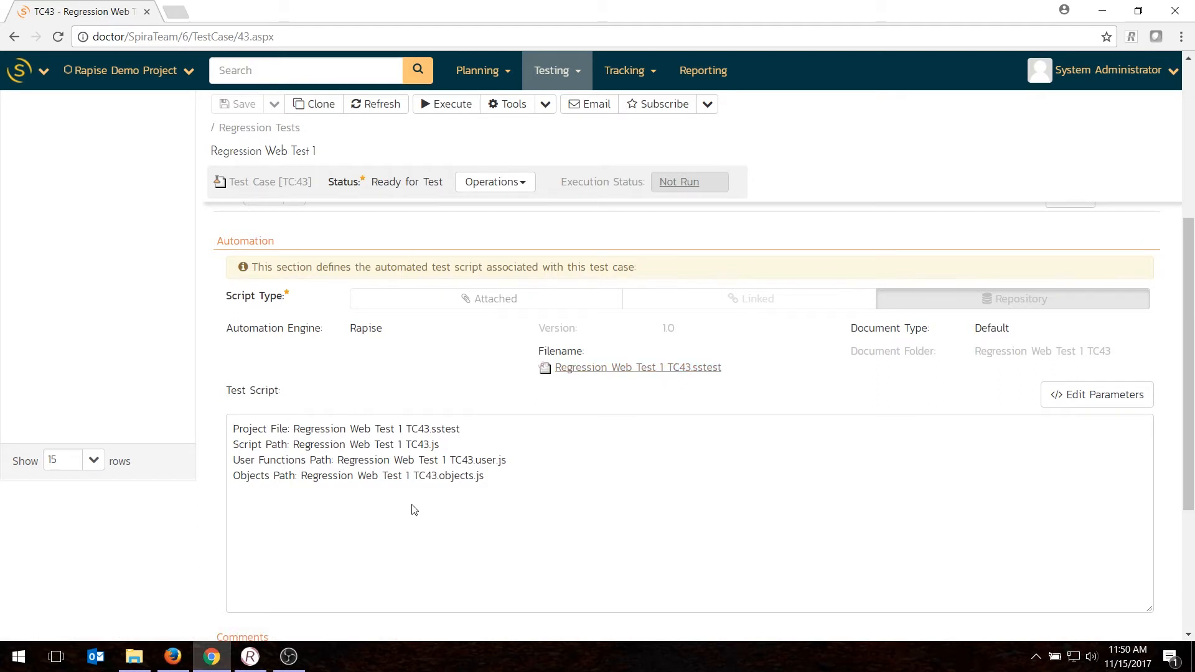
mouse_move(761, 412)
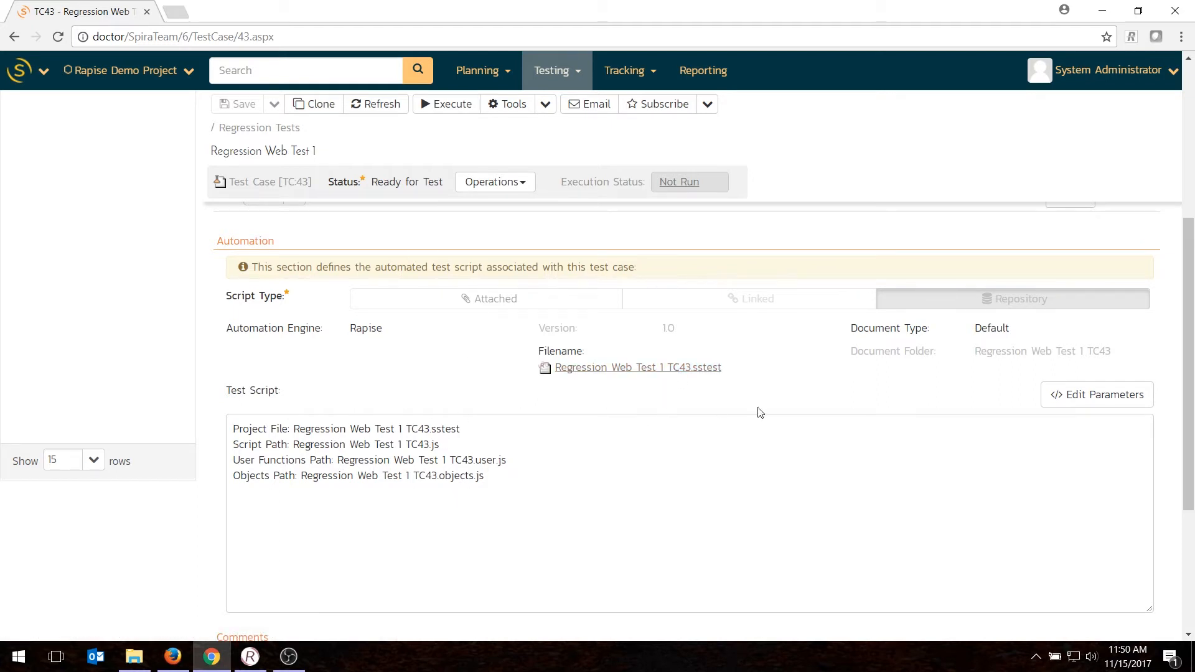
mouse_move(1081, 408)
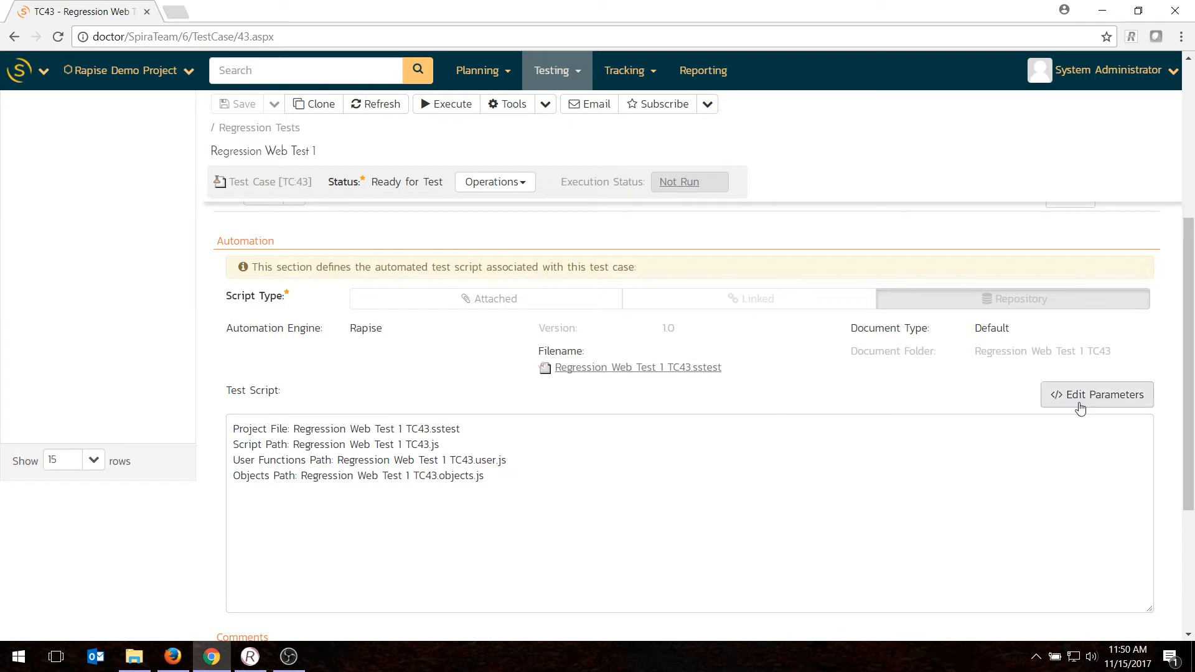
left_click(1097, 395)
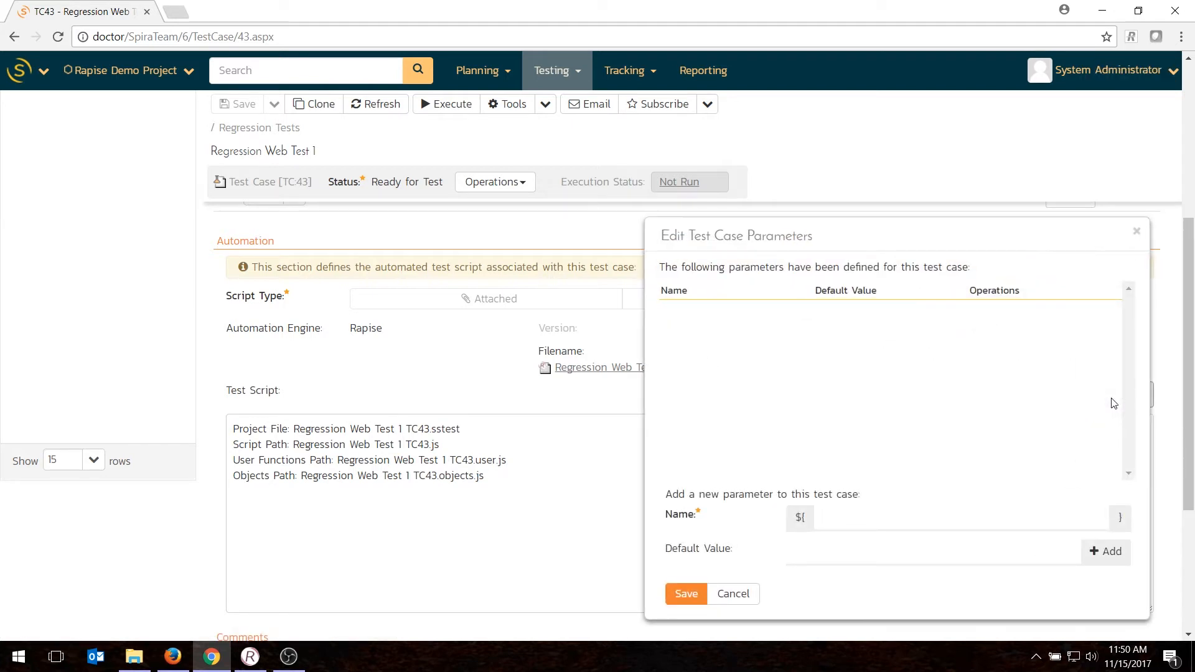
mouse_move(1121, 241)
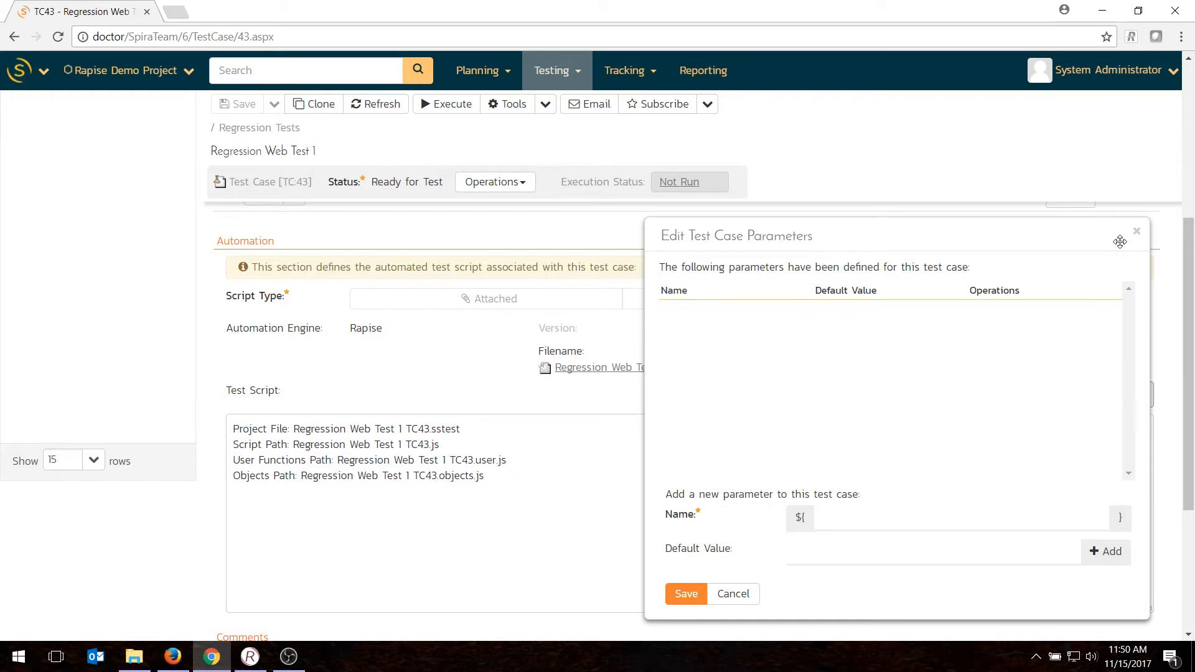
left_click(732, 594)
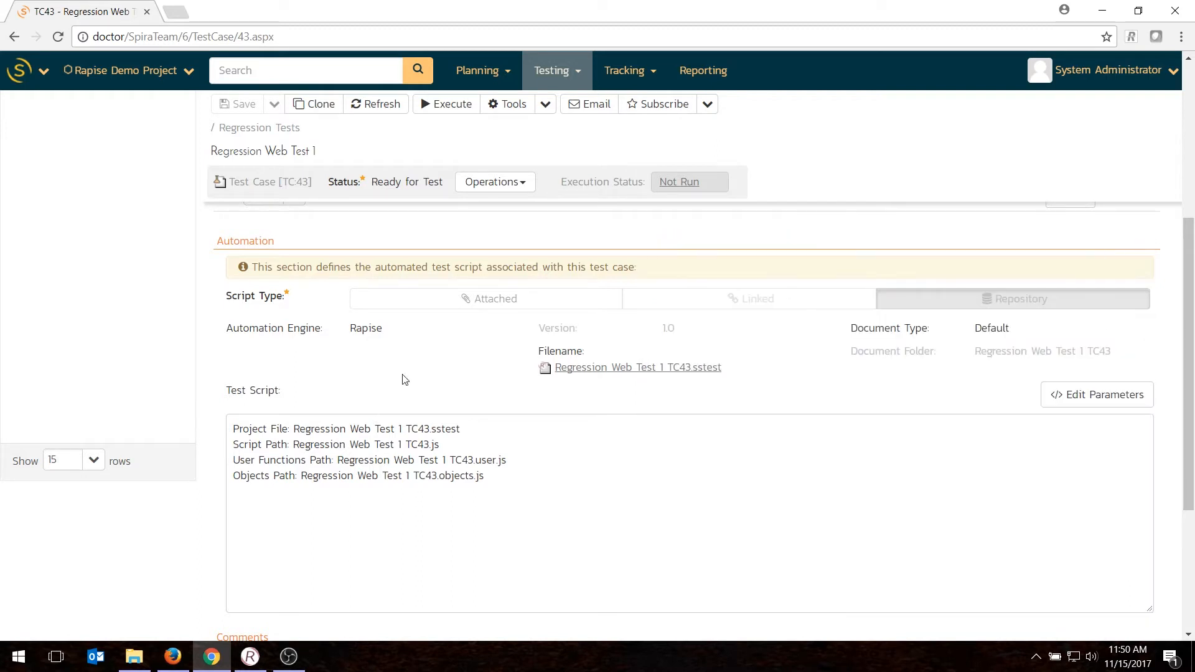
mouse_move(637, 367)
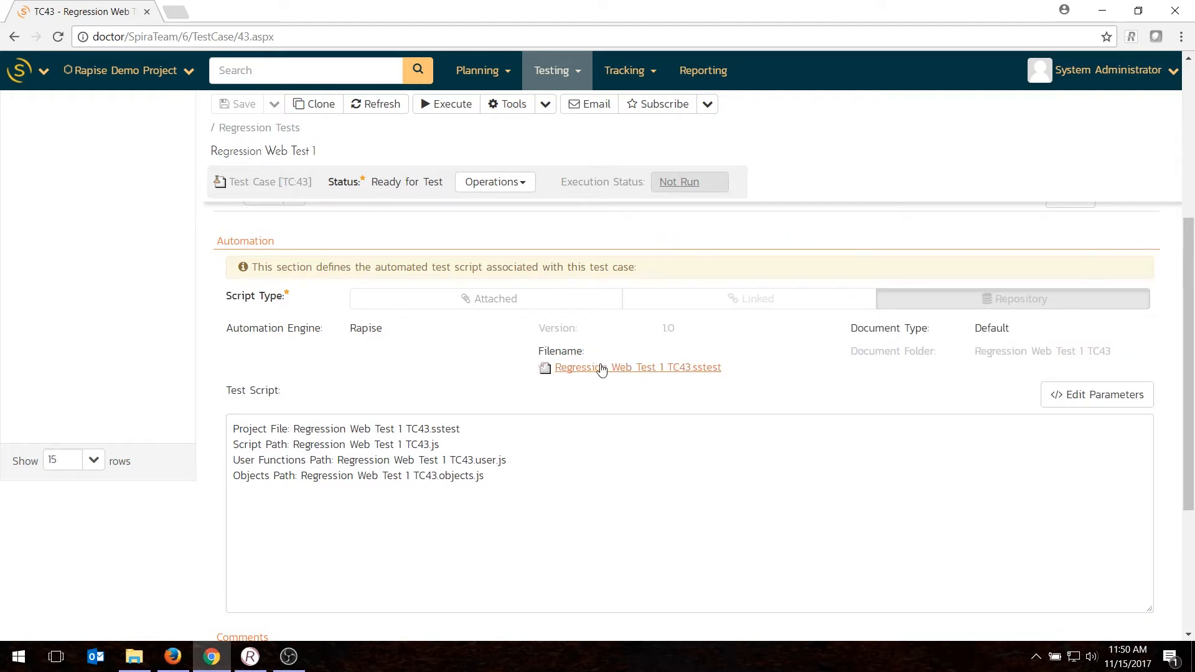
Open the Regression Web Test 1 TC43 folder and view objects.js and user.js documents
left_click(637, 367)
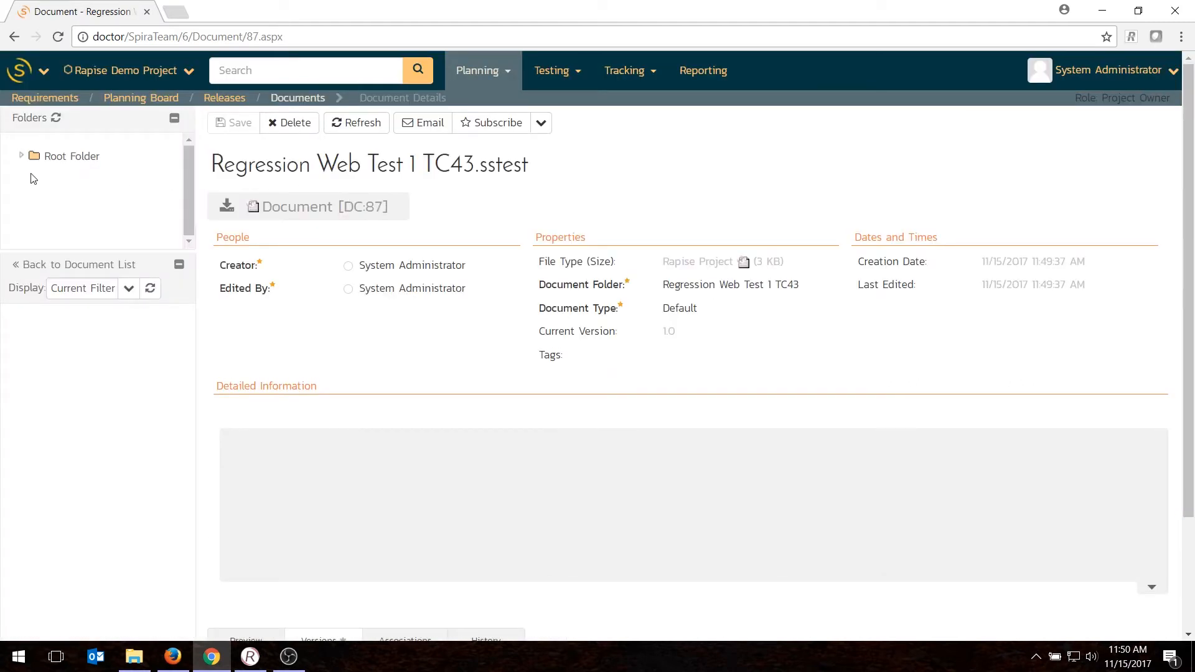
mouse_move(84, 194)
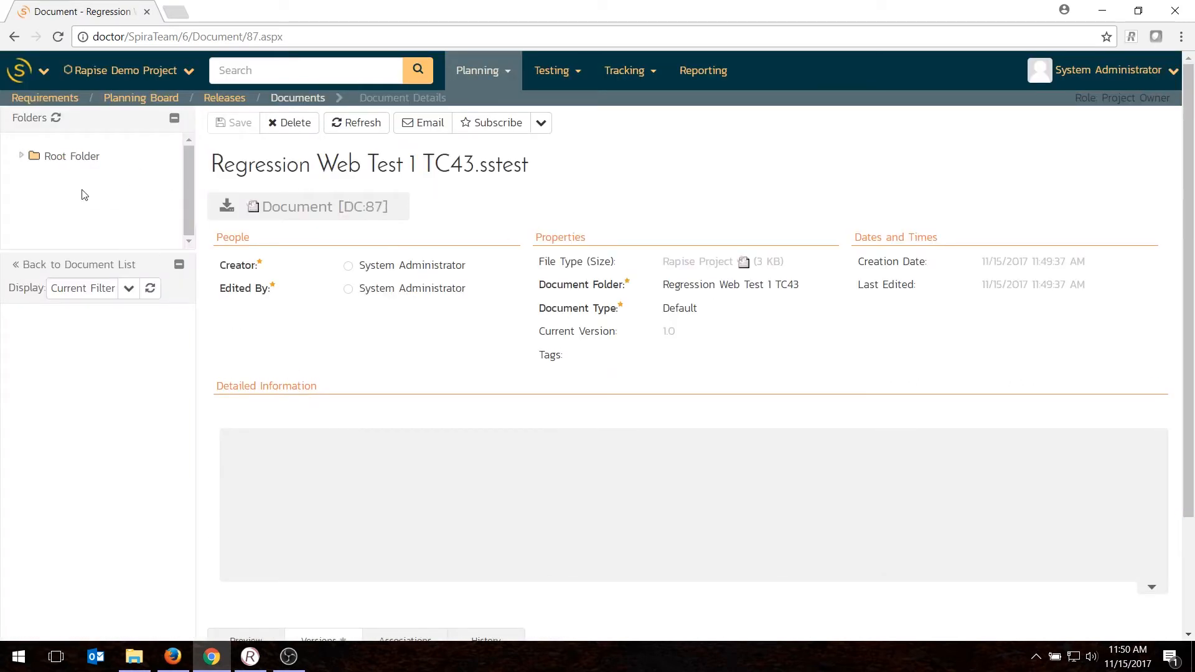
left_click(21, 156)
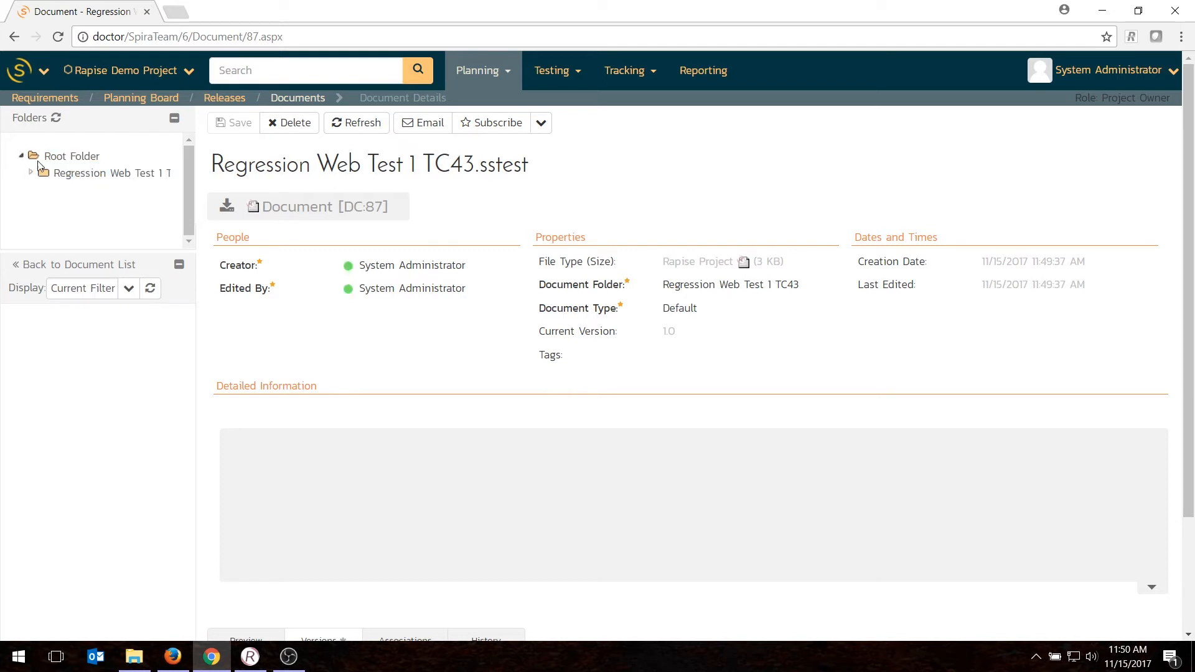
left_click(109, 172)
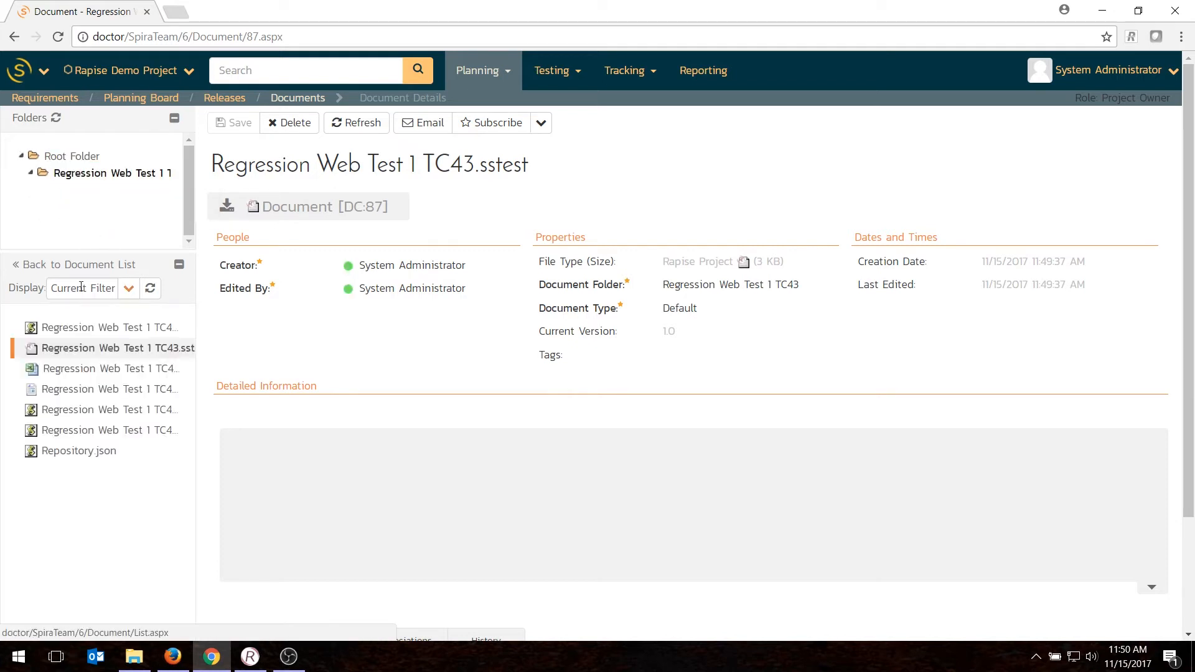
mouse_move(109, 367)
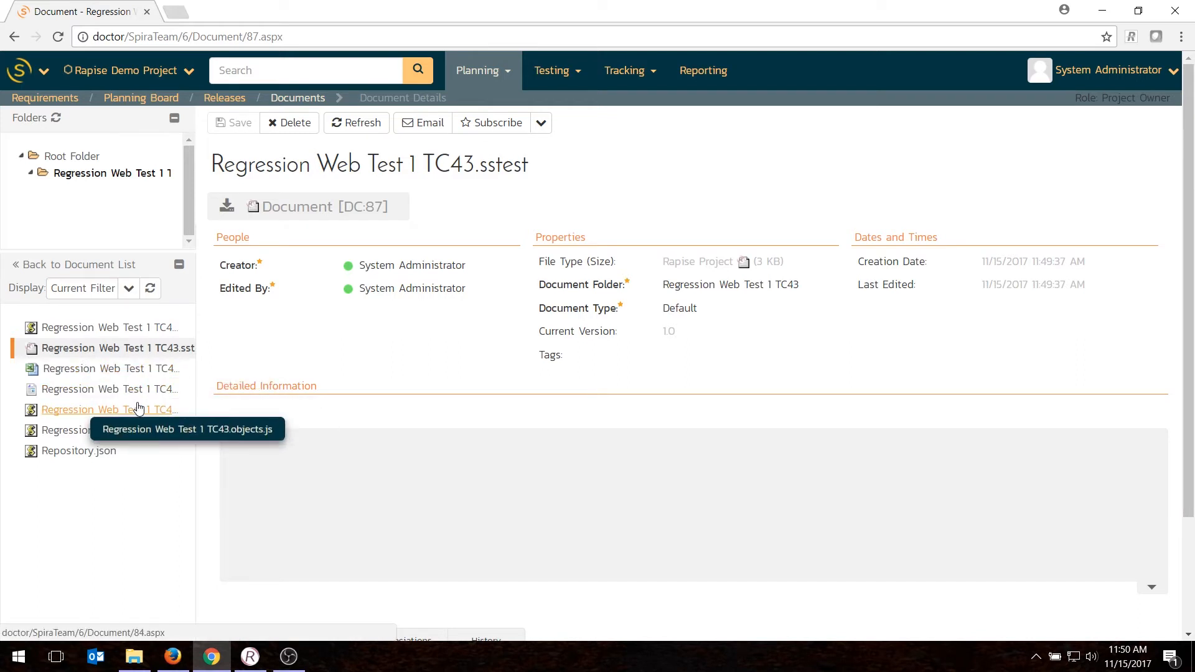
left_click(108, 410)
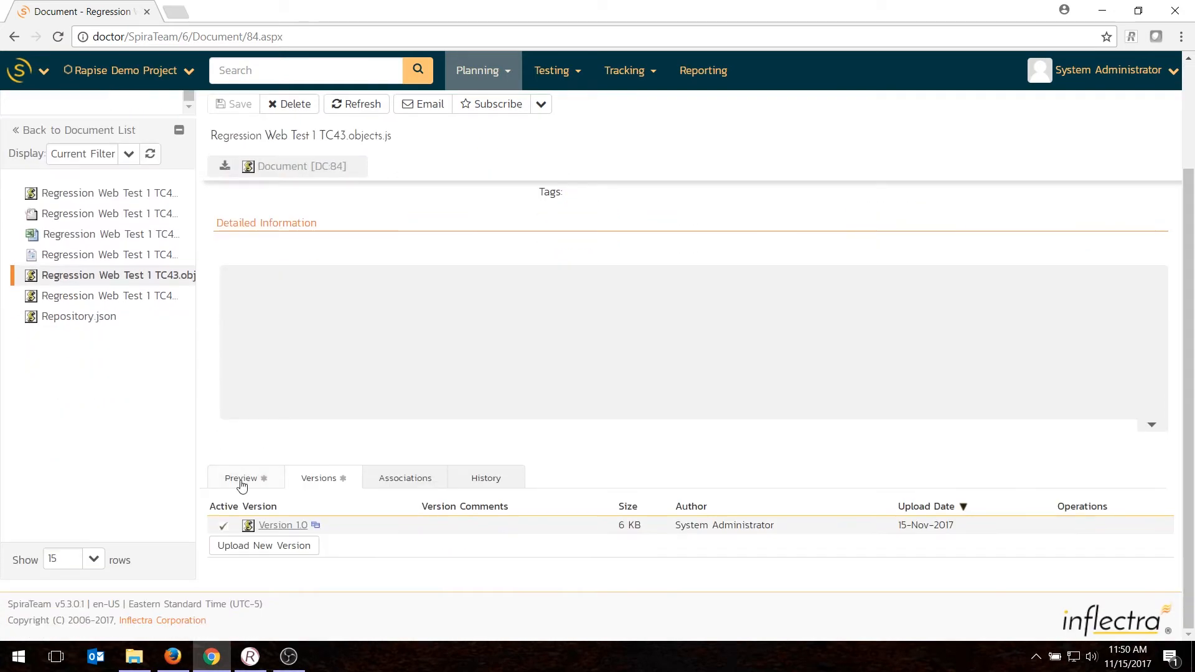
left_click(241, 478)
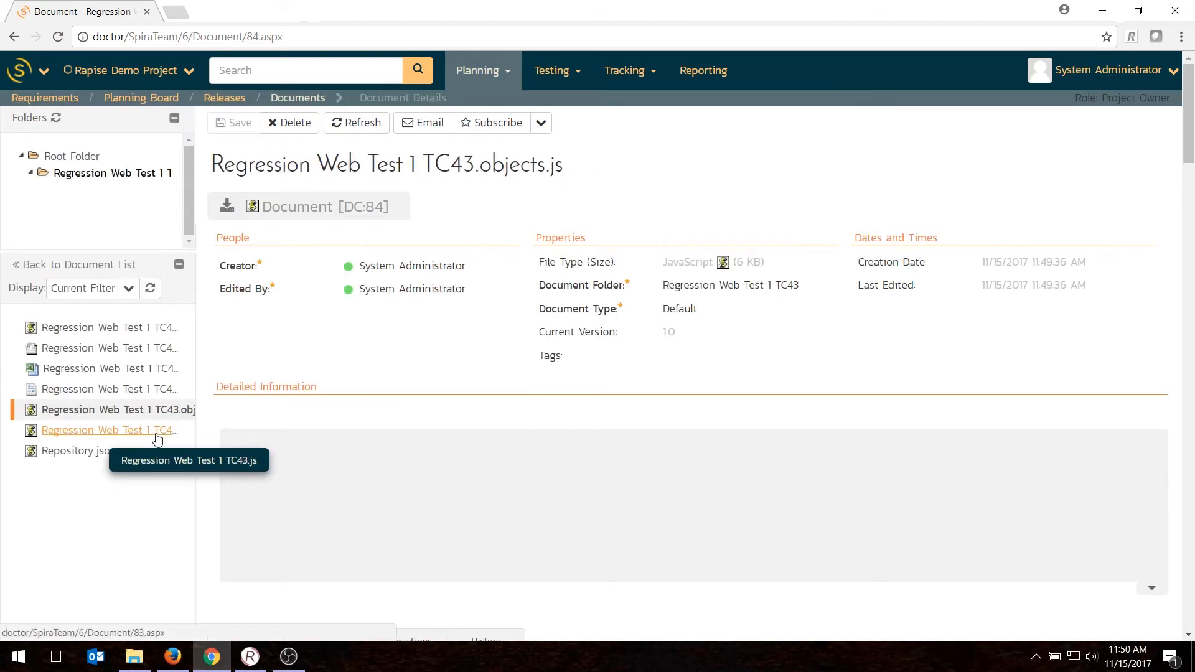
mouse_move(152, 367)
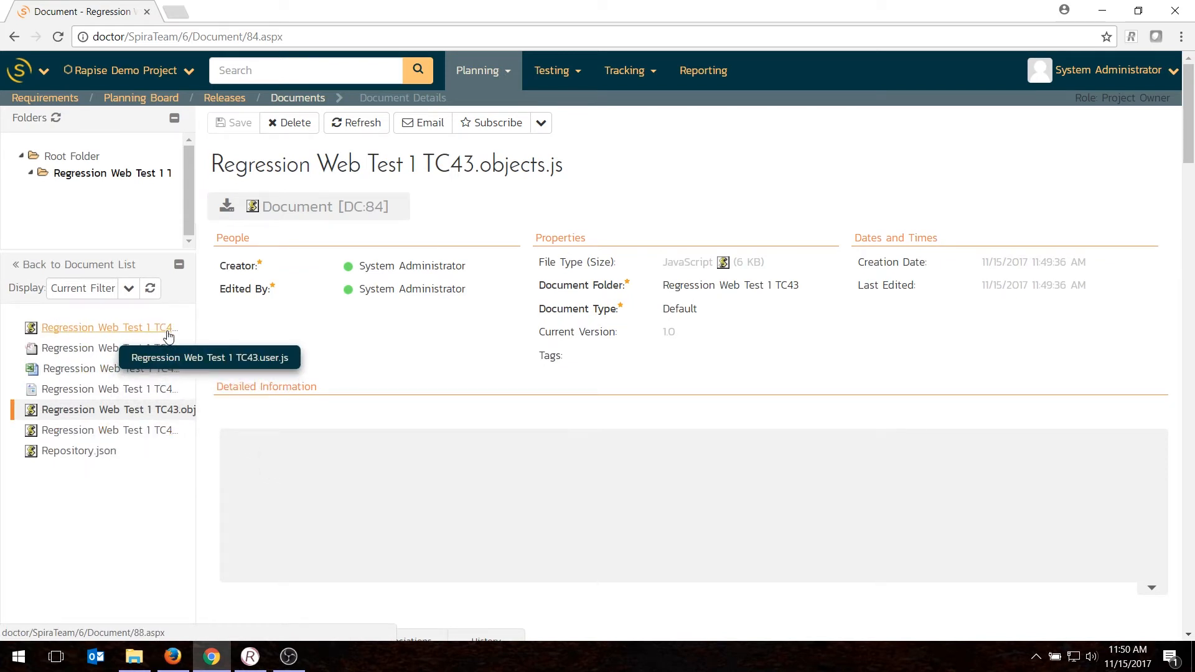
left_click(109, 327)
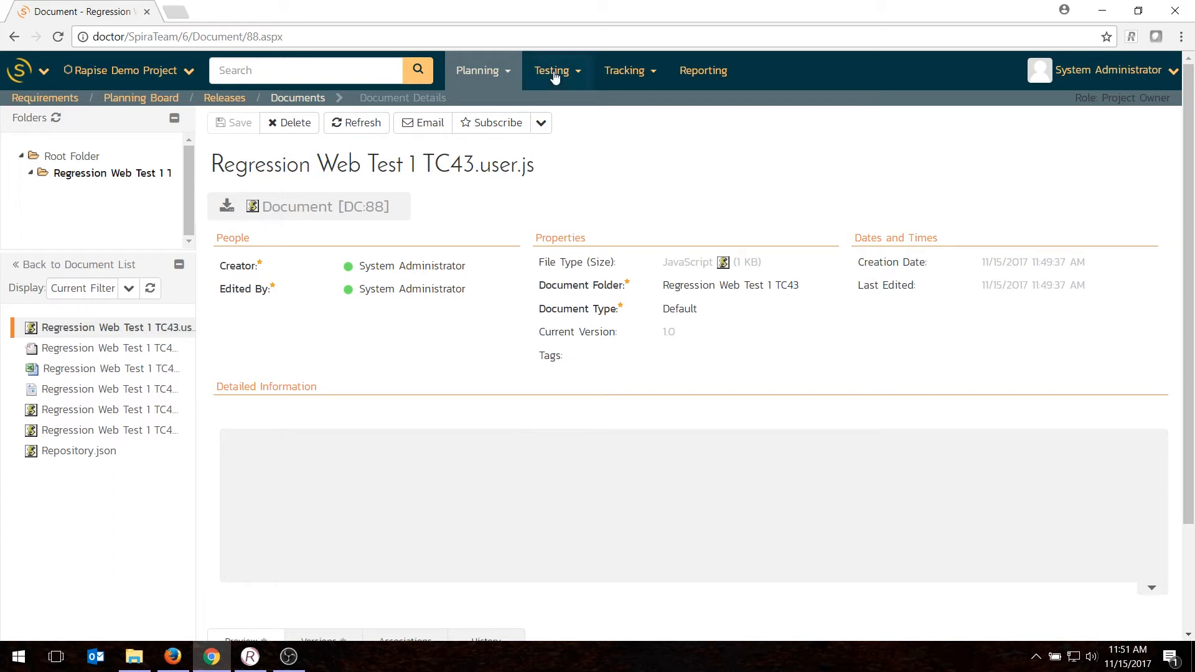
Return to the documents list and preview the objects.metadata file details
left_click(298, 98)
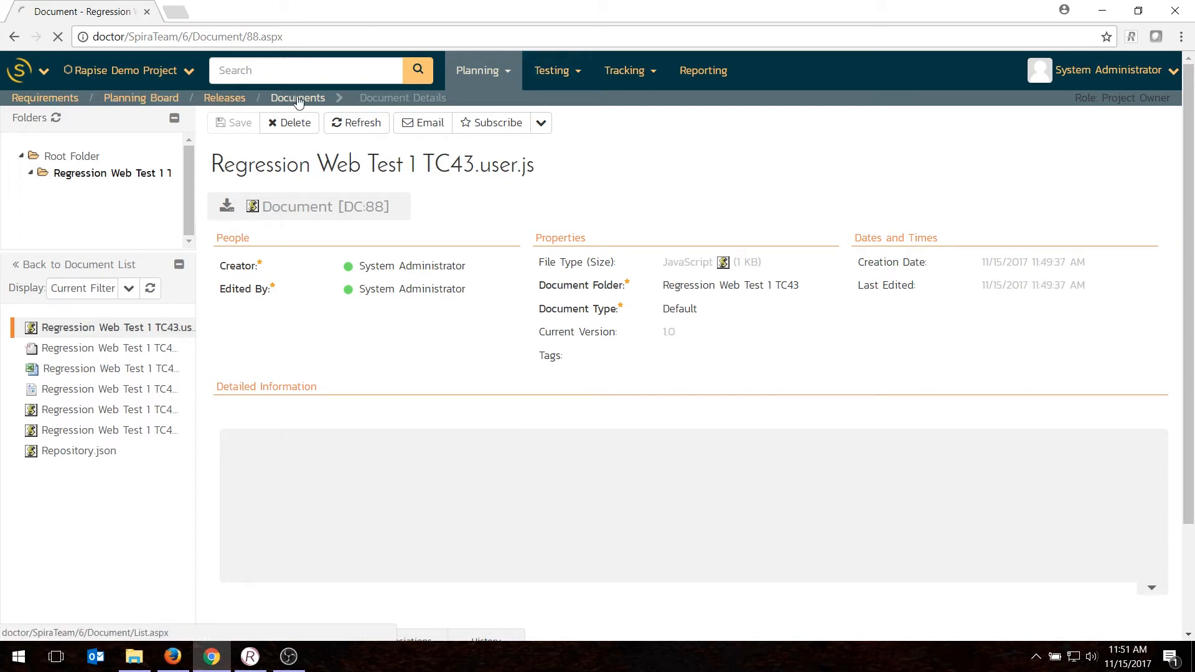
left_click(297, 98)
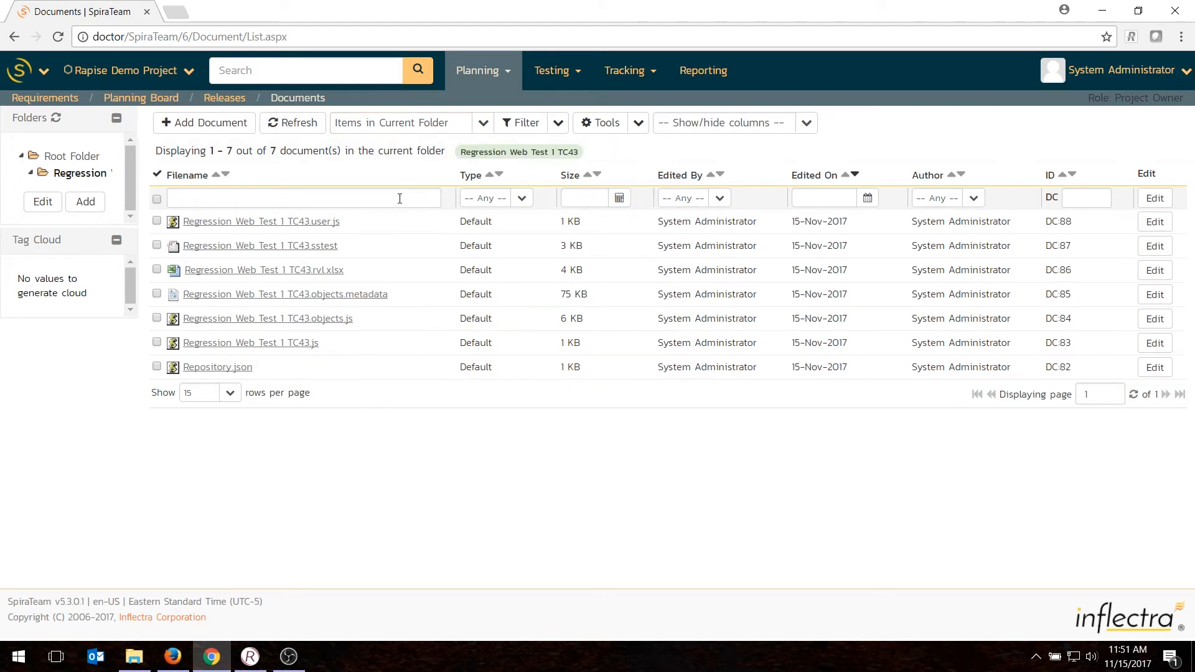
left_click(285, 294)
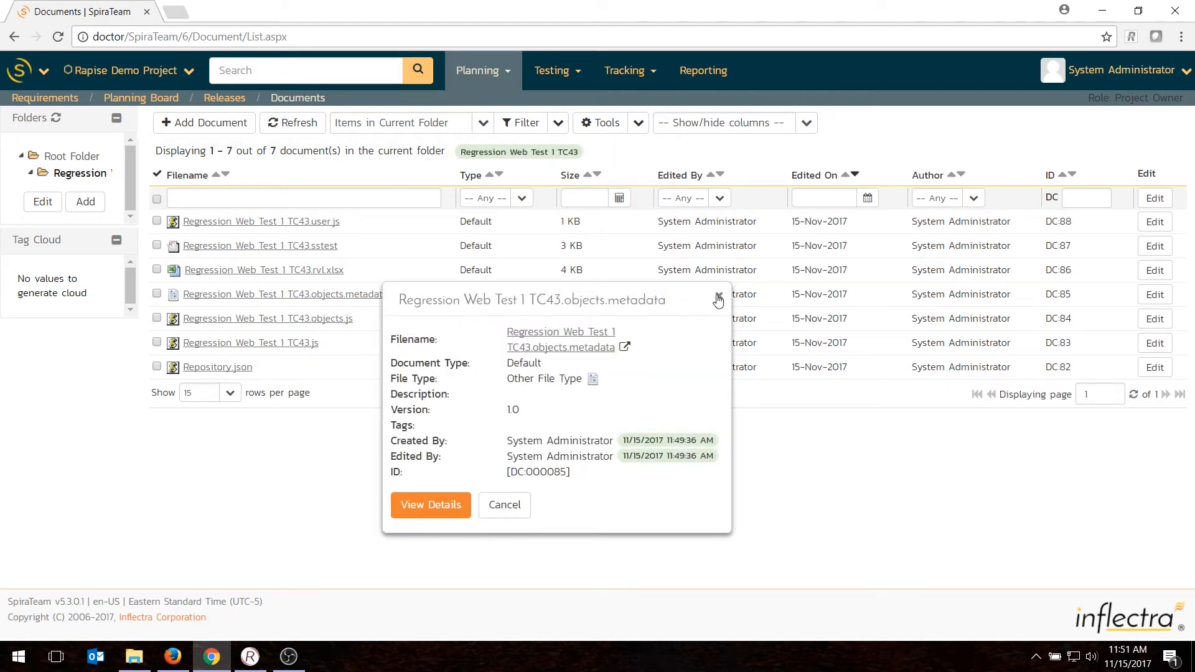
left_click(716, 298)
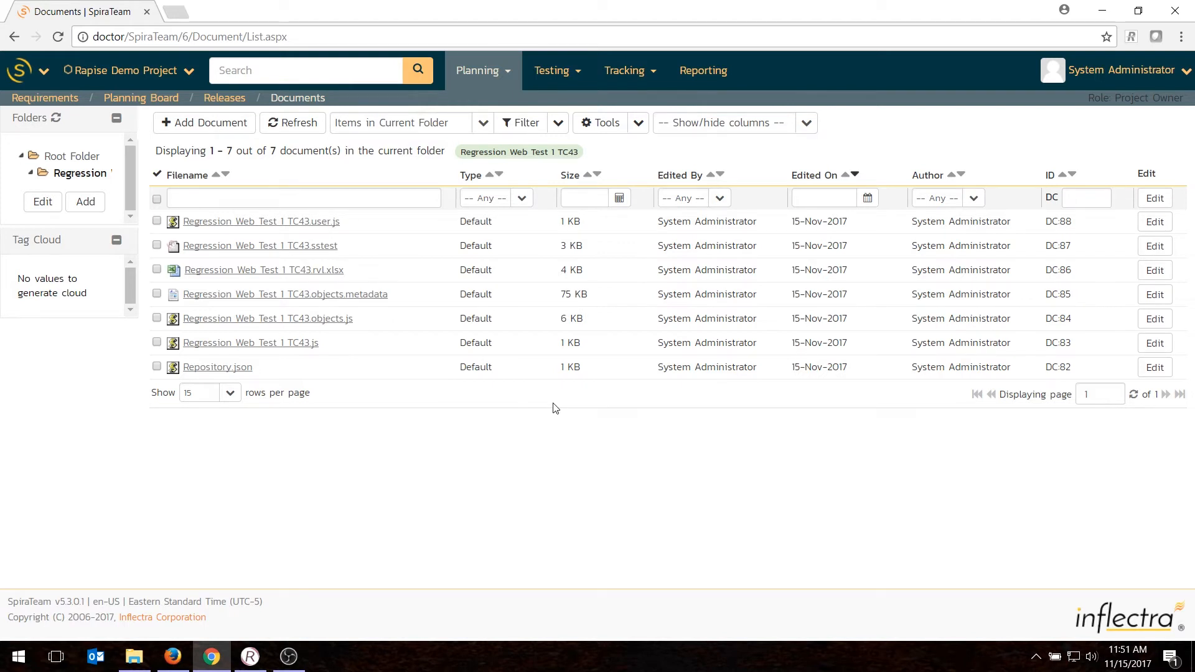
mouse_move(564, 403)
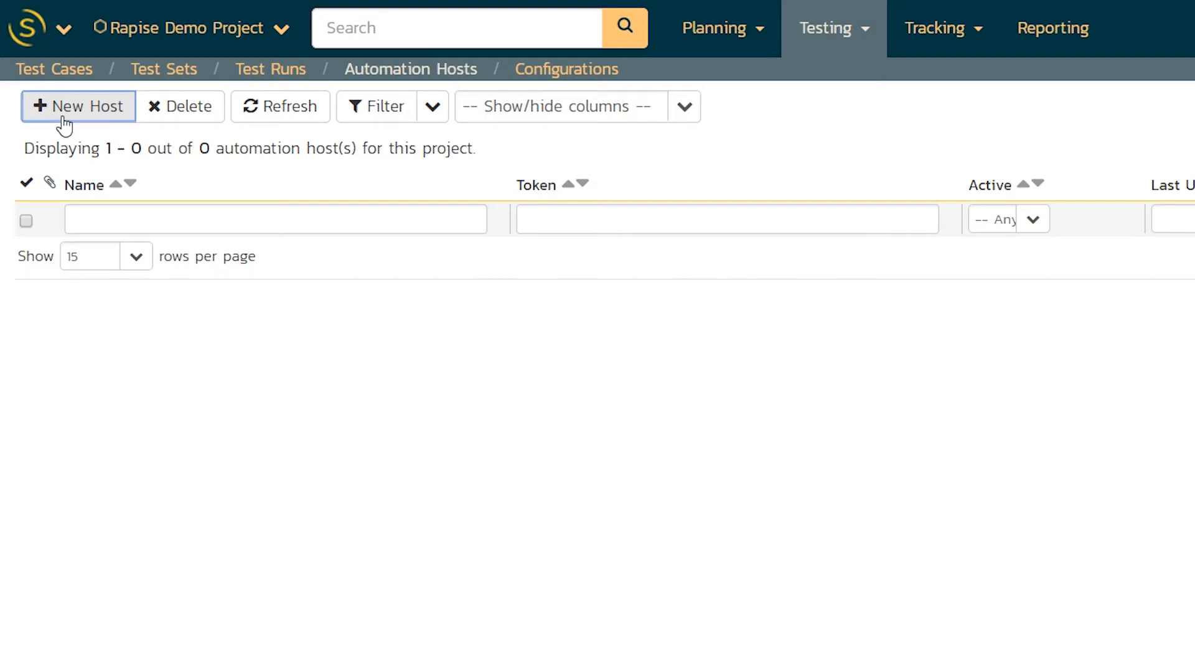
left_click(77, 106)
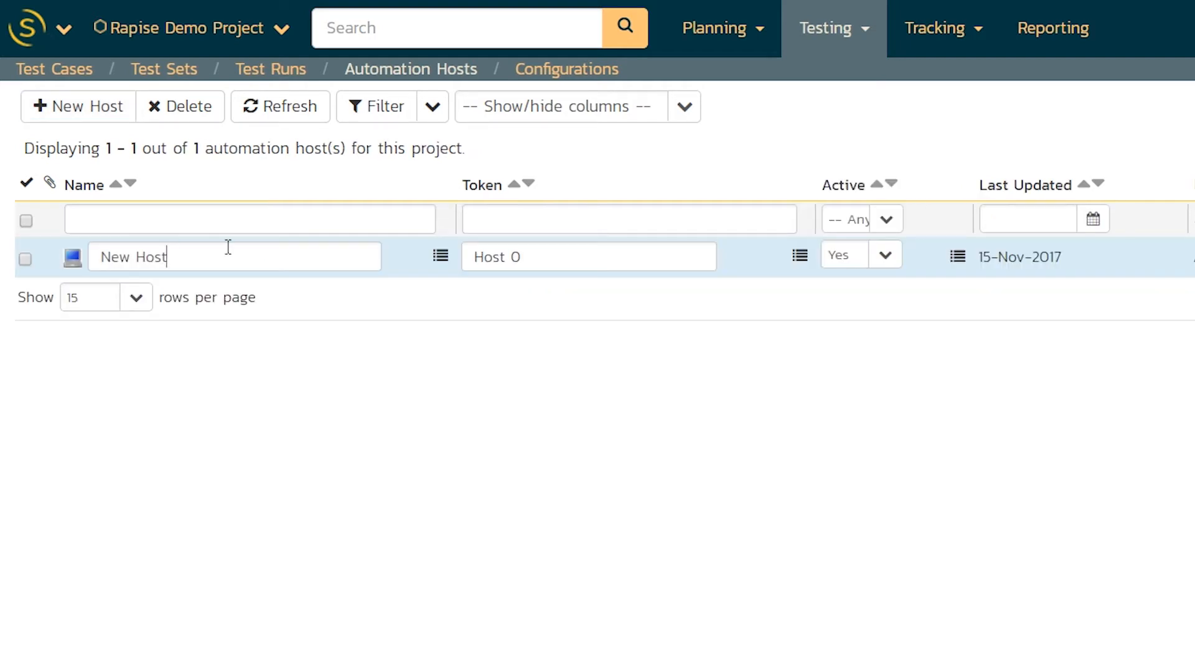
type("Tardis")
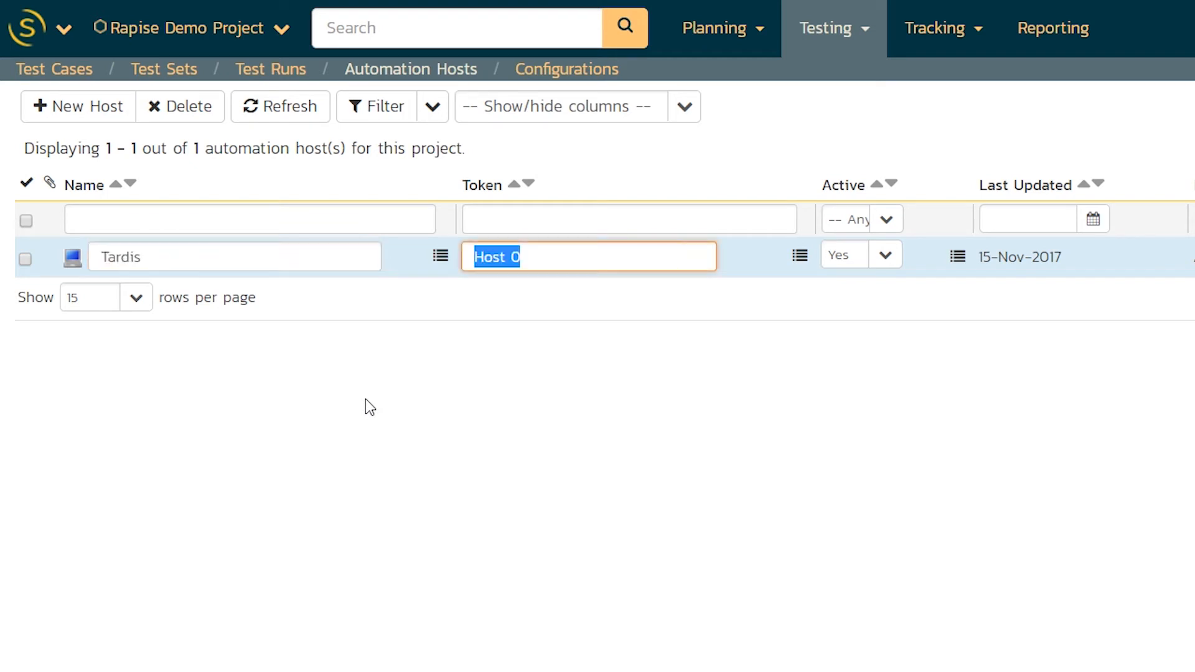
type("T")
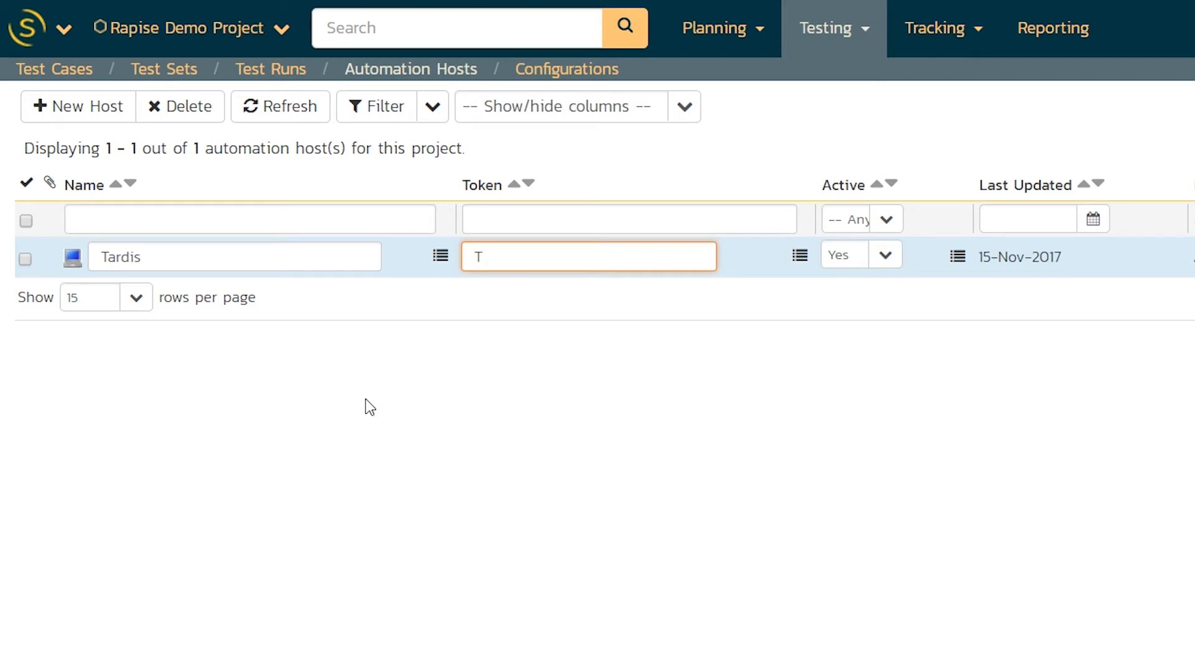
type("AR")
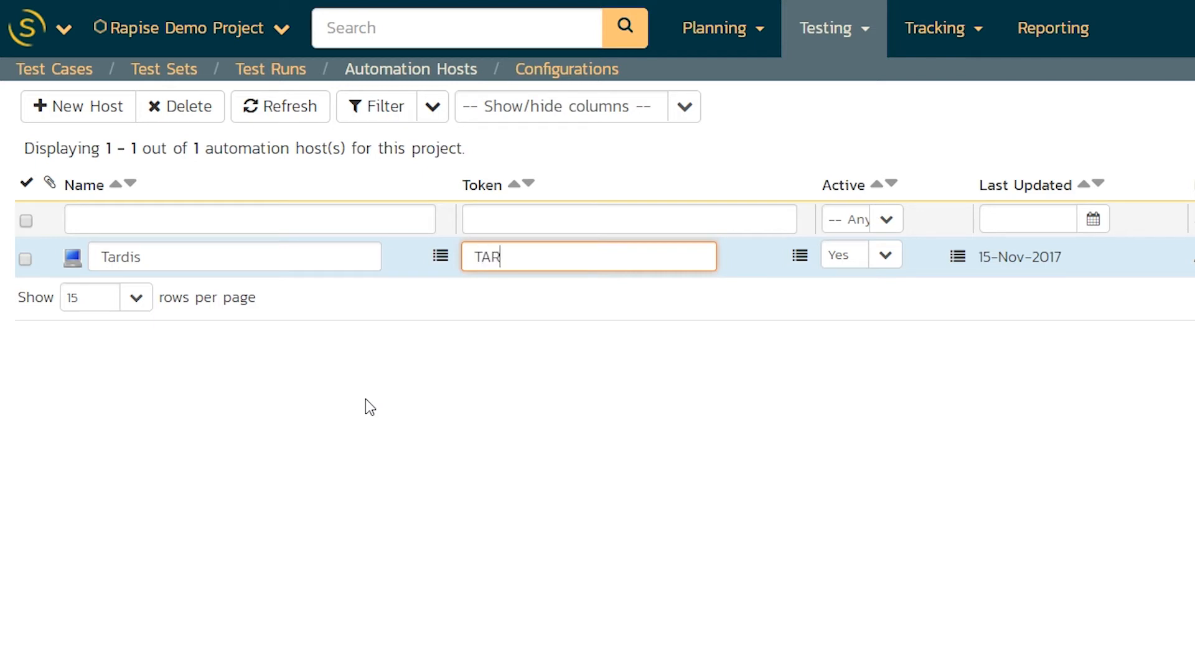
type("DIS")
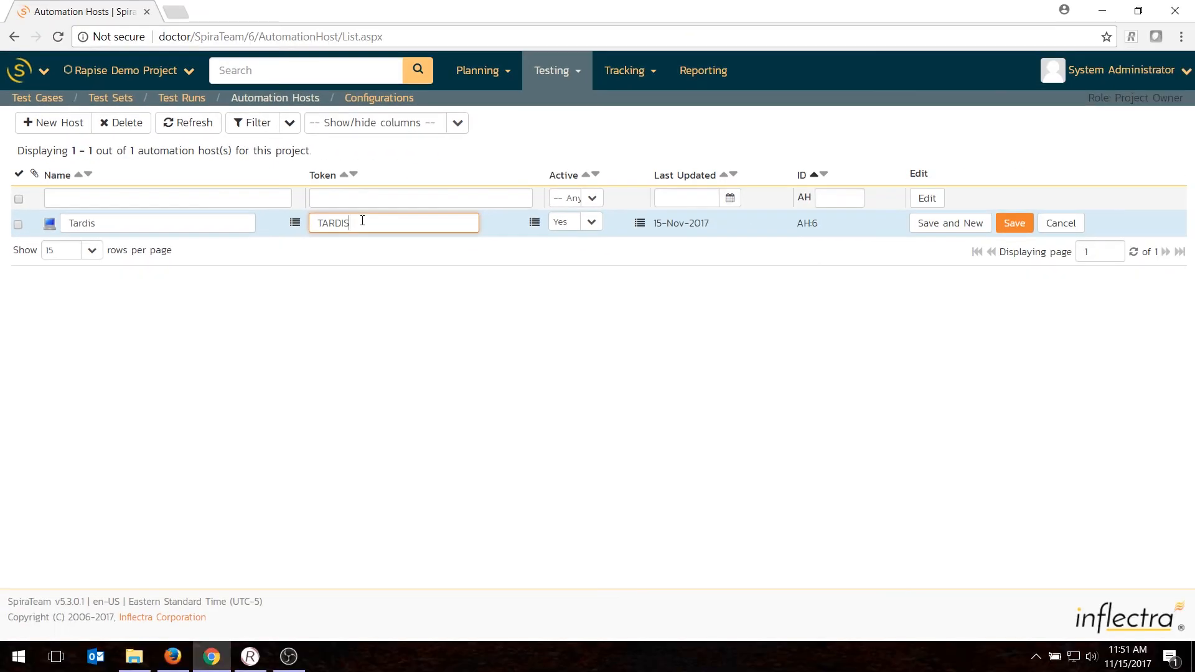
left_click(1014, 223)
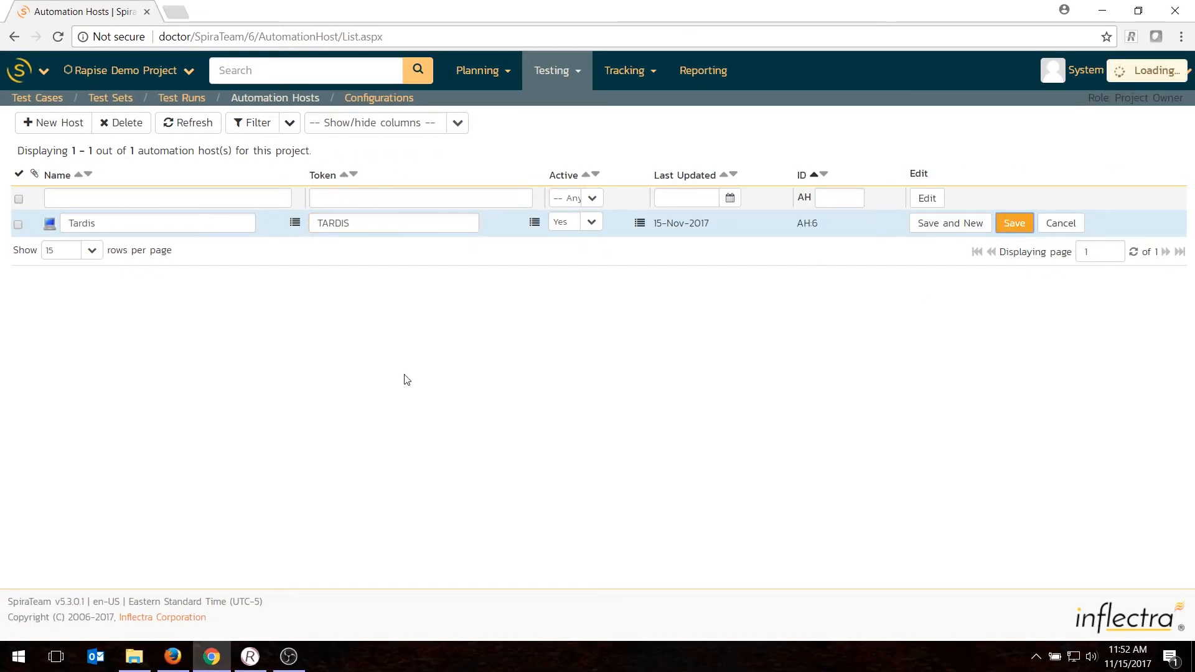
left_click(1012, 223)
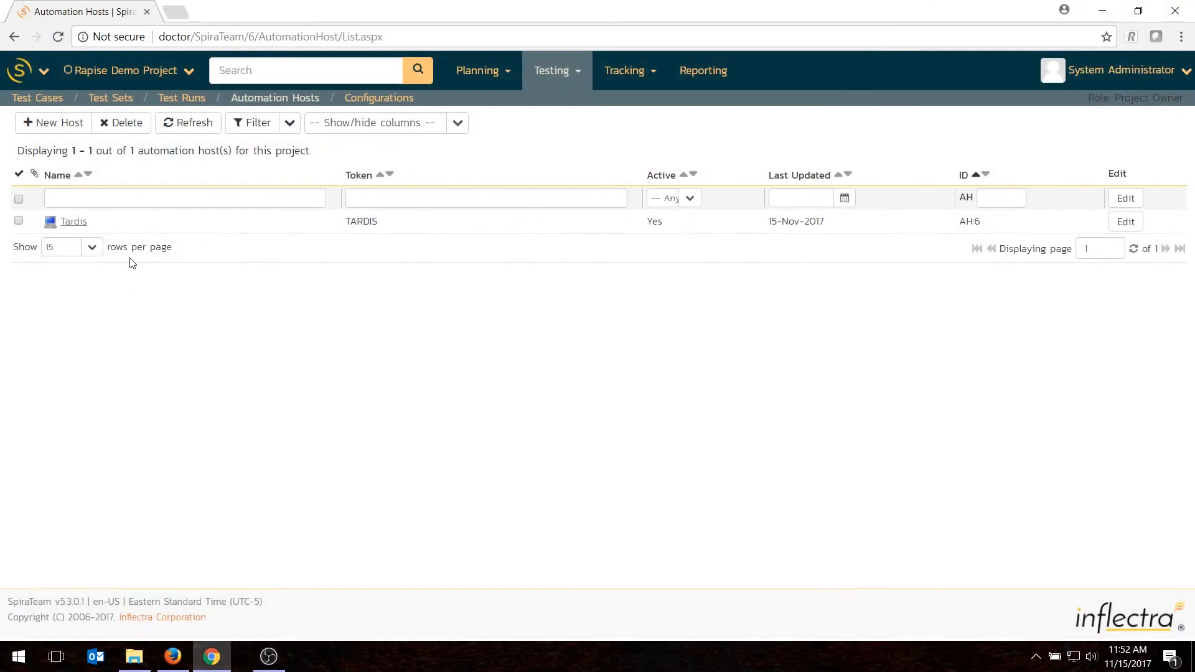
Launch Rapise Launcher and confirm its SpiraTeam server connection test succeeds
left_click(14, 655)
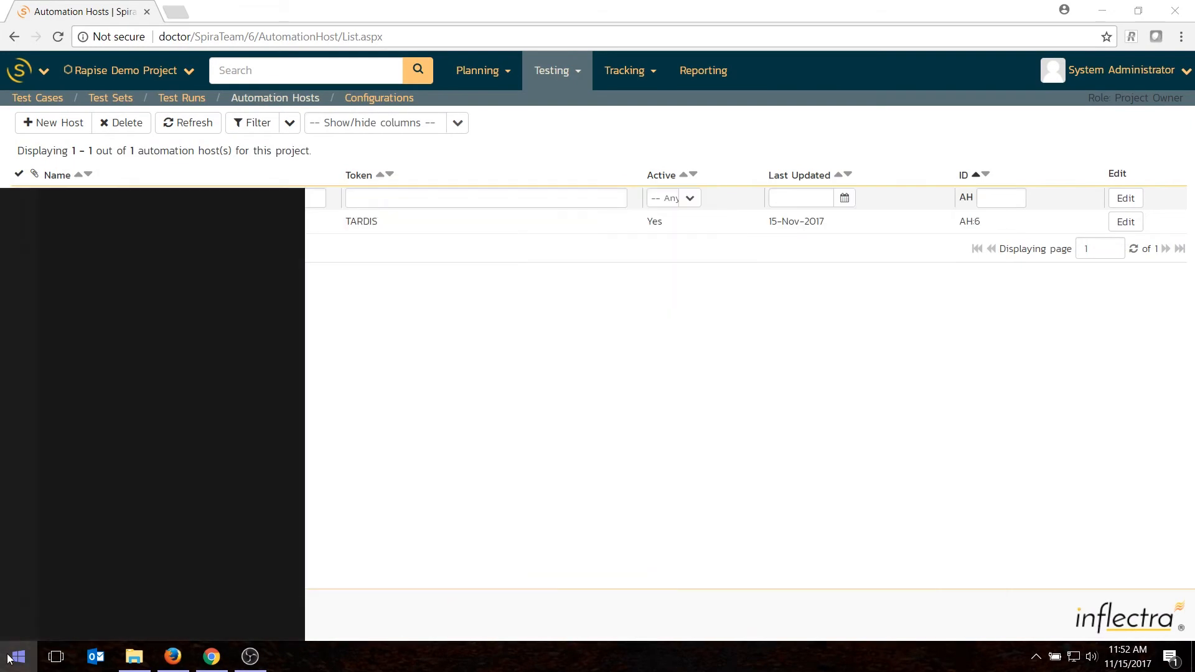
type("rapisel")
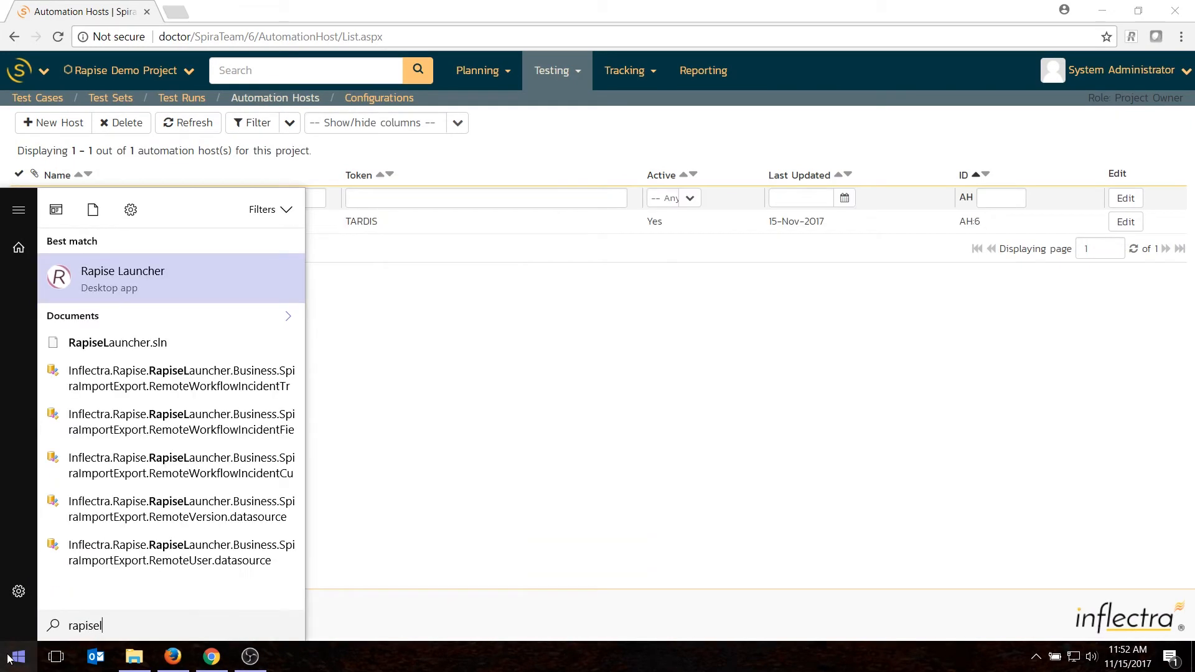
left_click(122, 278)
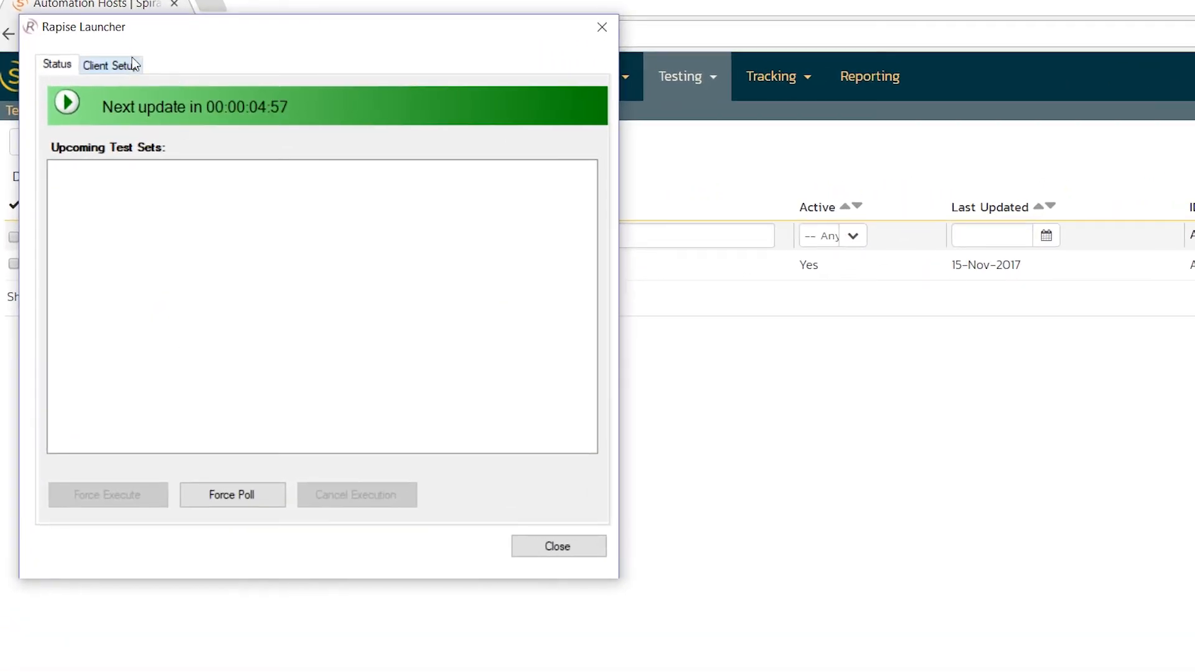
left_click(110, 64)
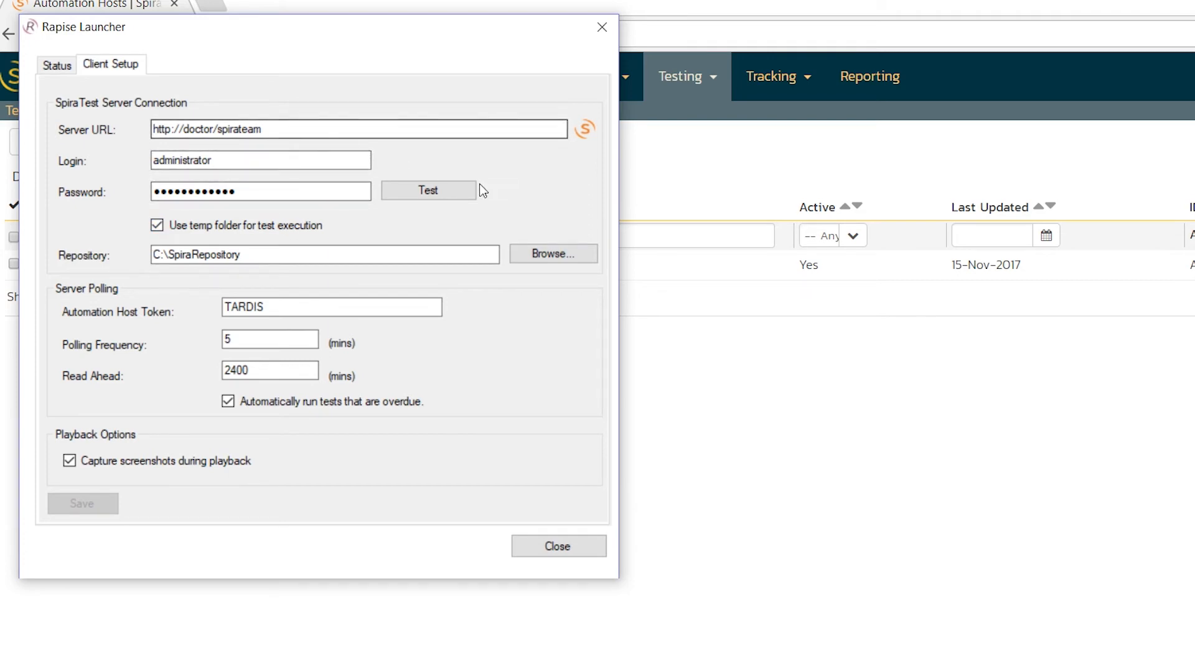
left_click(428, 190)
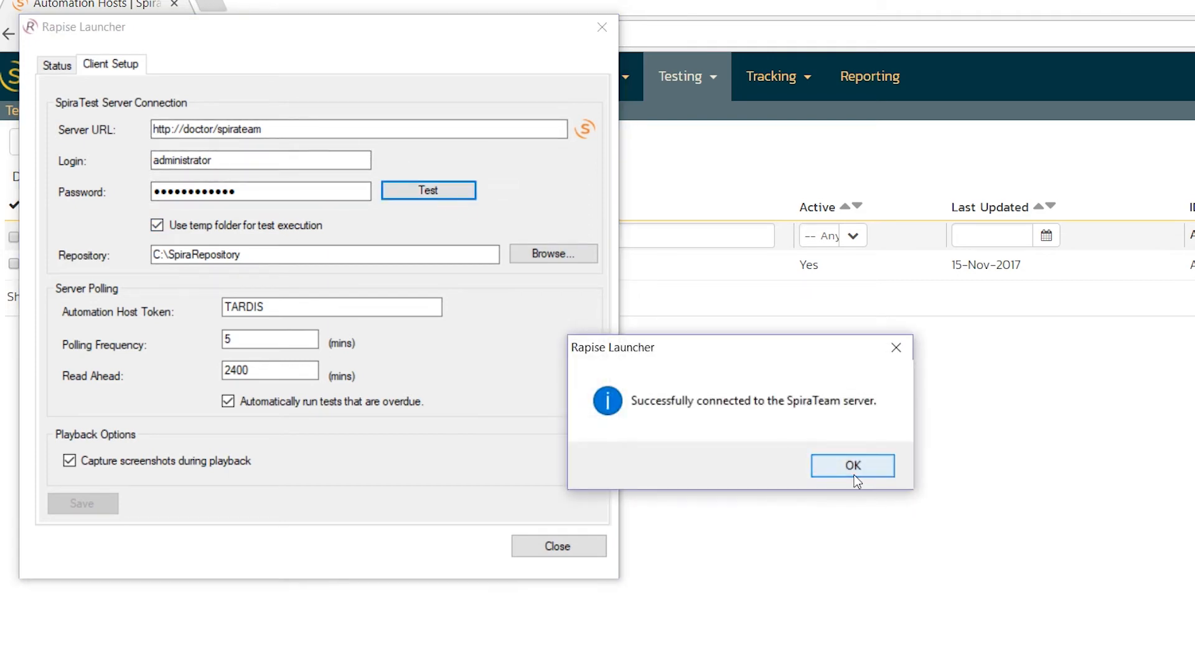
left_click(851, 465)
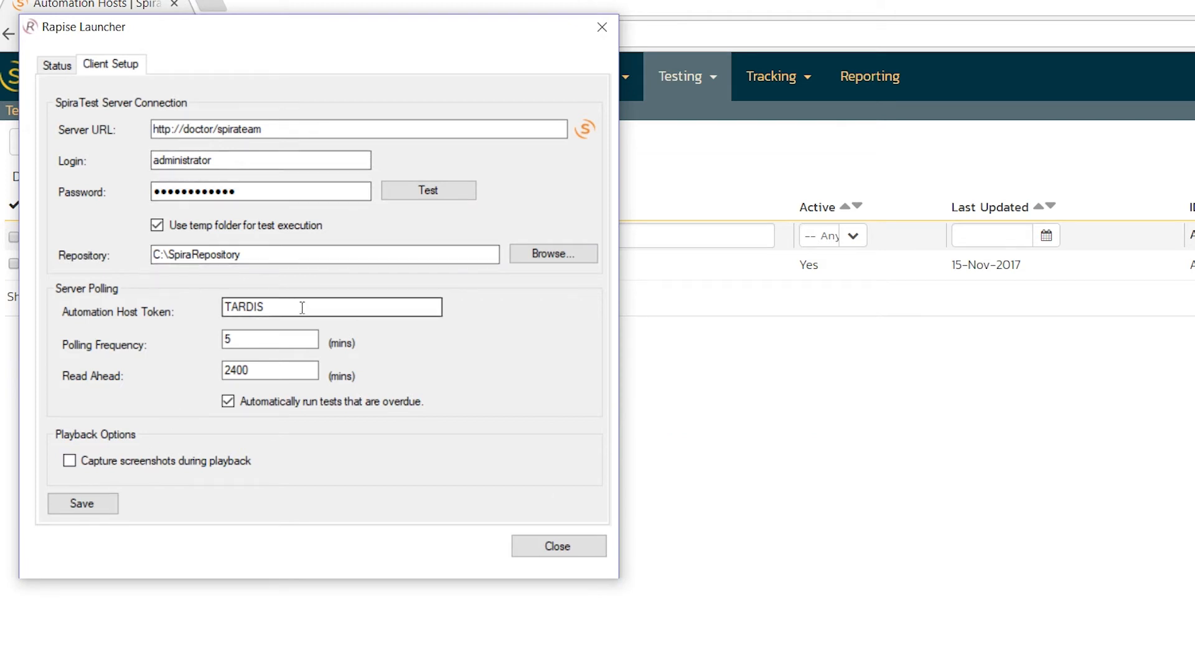
Select the TARDIS host token, set polling to 2 minutes, disable screenshots, and save
double_click(244, 306)
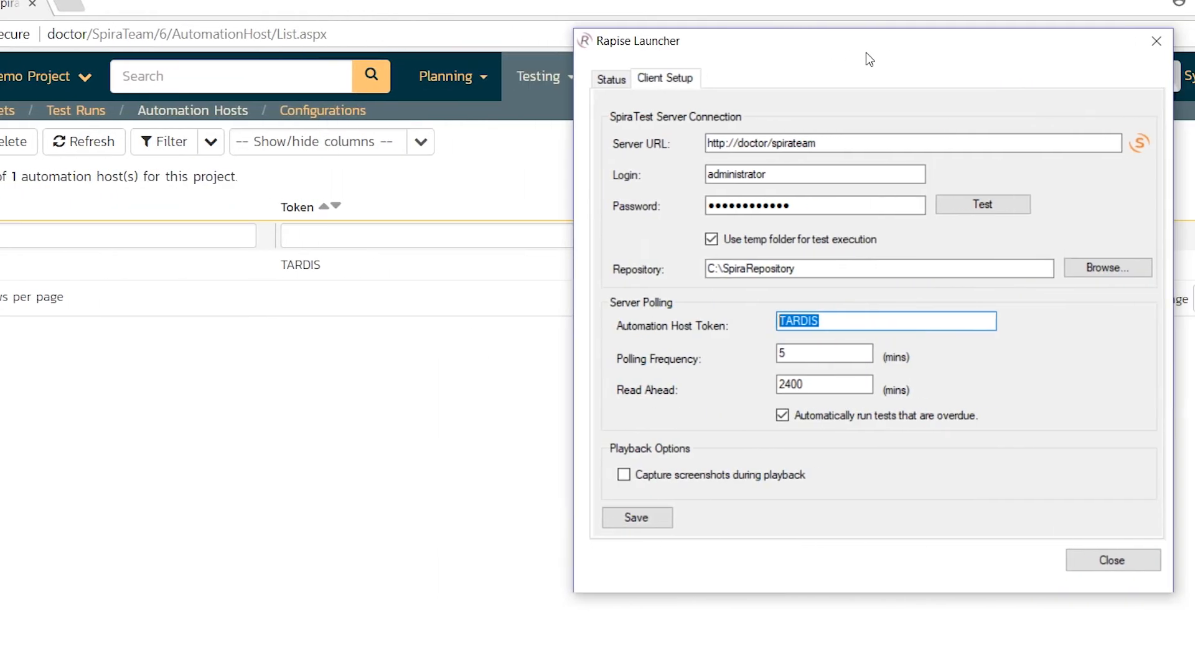
mouse_move(268, 291)
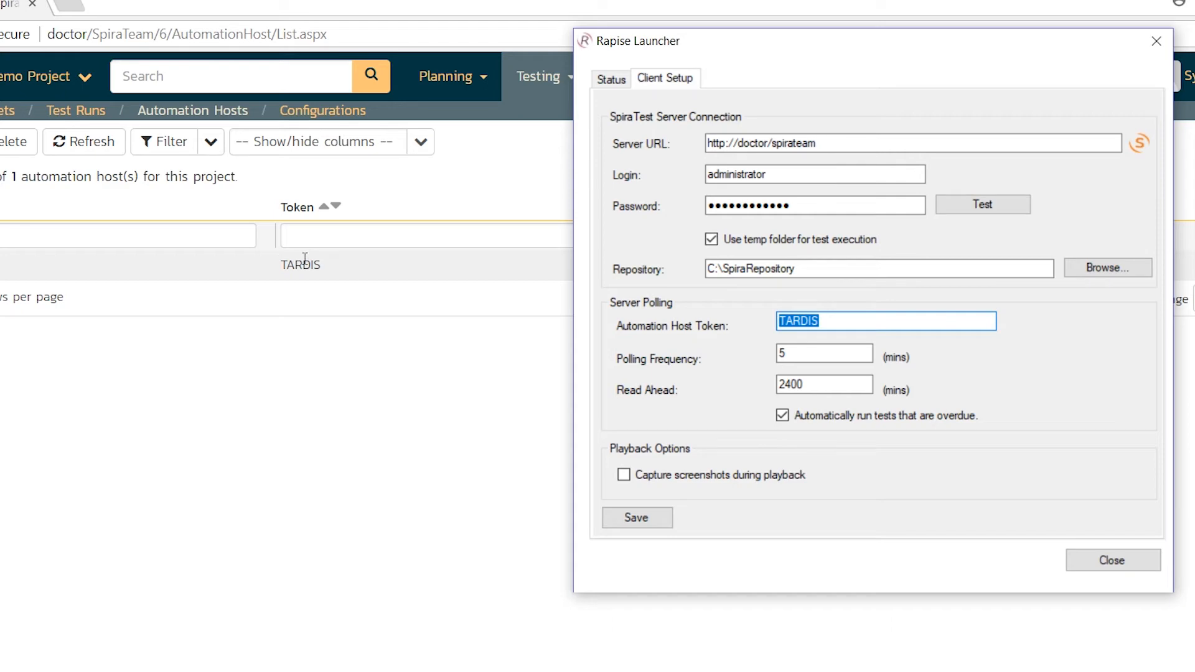
mouse_move(770, 390)
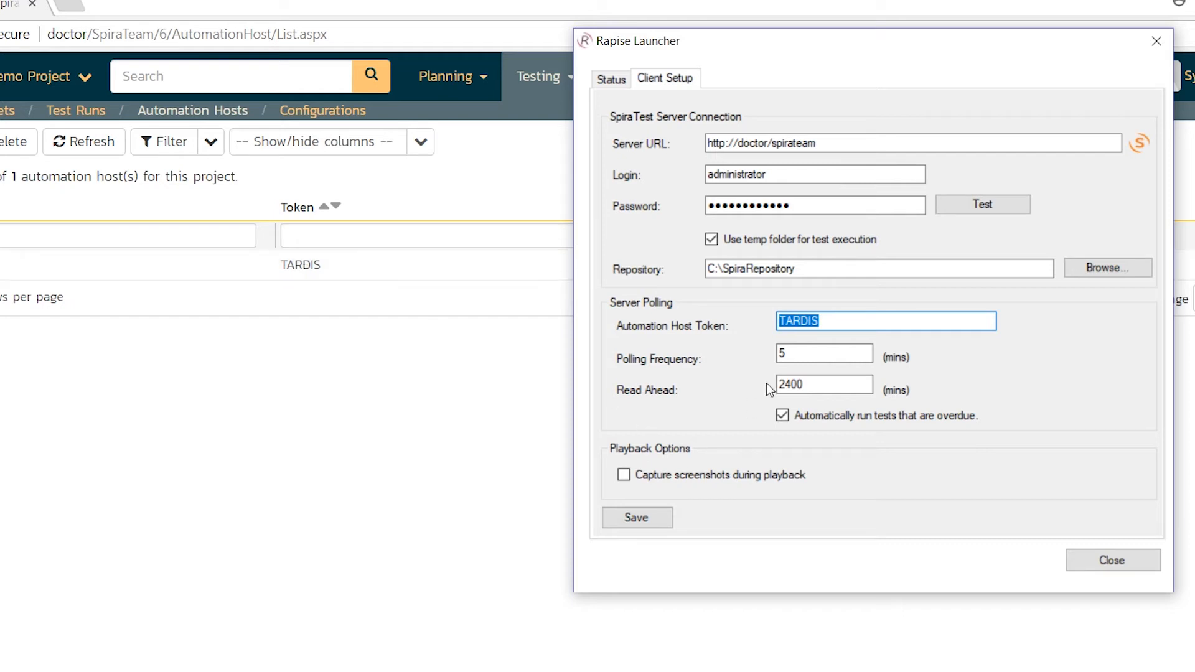
type("2")
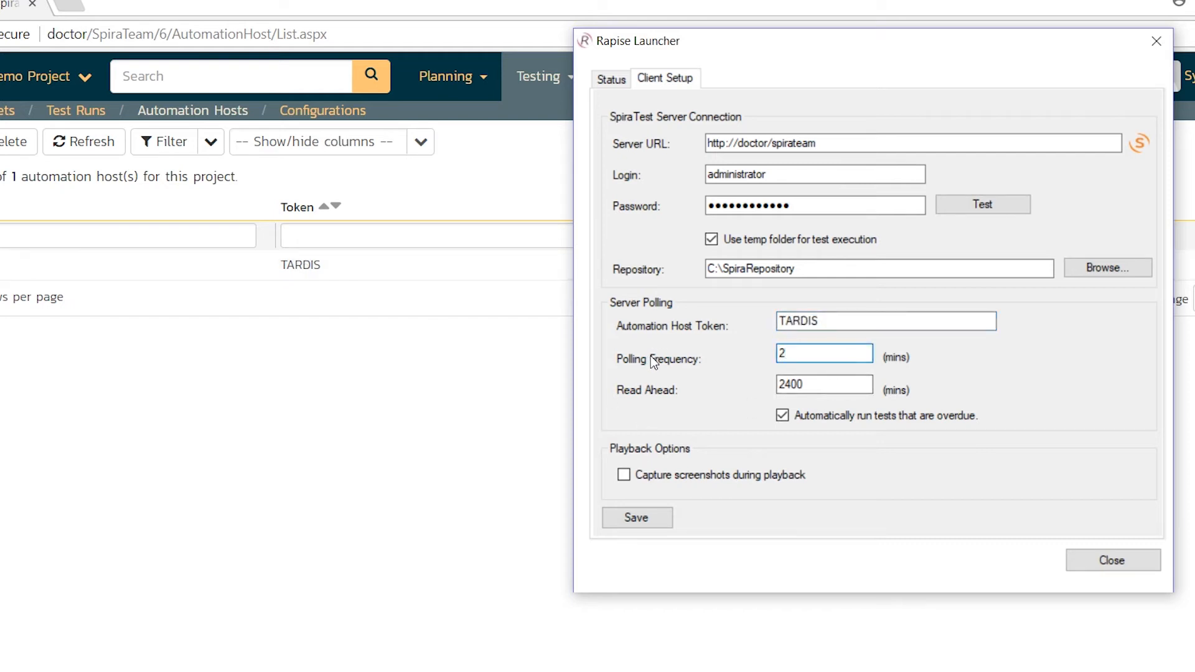
left_click(823, 353)
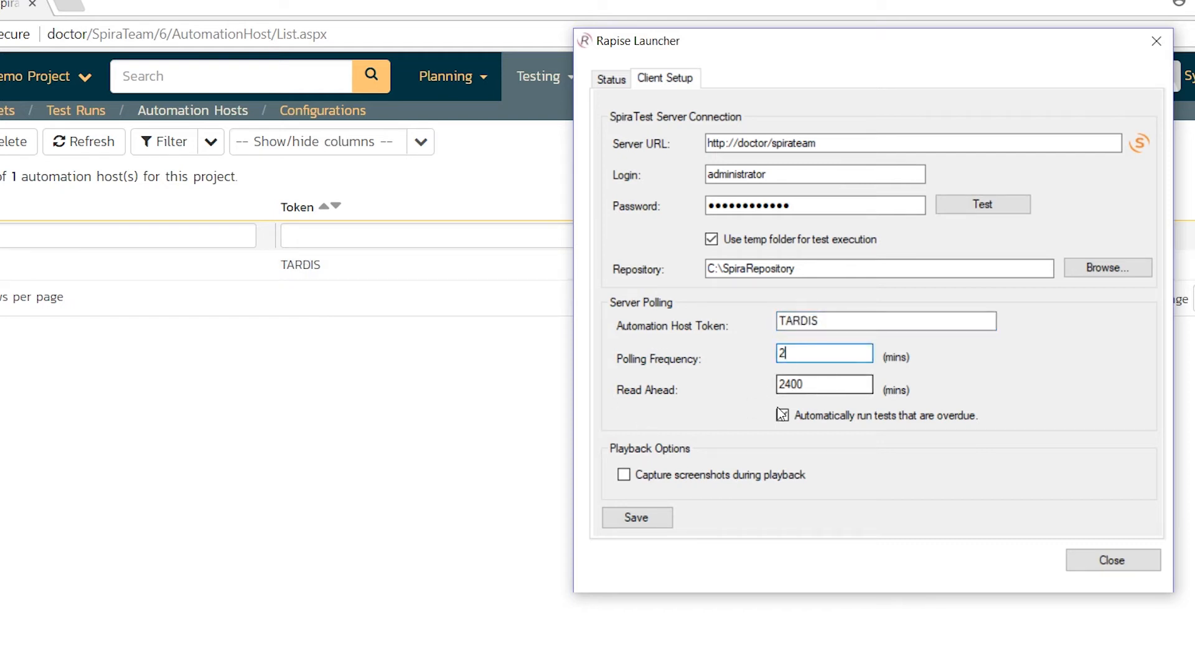
left_click(782, 415)
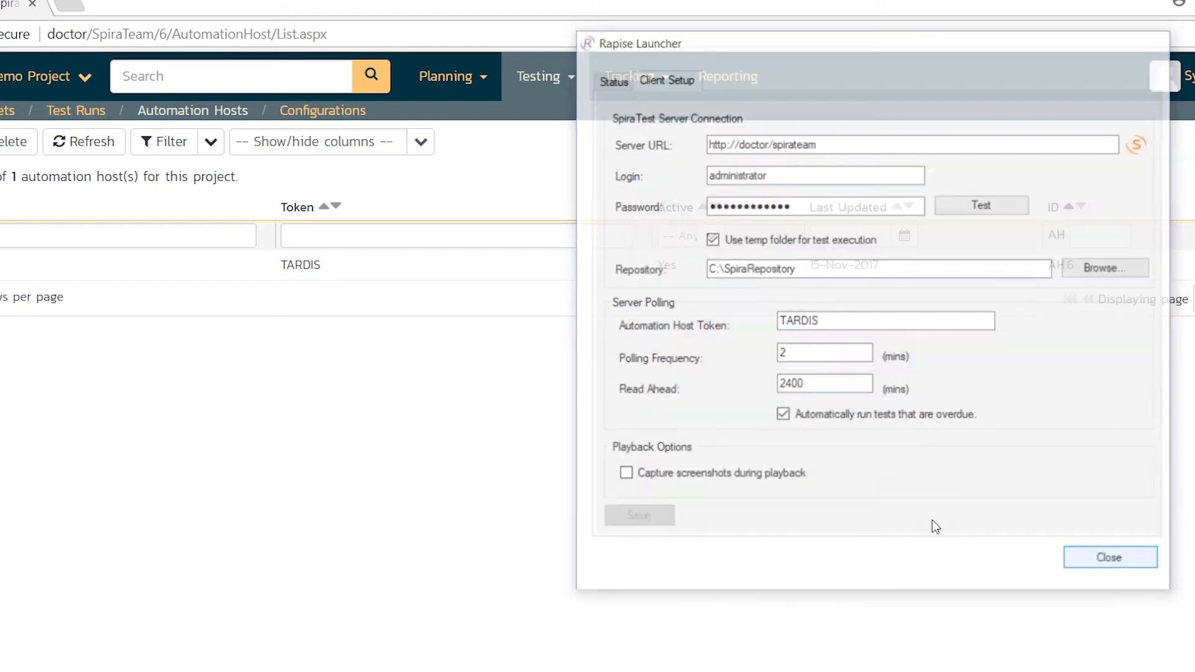
left_click(1109, 557)
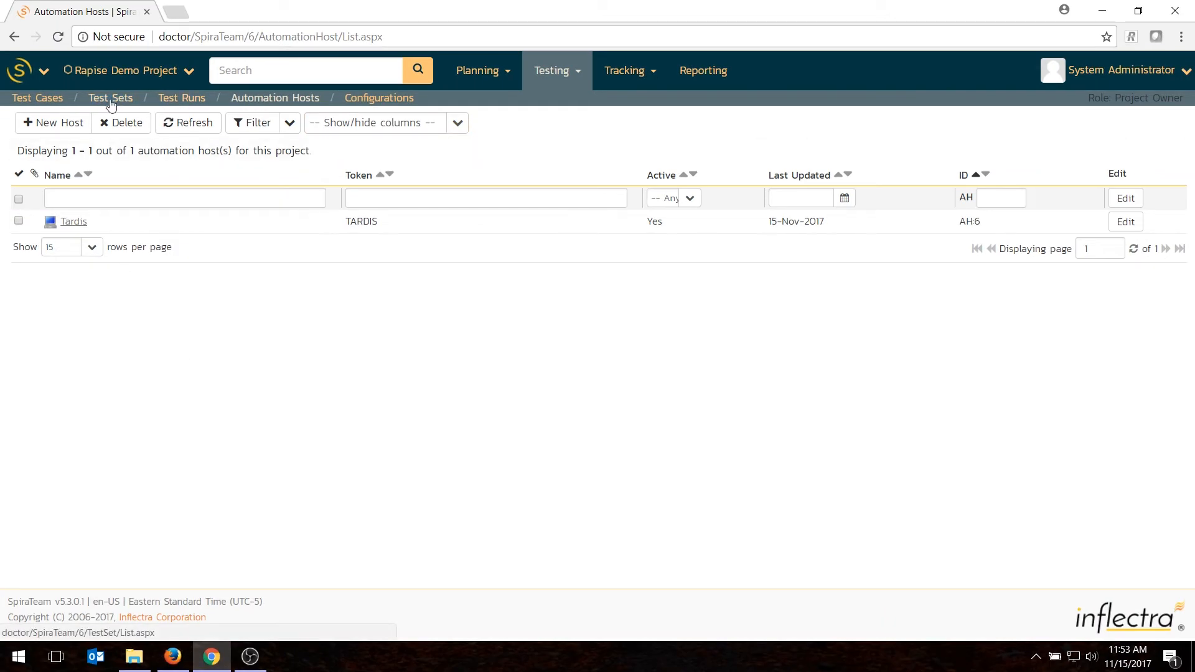
Create the 'Regression Suite' test set (TX12) in Test Cycle 1 and open its details
left_click(111, 98)
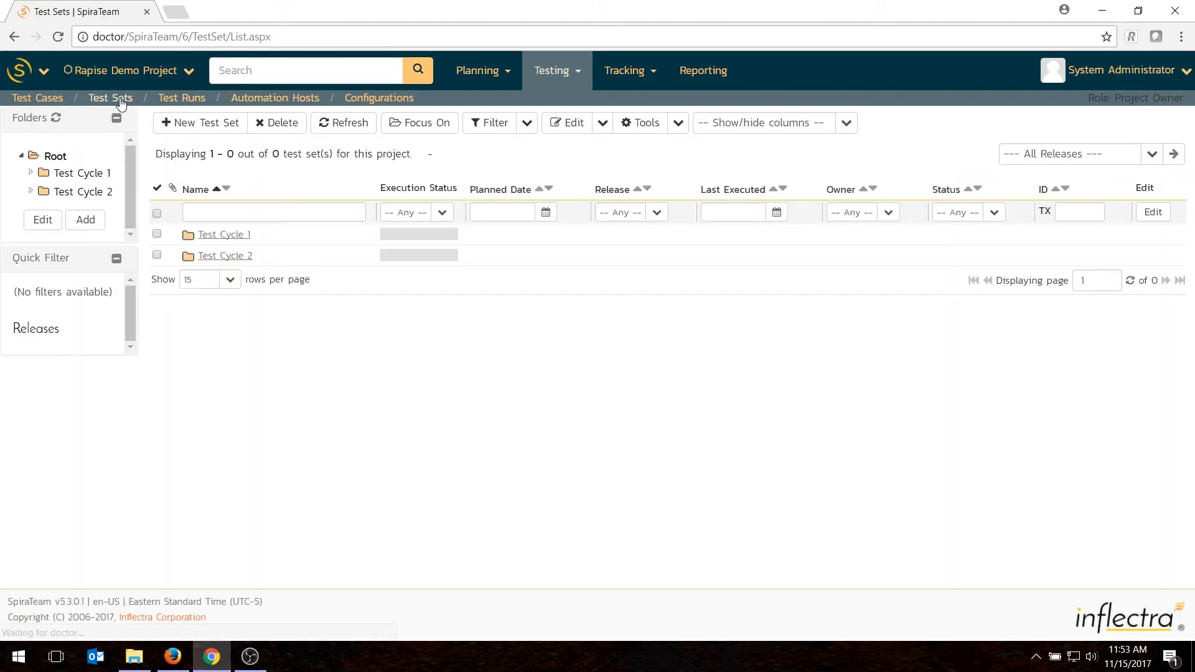
left_click(223, 235)
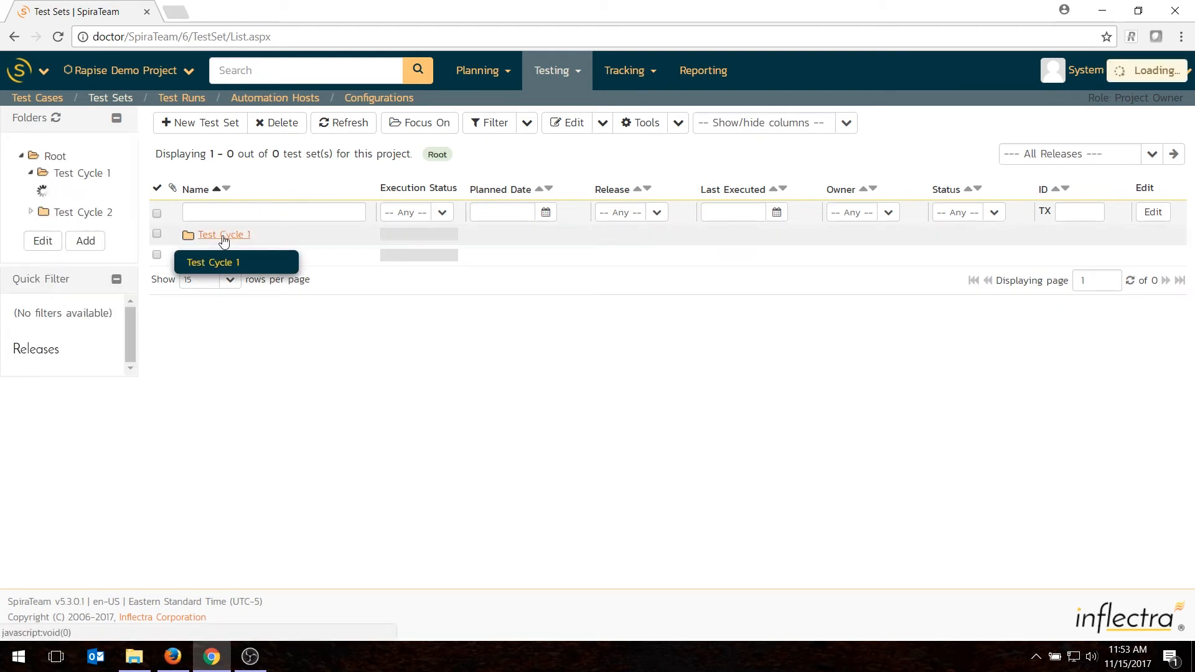
left_click(223, 234)
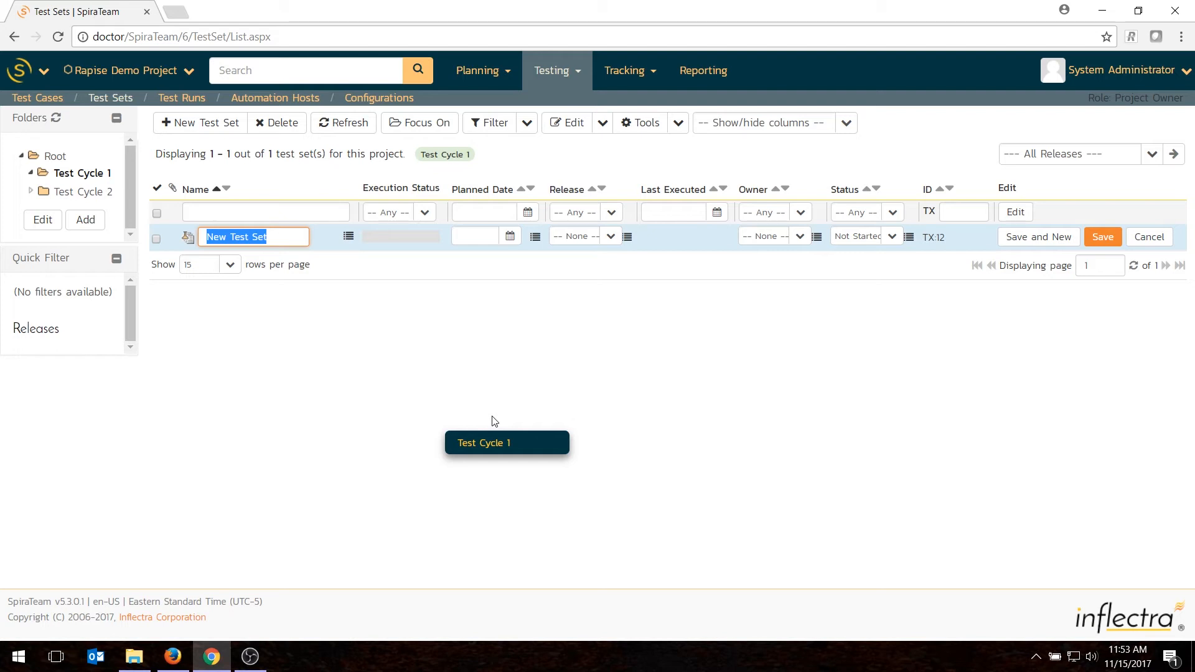
type("Regression")
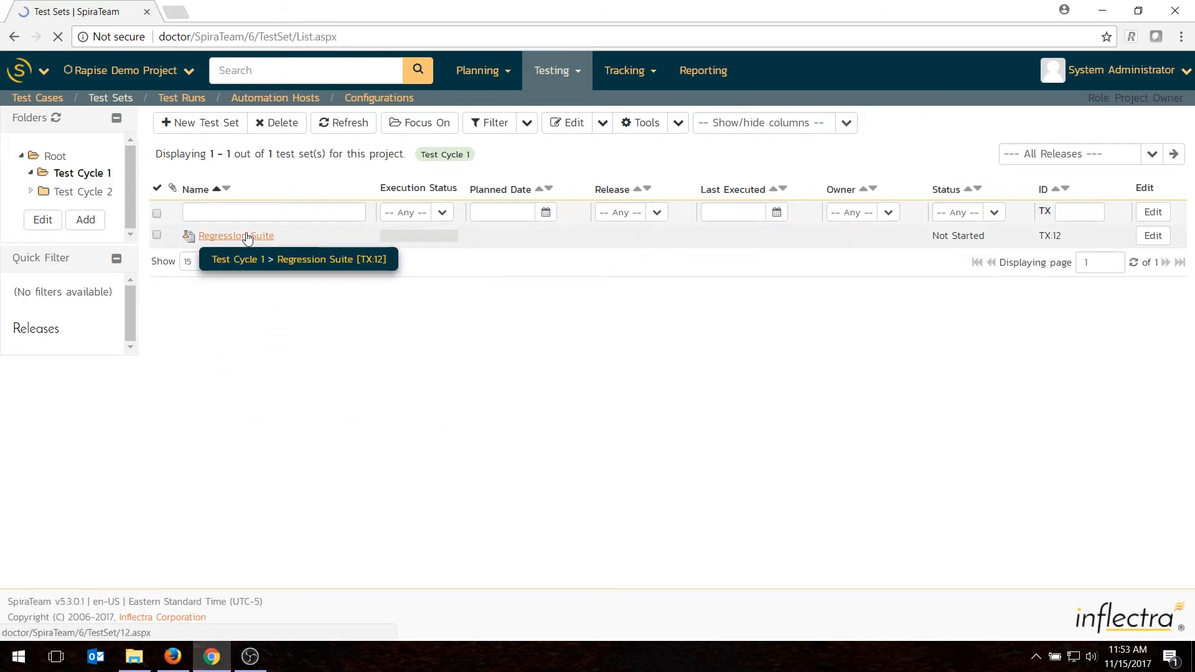
left_click(237, 235)
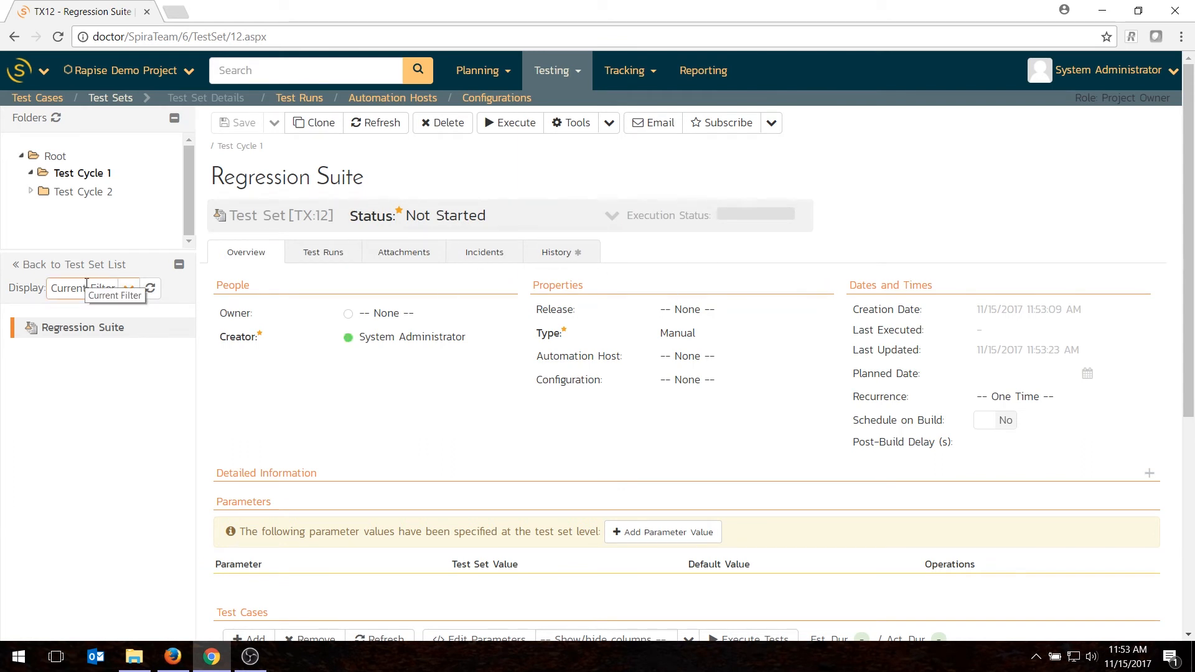
mouse_move(272, 373)
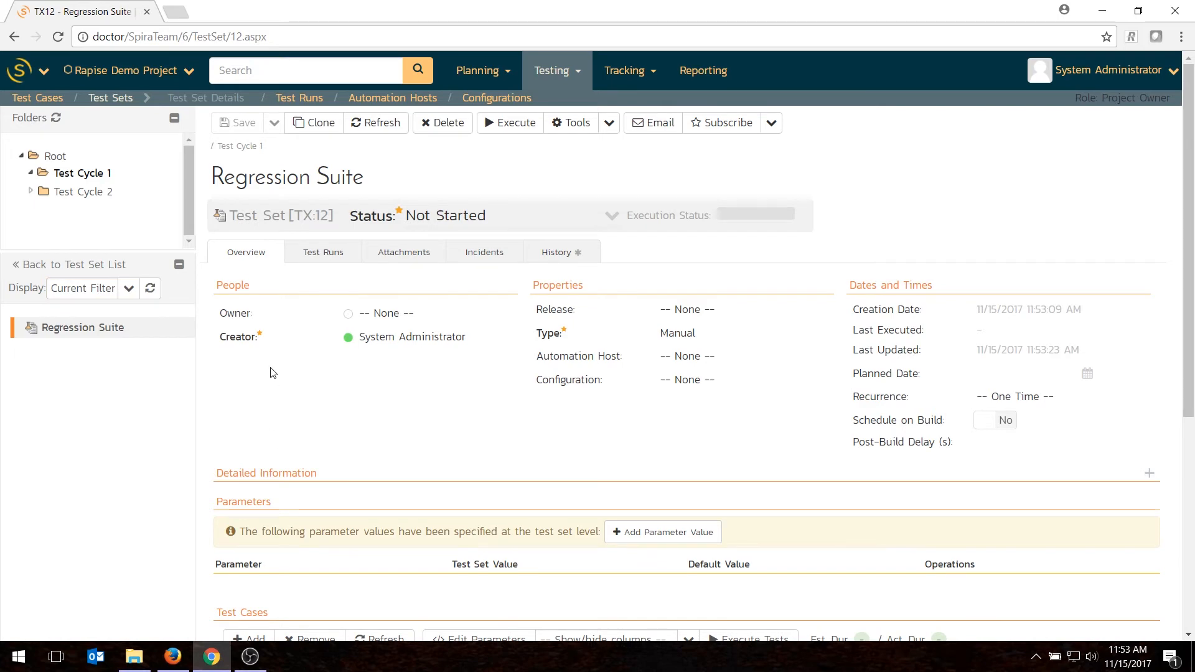
Add test case TC43 'Regression Web Test 1' to the Regression Suite and save
scroll("down", 3)
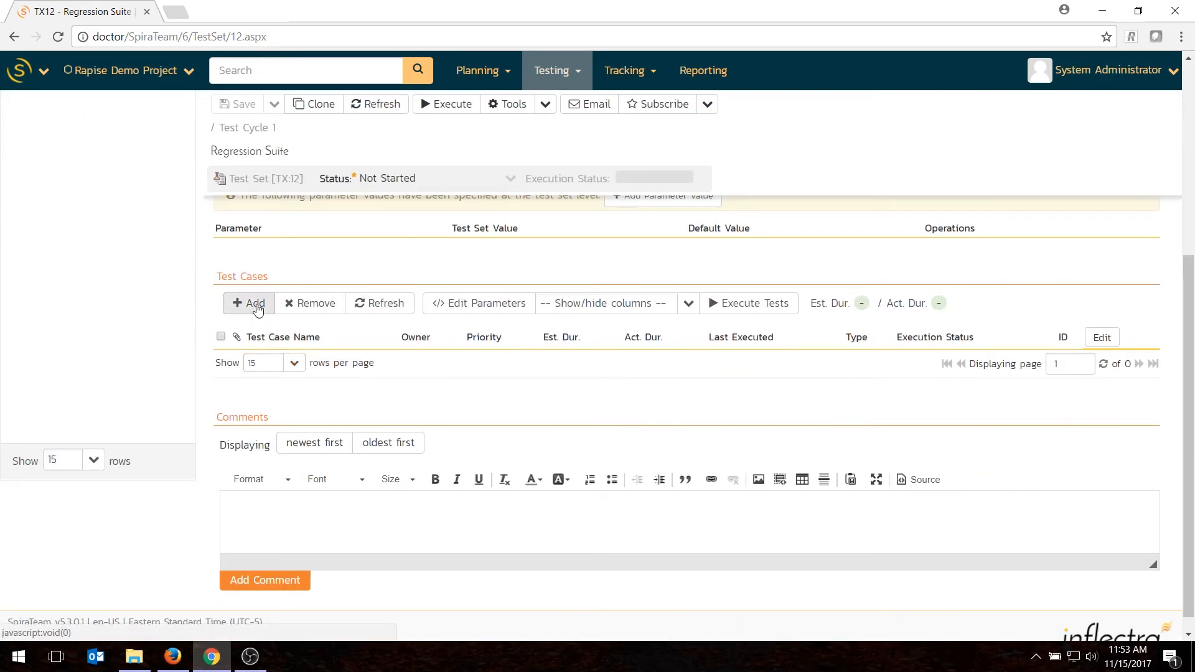
left_click(249, 303)
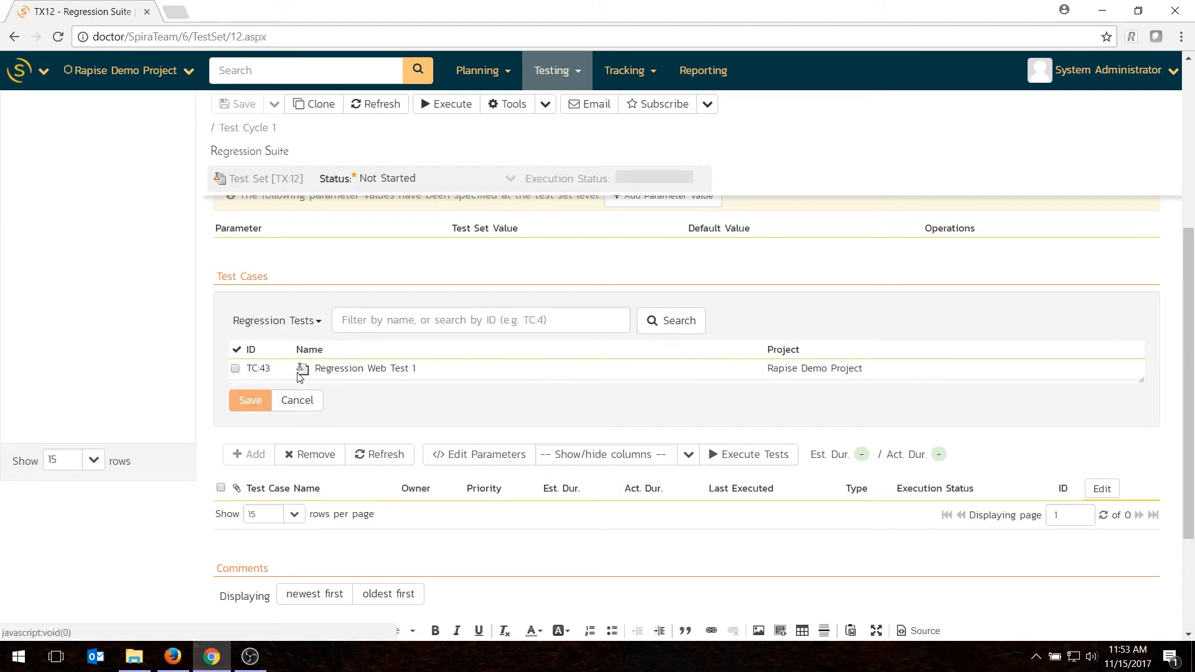
left_click(236, 368)
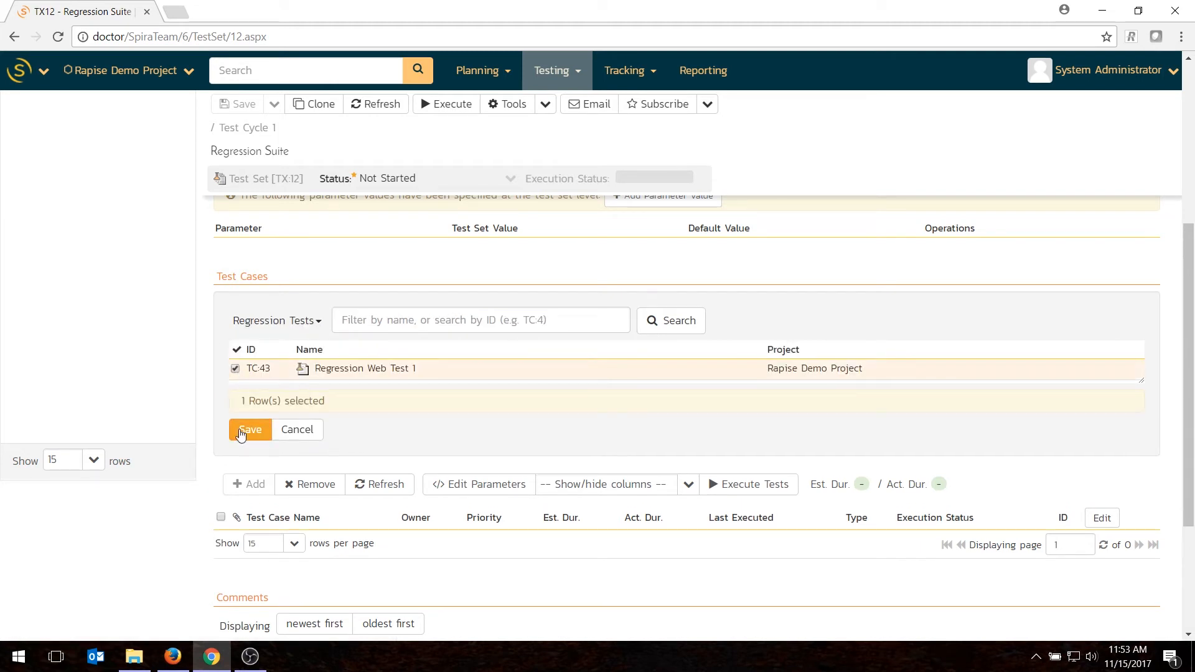
left_click(249, 428)
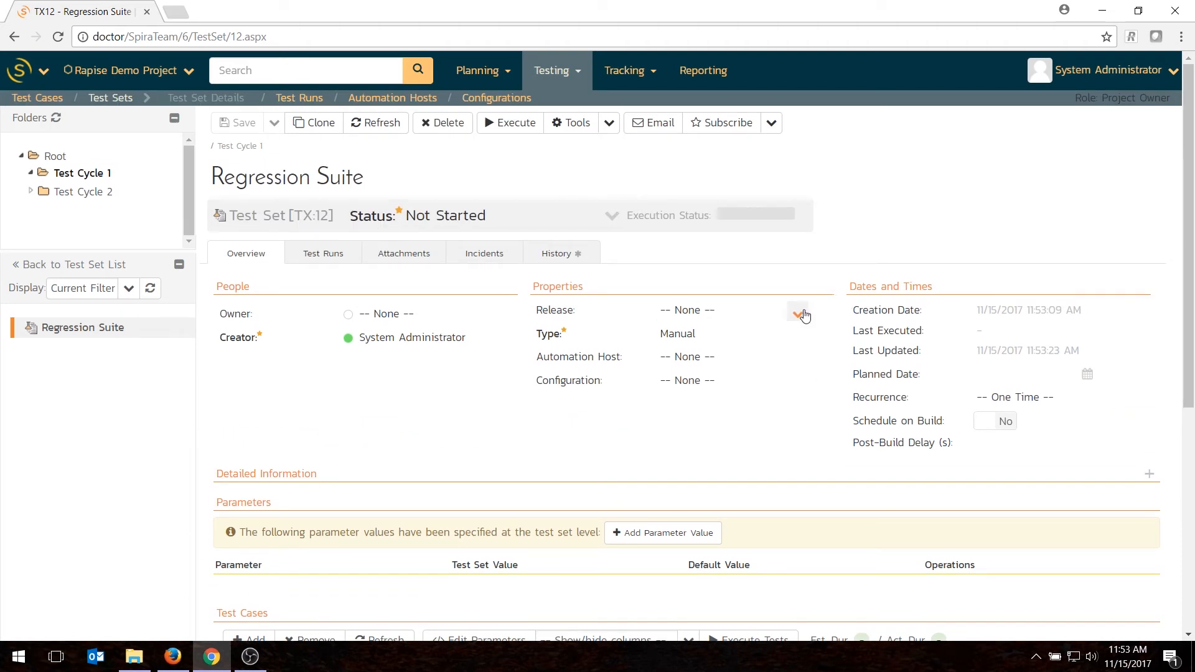
Set the test set's planned date to 11/15/2017 11:30 AM
left_click(797, 310)
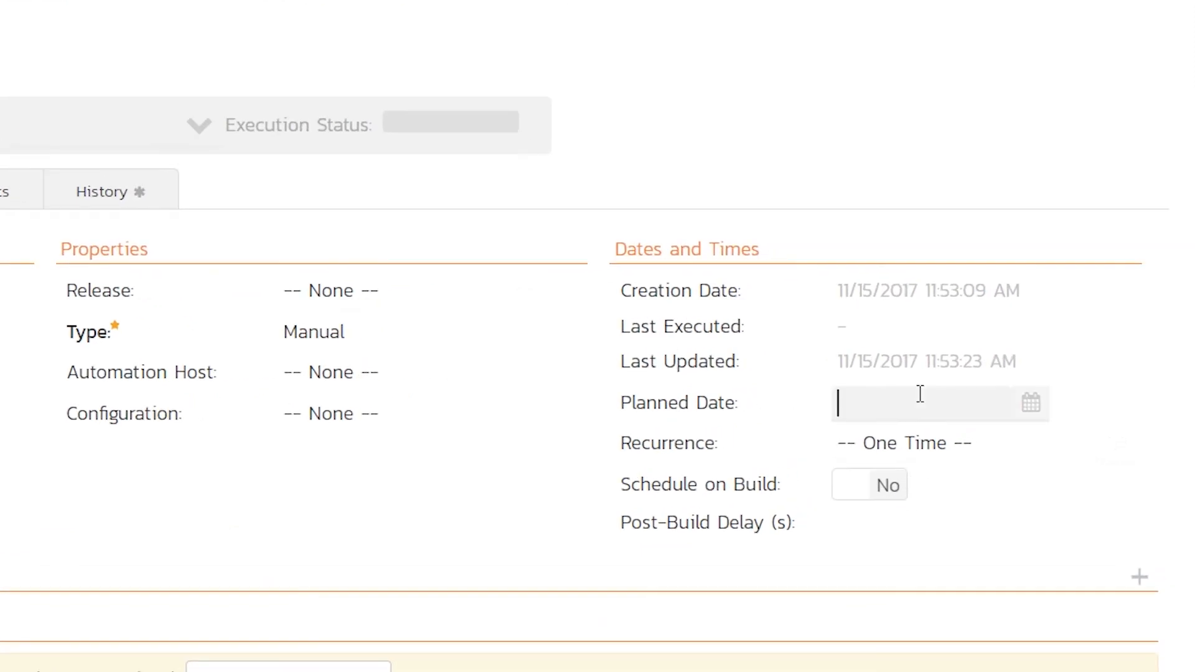
left_click(1031, 401)
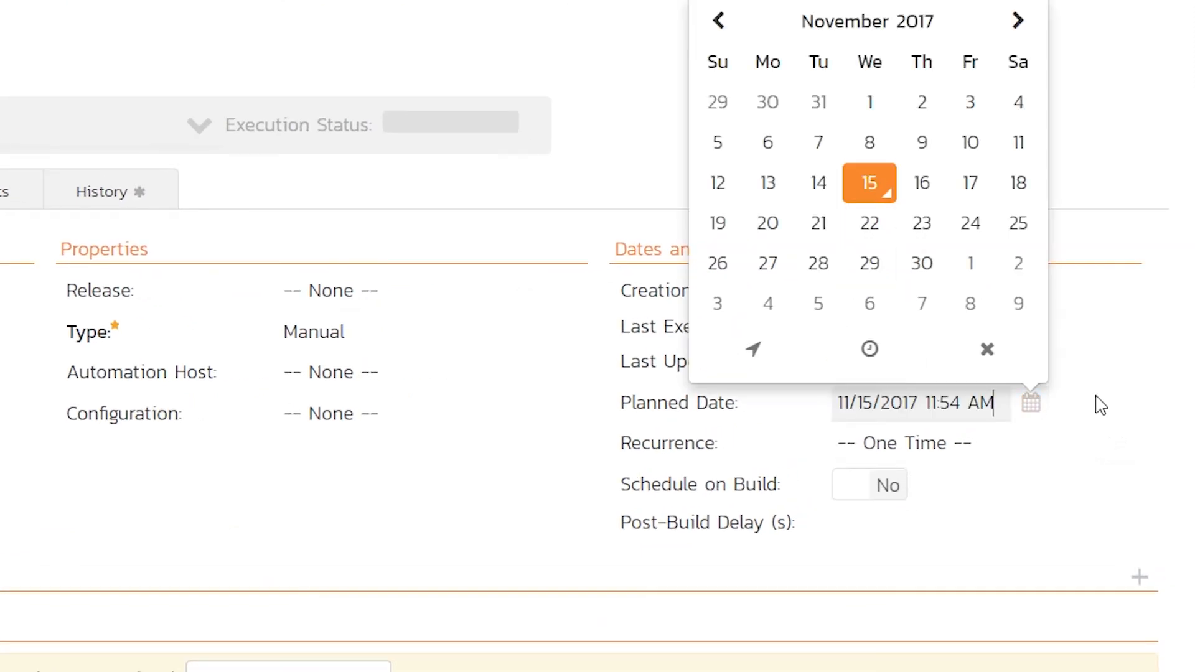
mouse_move(869, 349)
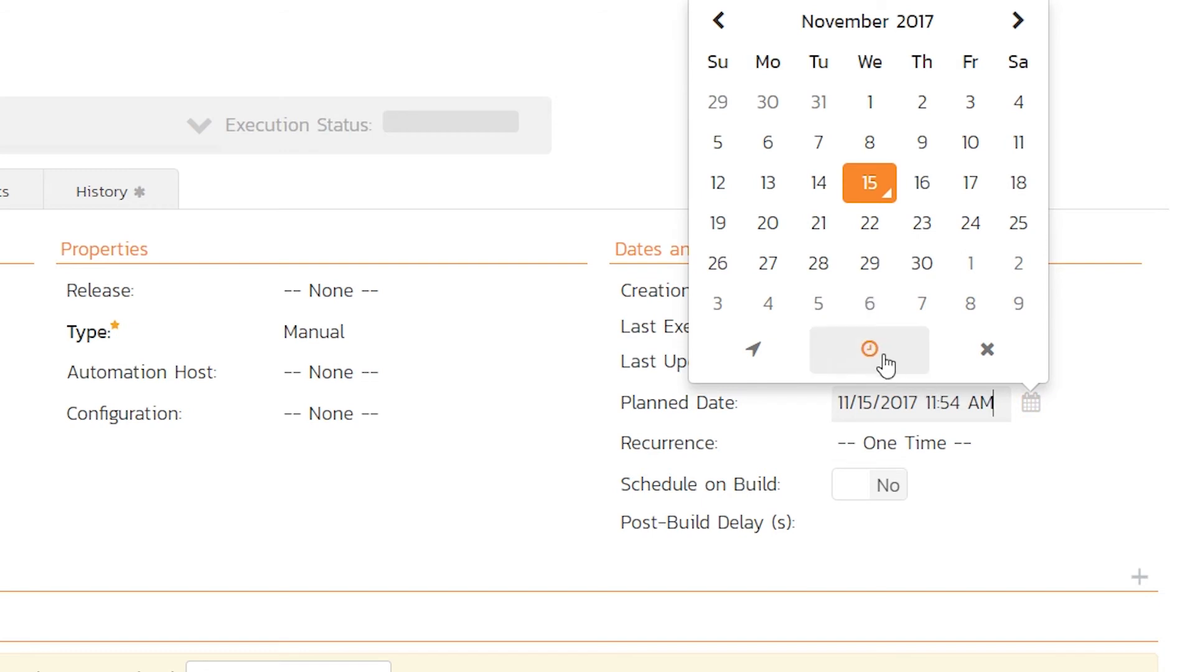
left_click(869, 349)
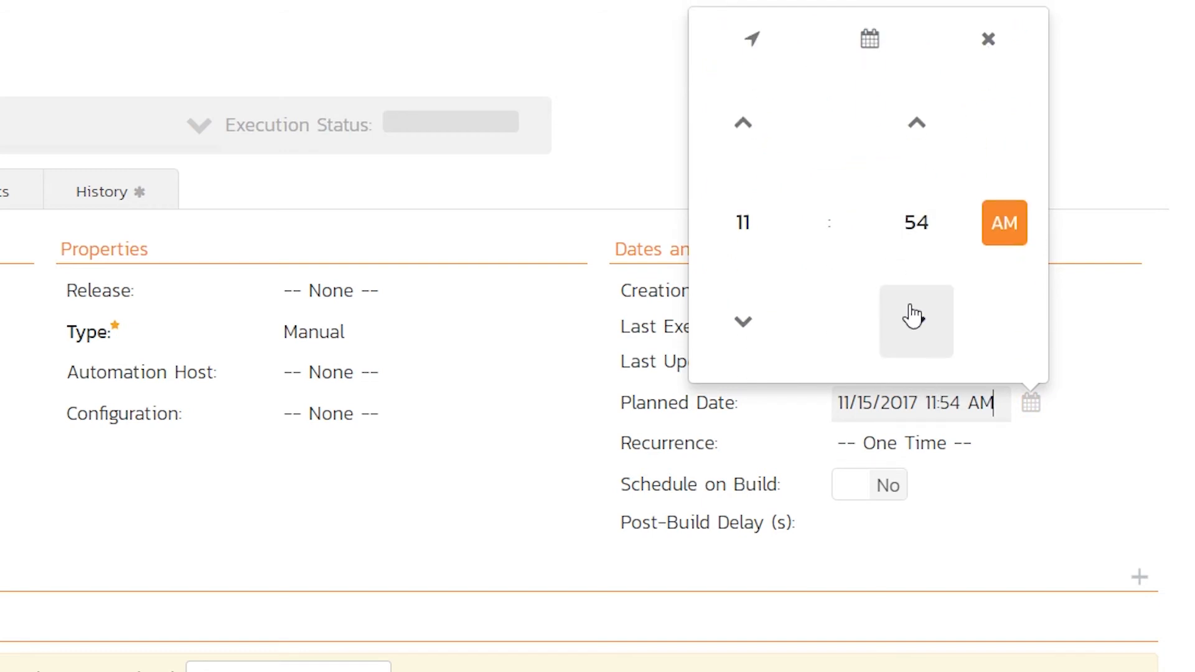
left_click(917, 322)
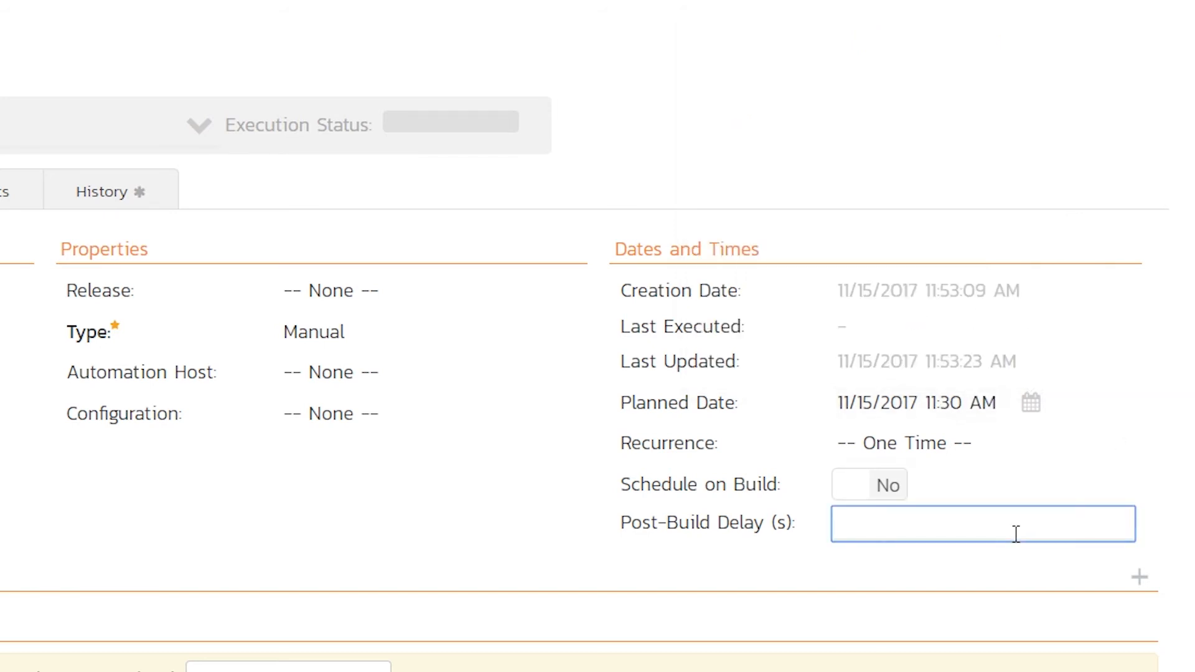
Keep recurrence One Time with Schedule on Build off, and save the test set
left_click(903, 442)
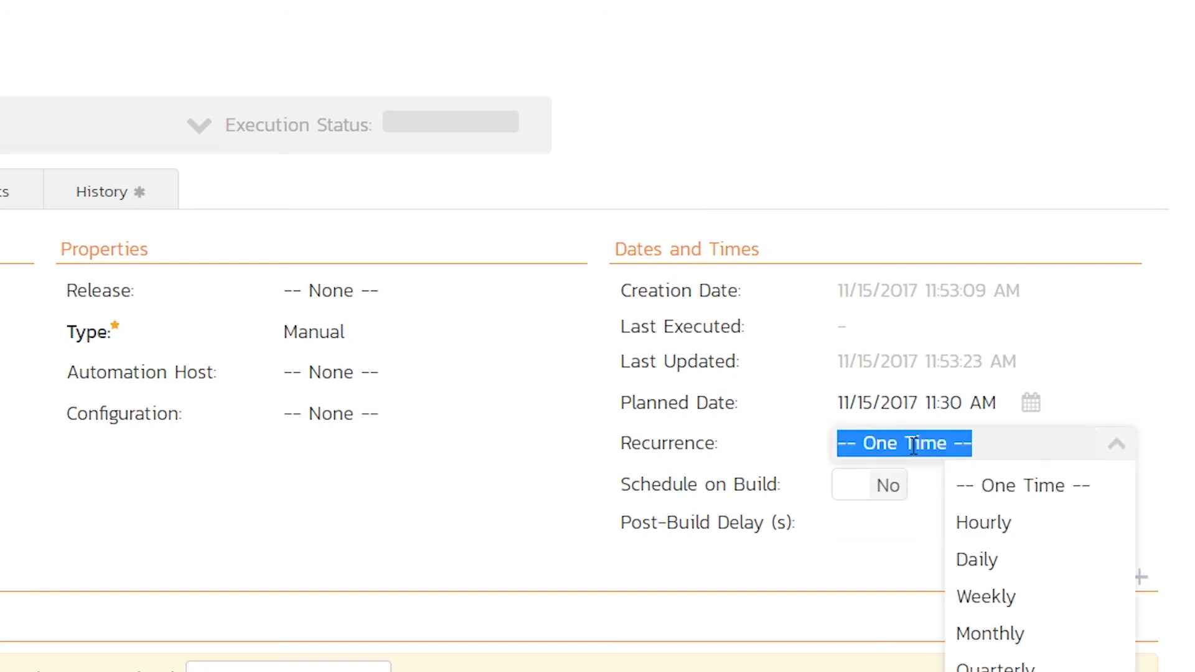
mouse_move(984, 596)
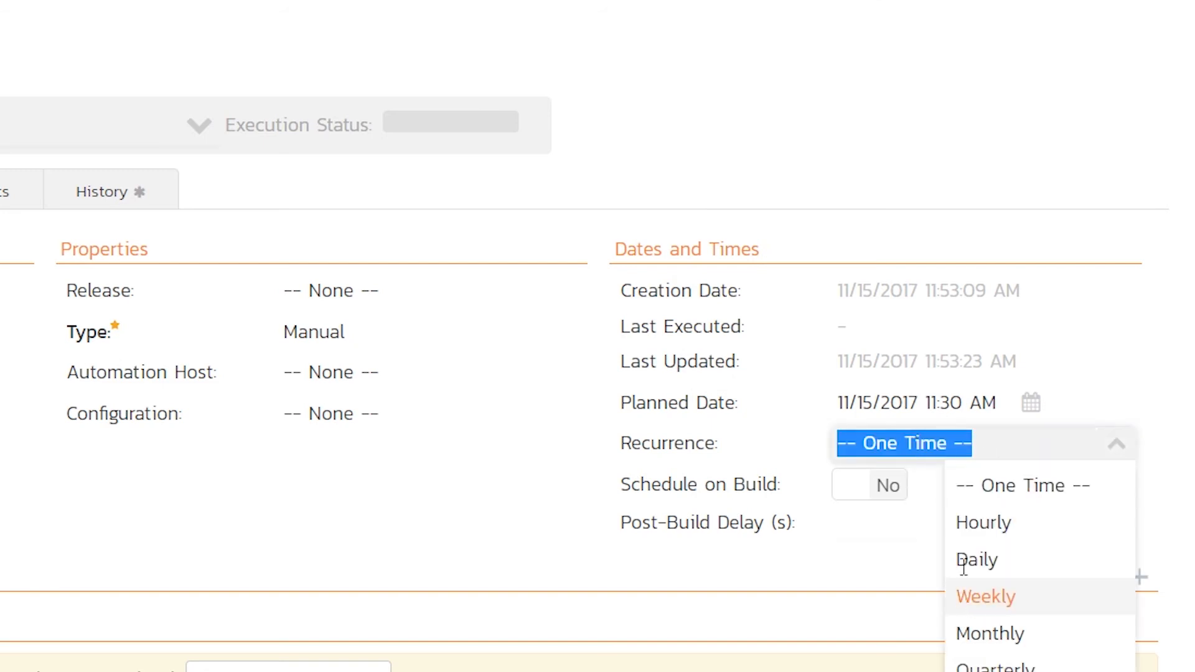
mouse_move(976, 559)
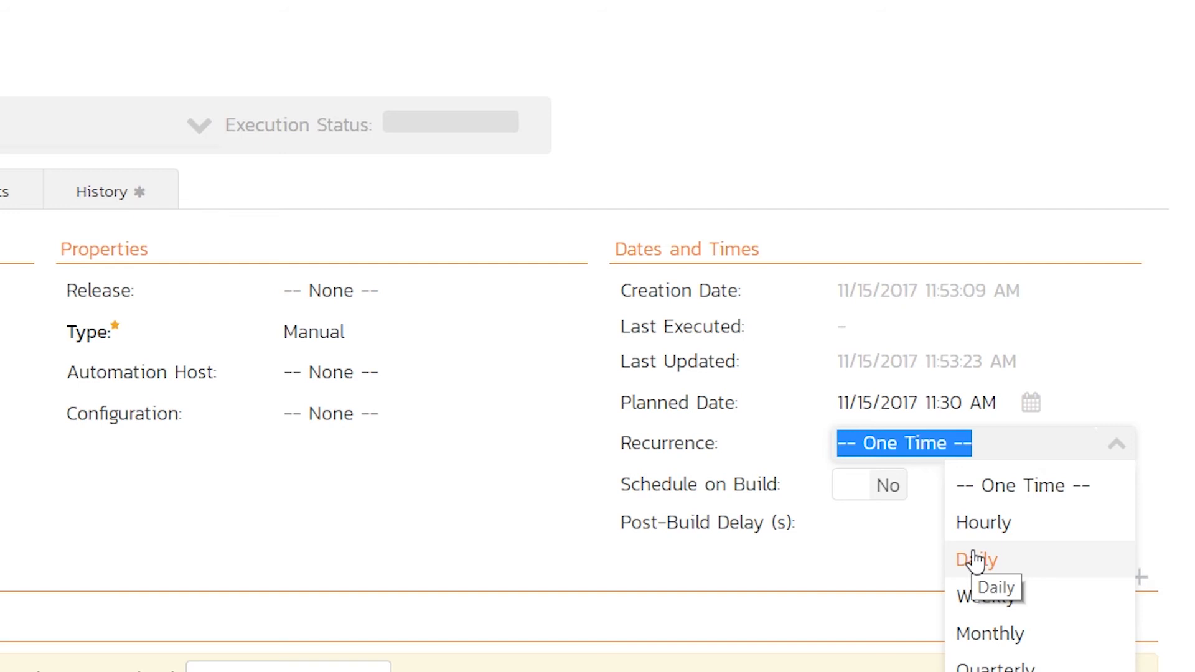
mouse_move(591, 543)
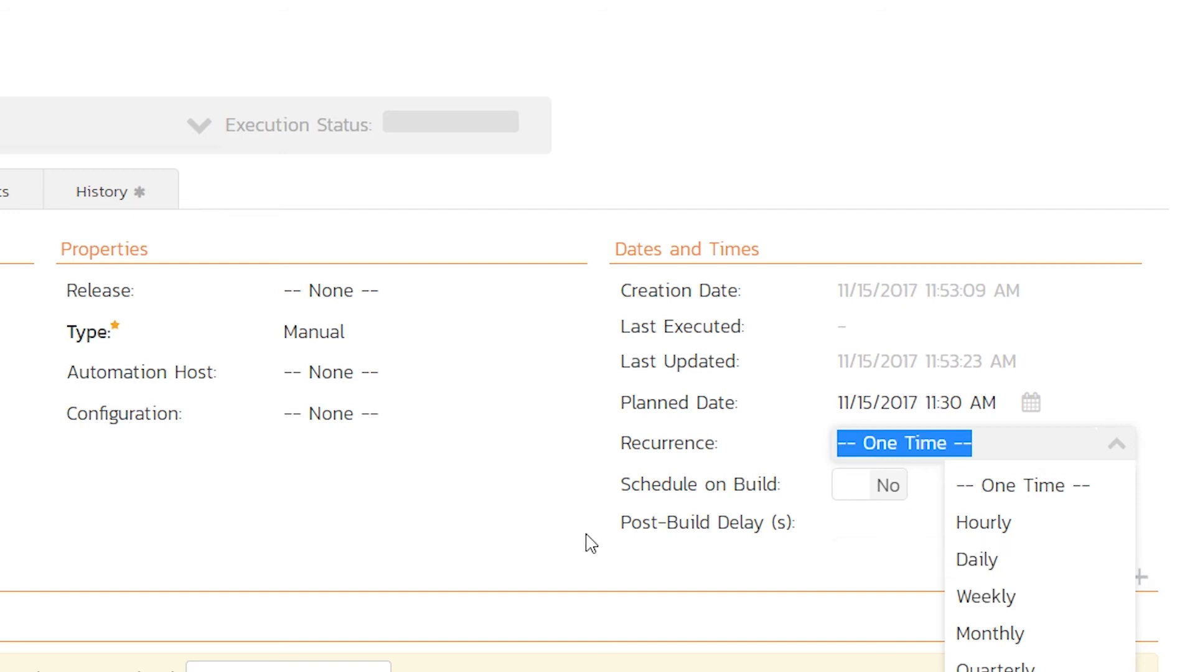
left_click(902, 443)
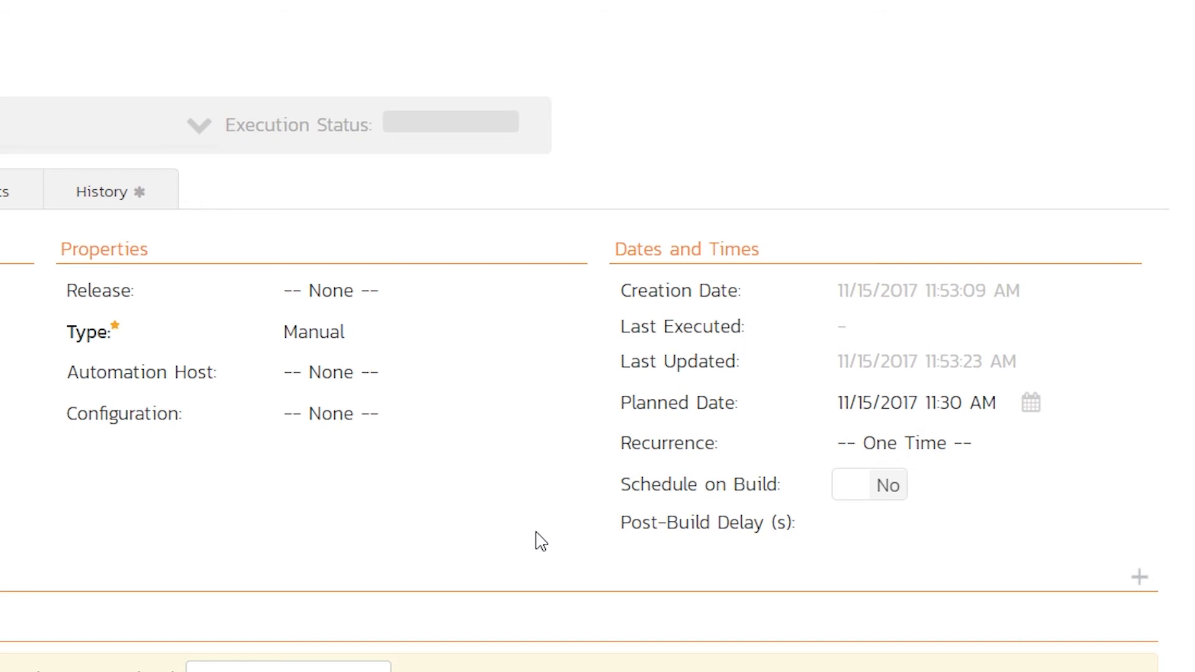
mouse_move(389, 481)
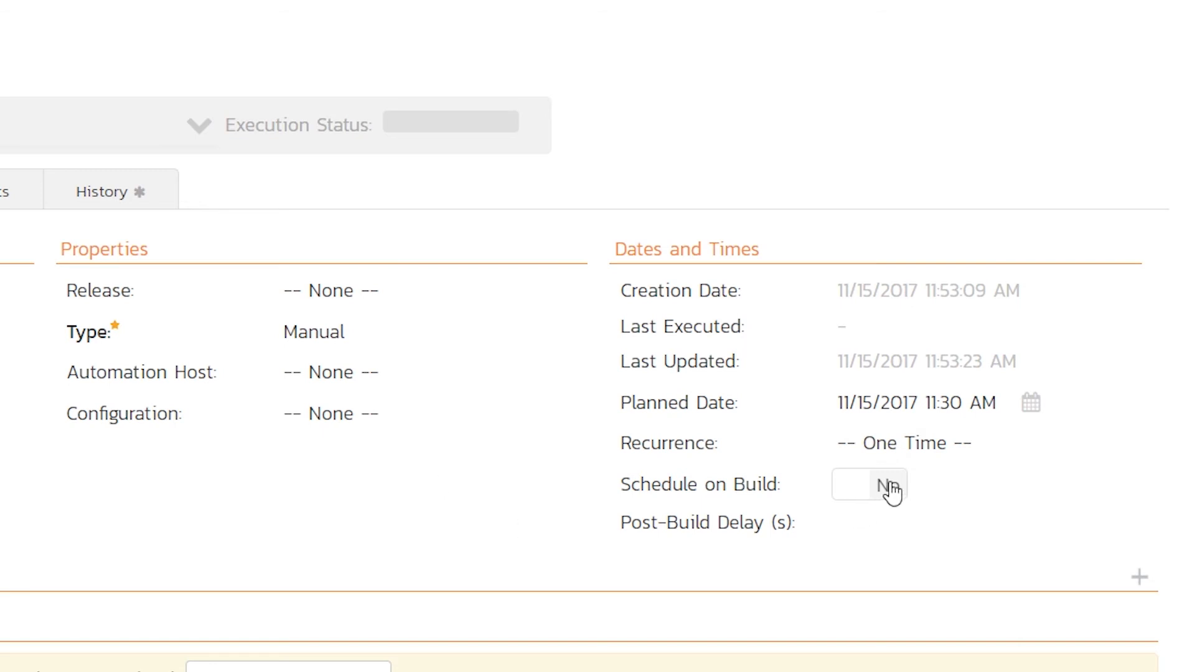
left_click(868, 485)
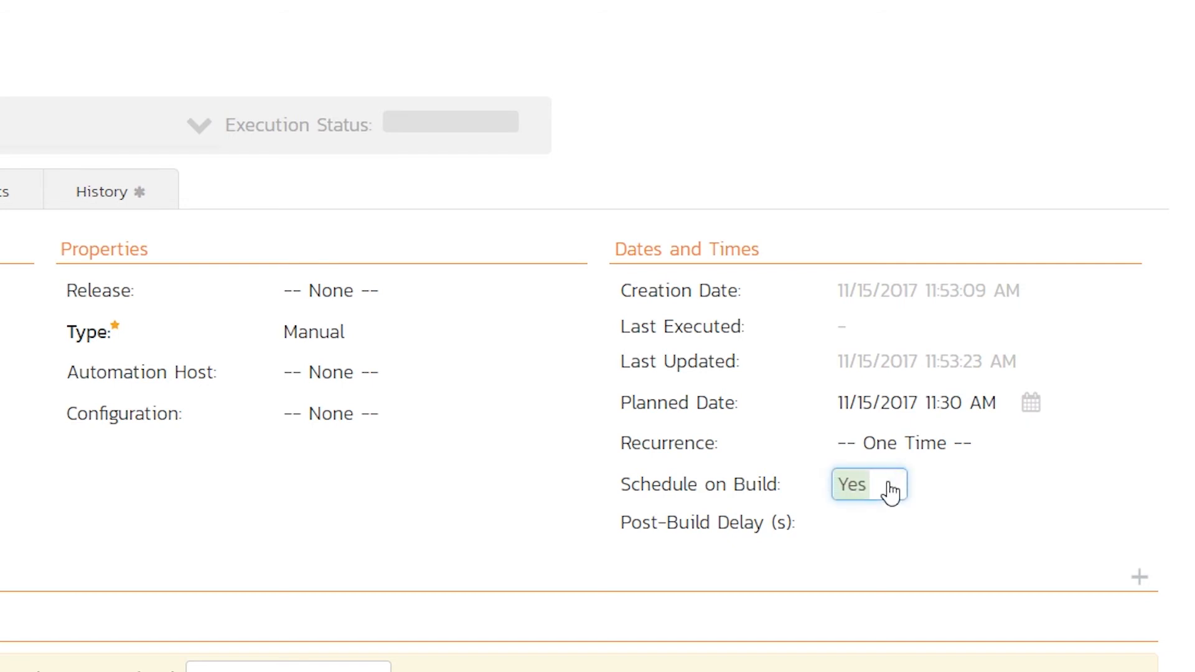
mouse_move(160, 292)
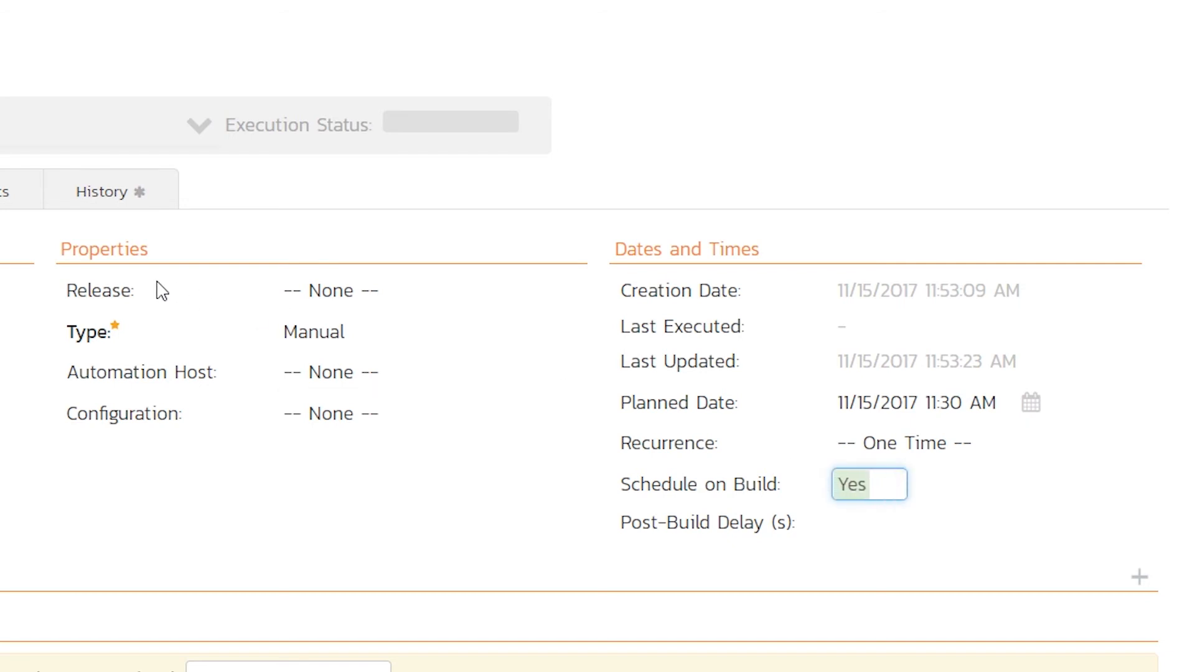
mouse_move(275, 303)
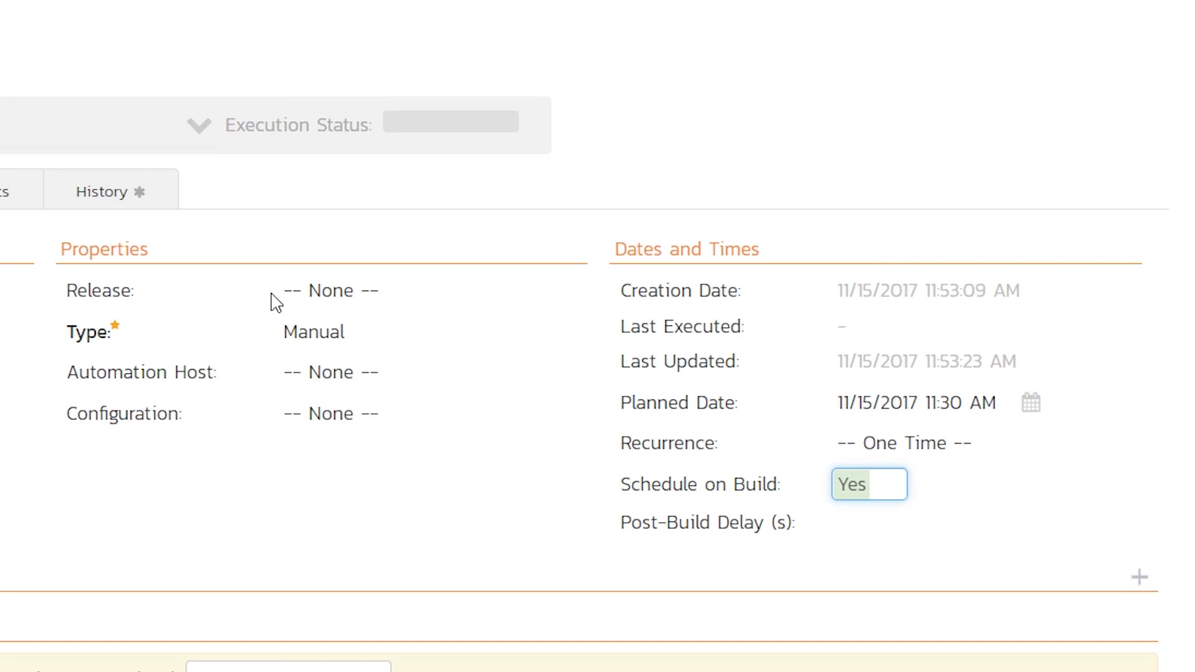
left_click(869, 484)
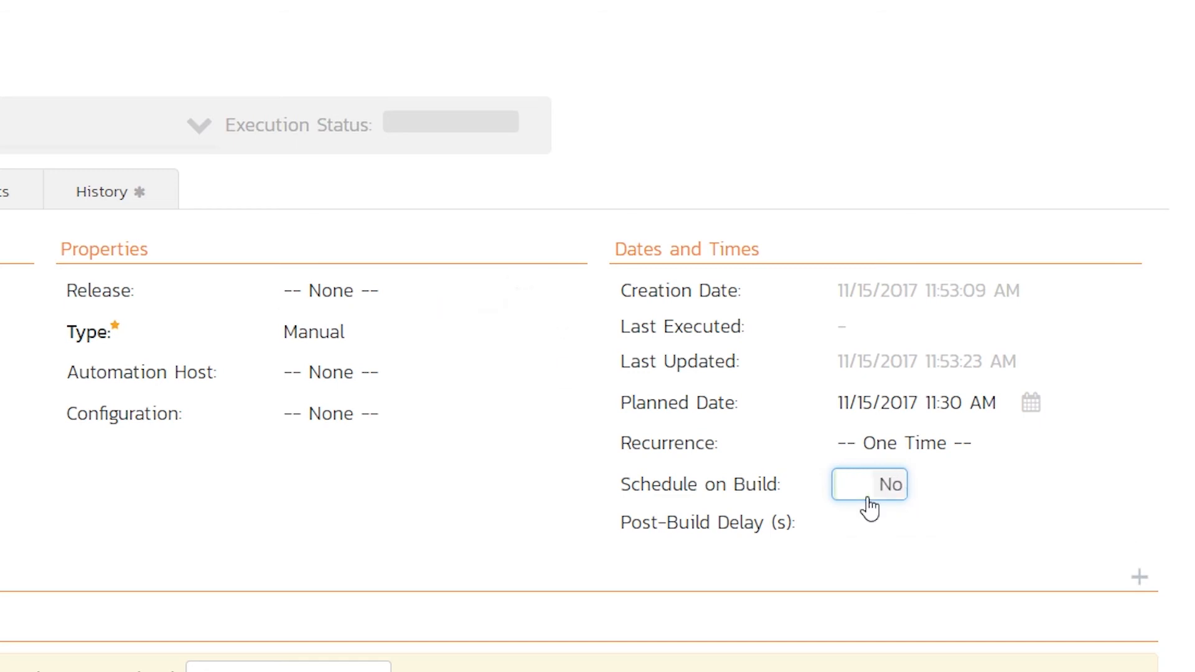
mouse_move(145, 295)
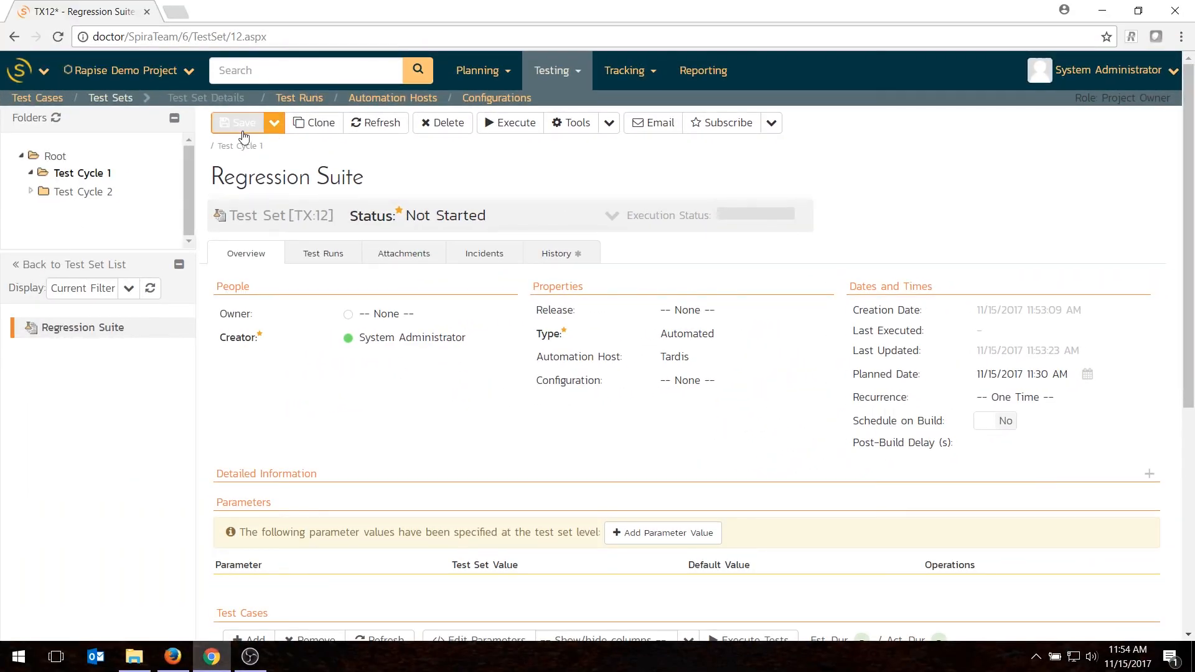
left_click(237, 123)
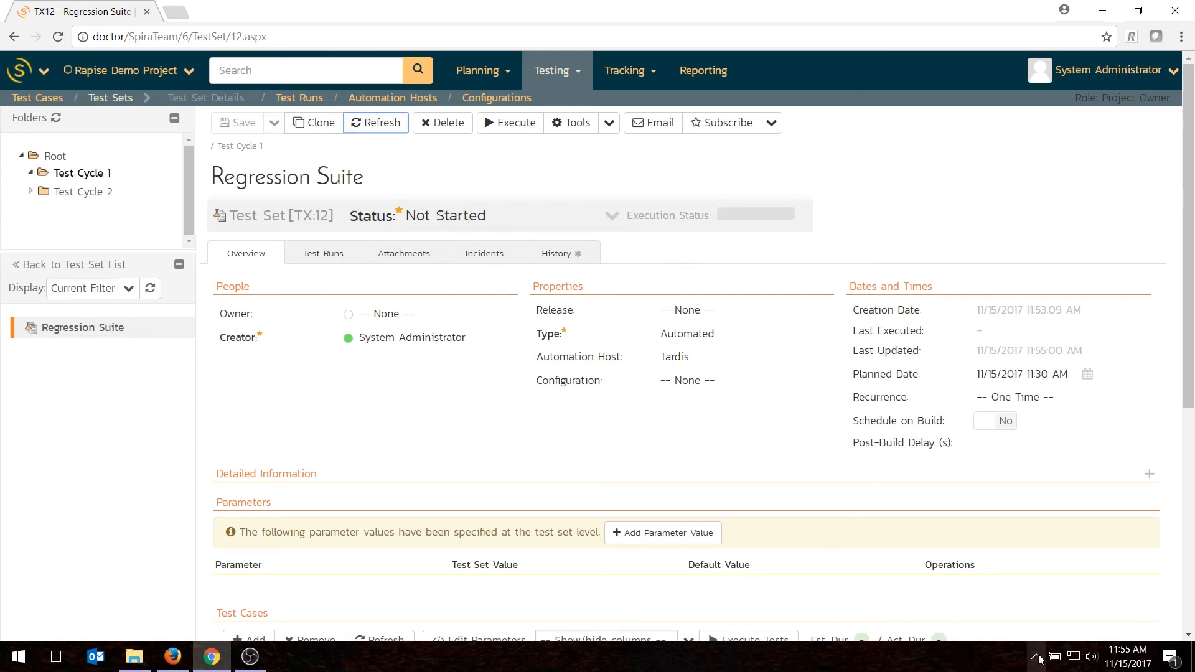
Open Rapise Launcher's status window from the tray and force a poll
left_click(1037, 658)
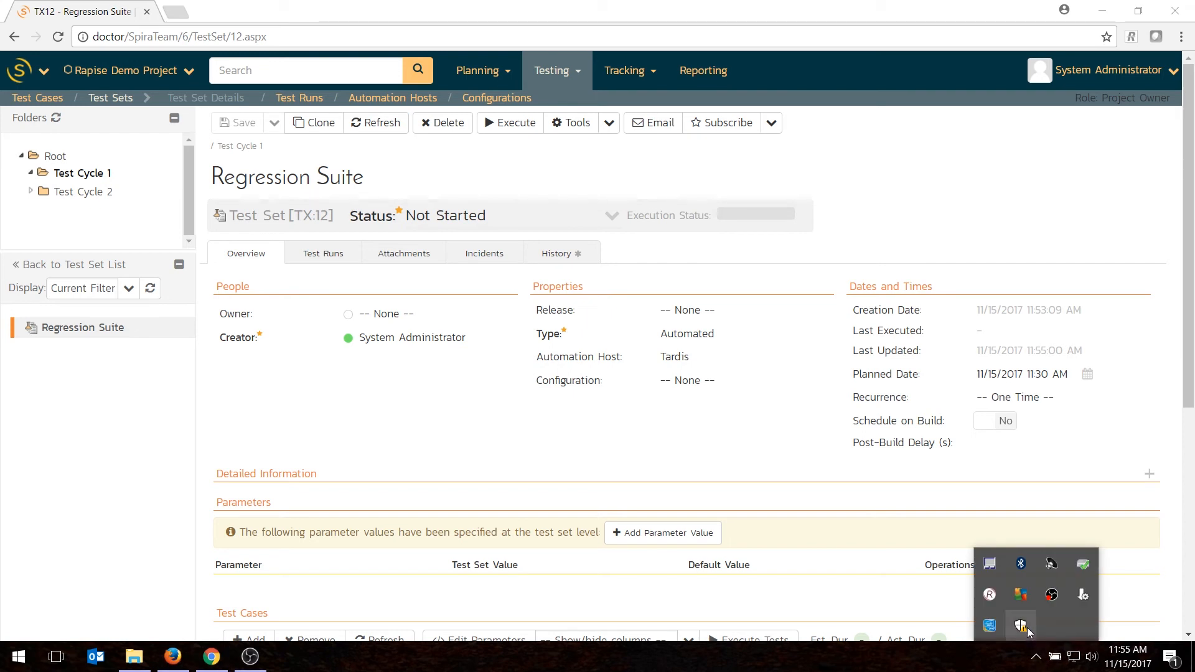
left_click(1020, 625)
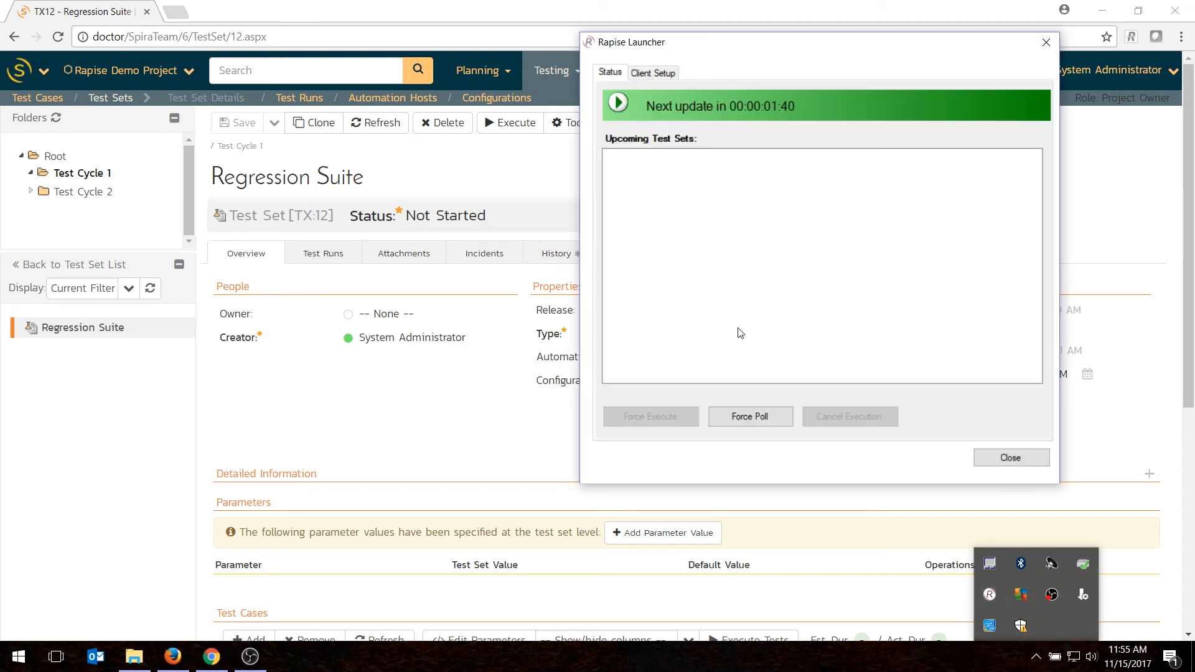
mouse_move(776, 122)
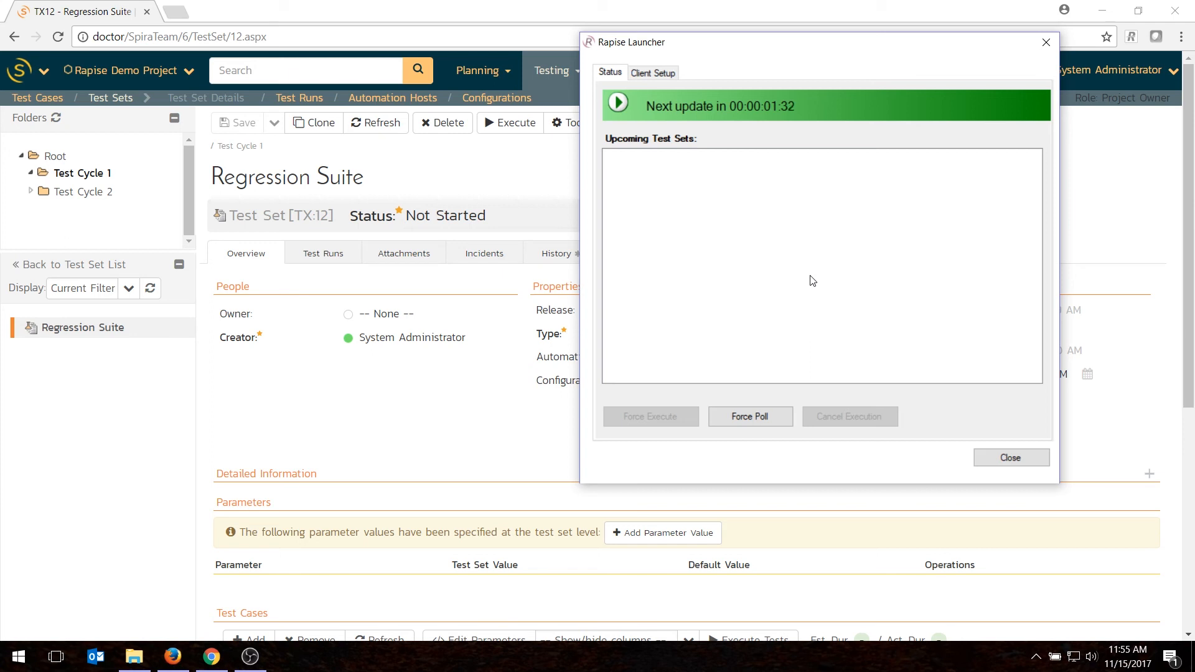
mouse_move(673, 340)
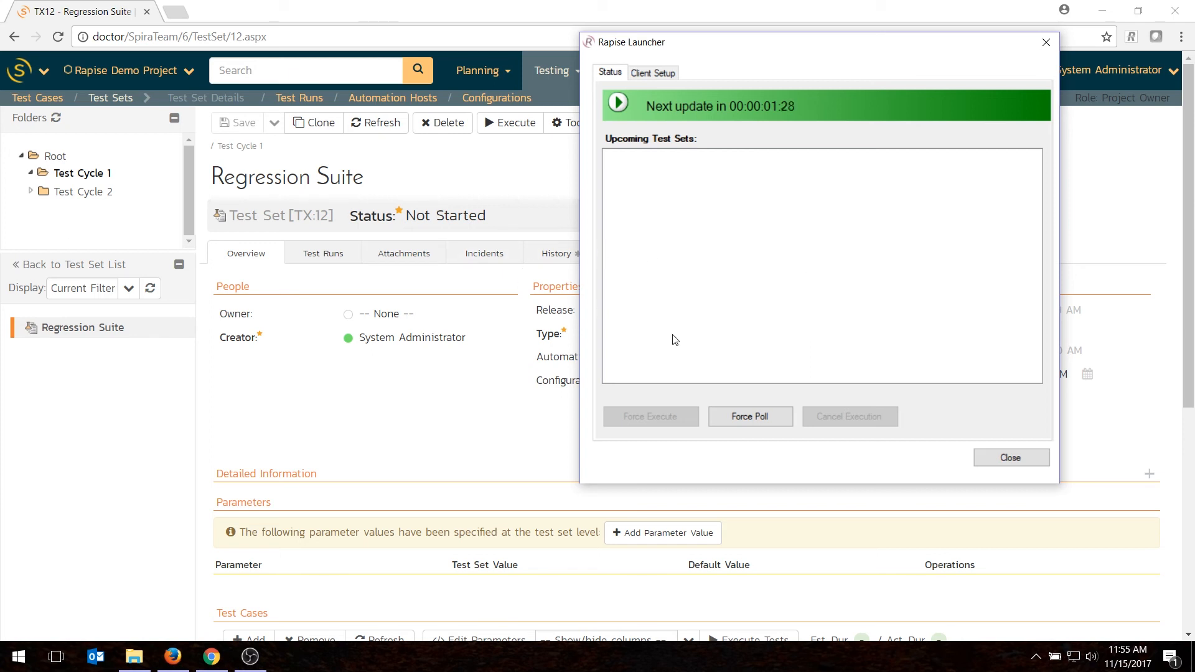
left_click(750, 417)
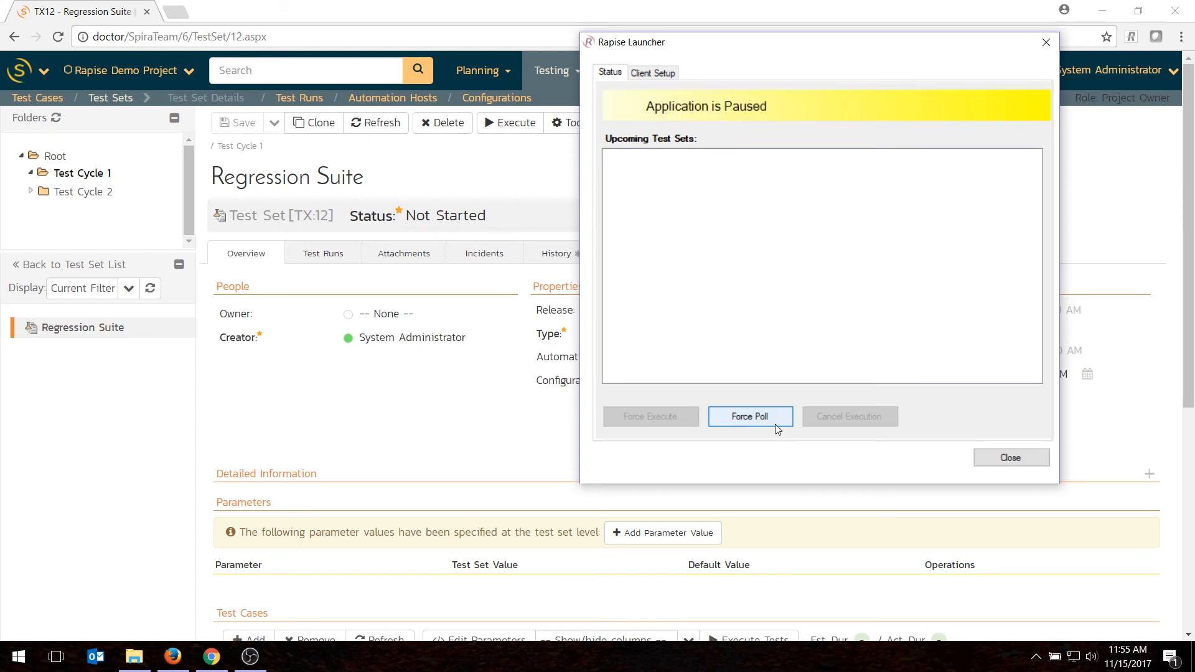
left_click(750, 416)
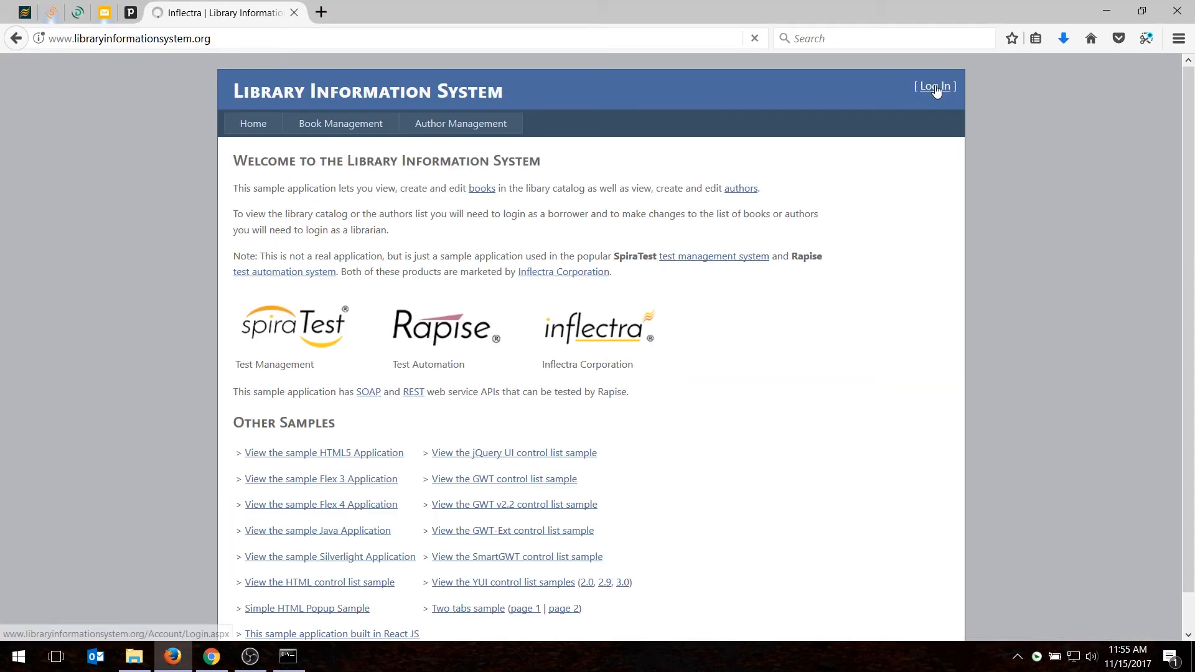
Log in to the Library Information System as librarian and start a new book
left_click(935, 85)
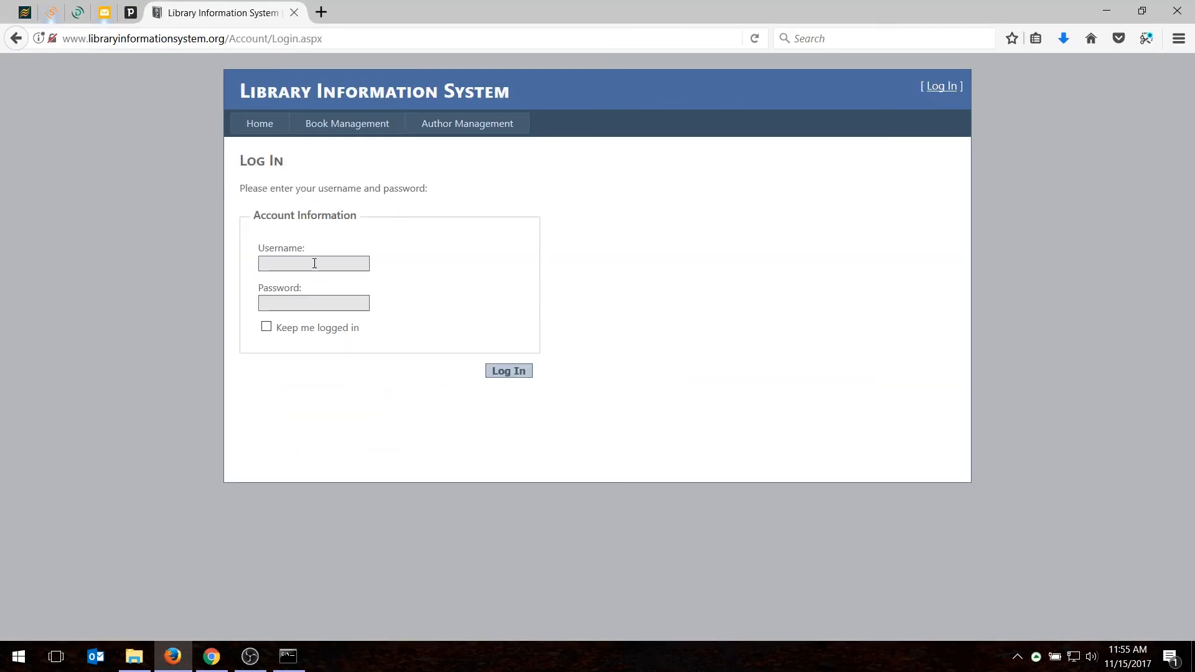
type("librarian")
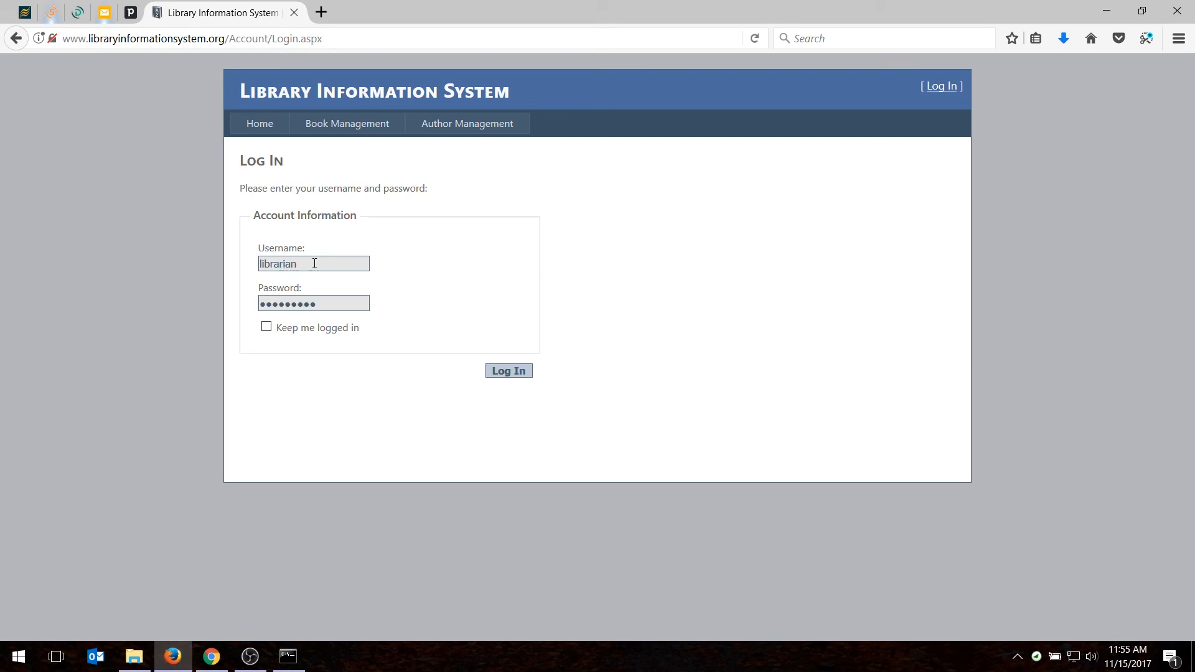
left_click(507, 371)
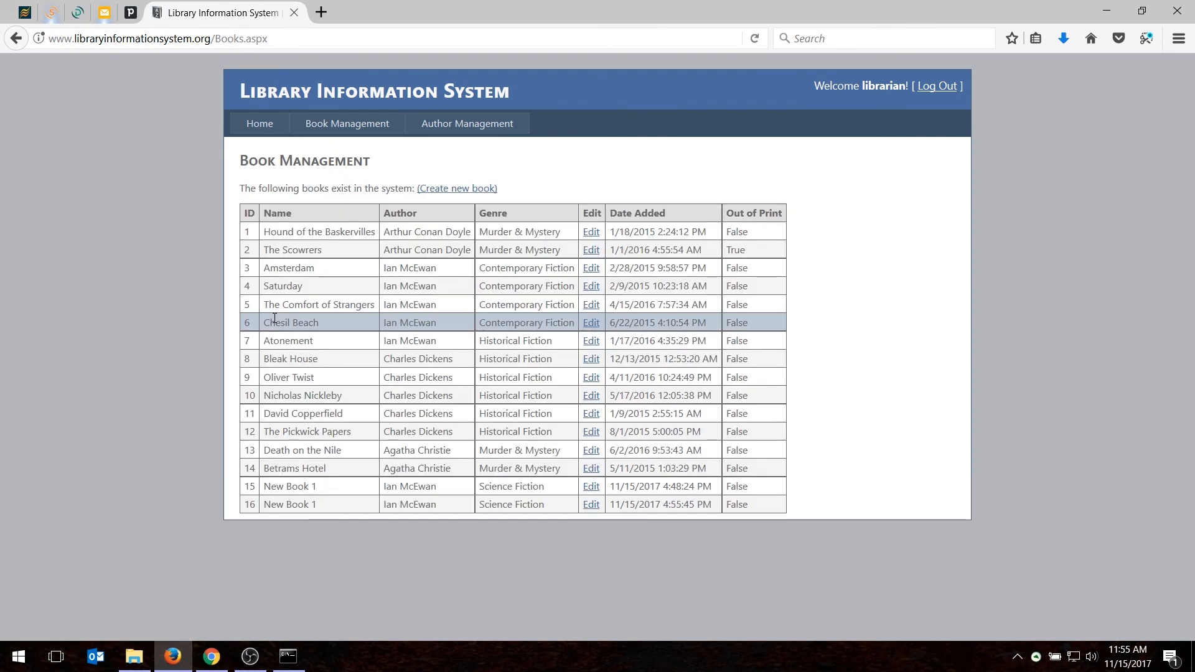
left_click(937, 85)
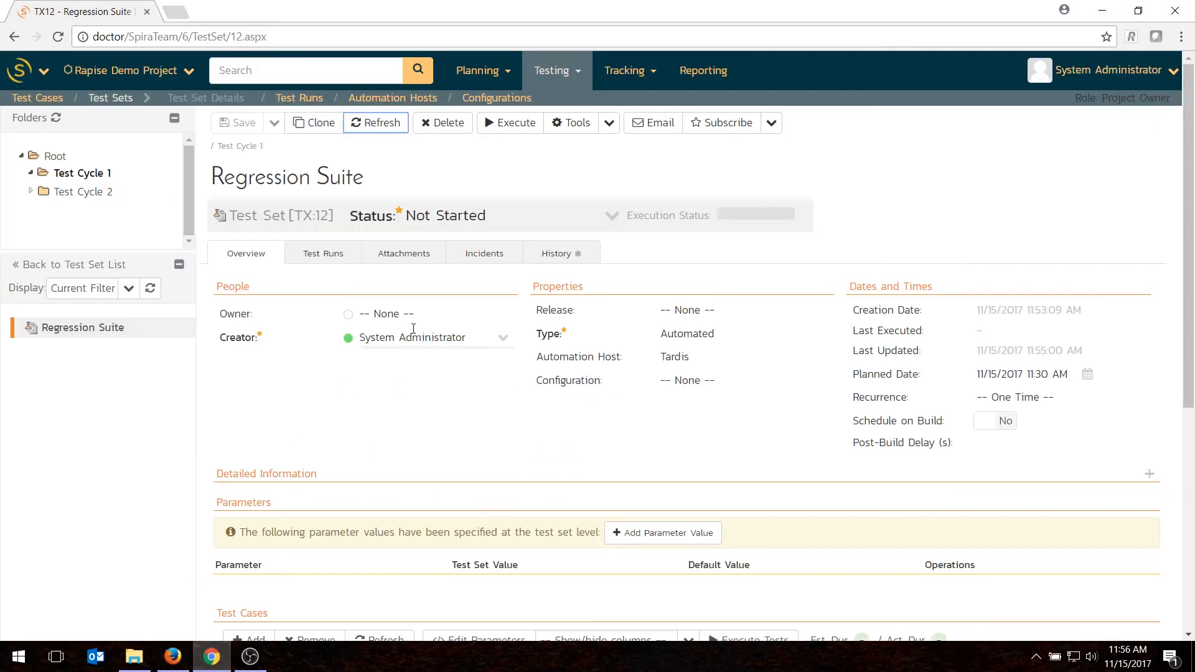
Refresh the Regression Suite to Completed and open test run TR88 showing Passed steps
left_click(374, 122)
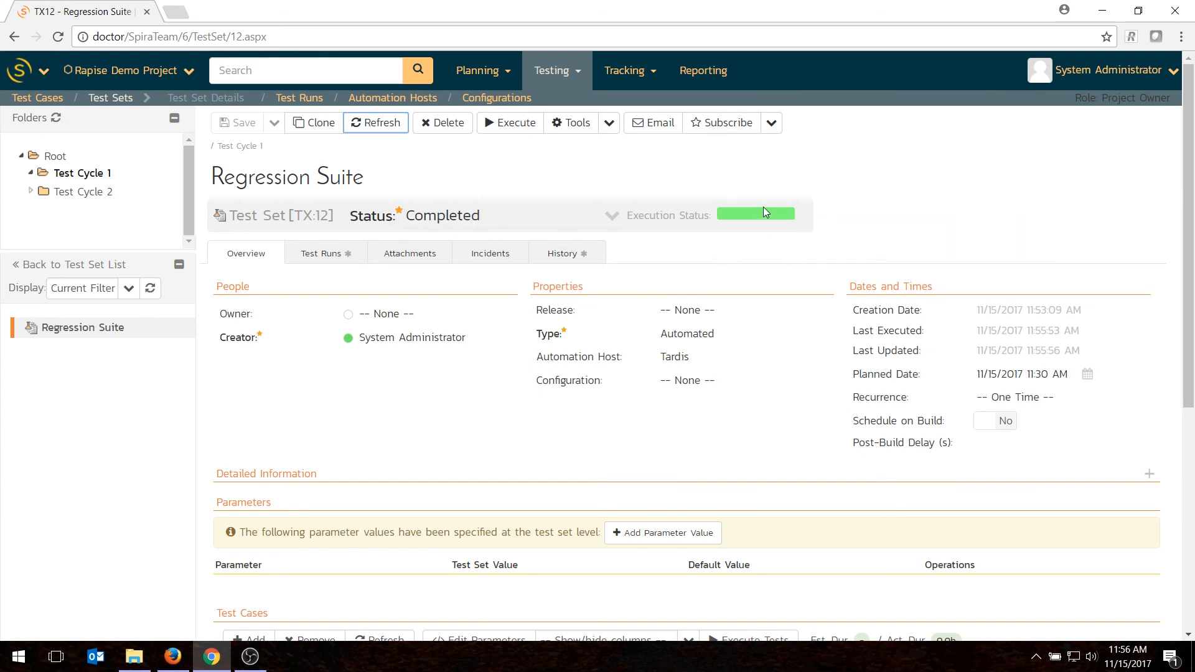
scroll("down", 3)
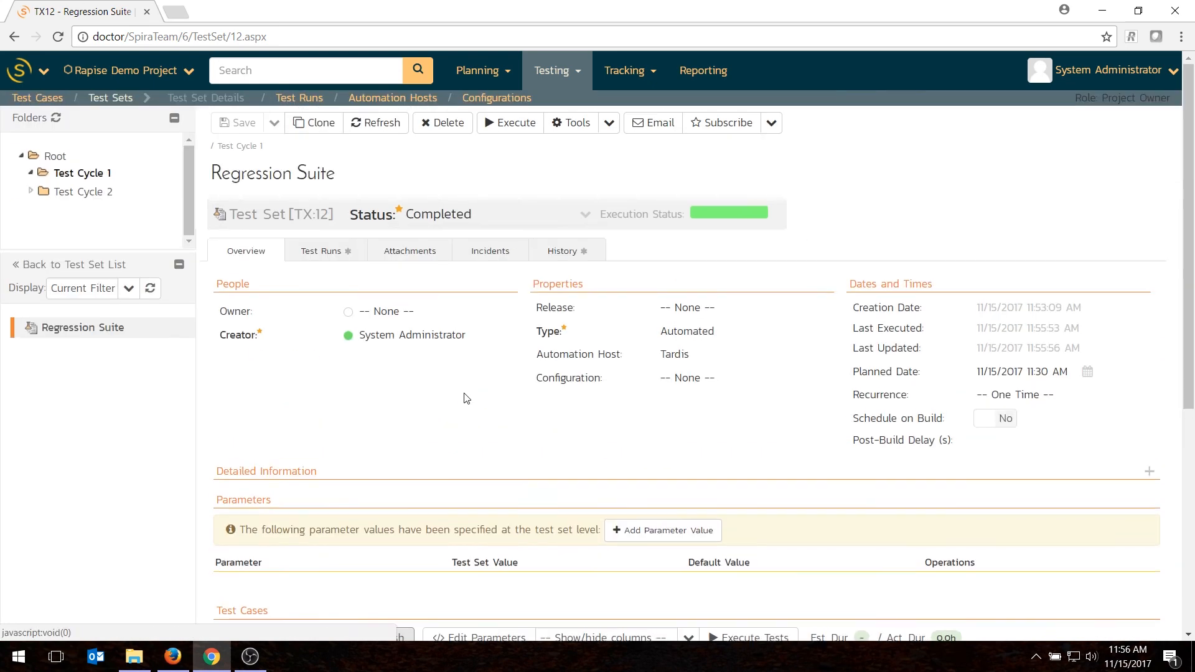
left_click(320, 252)
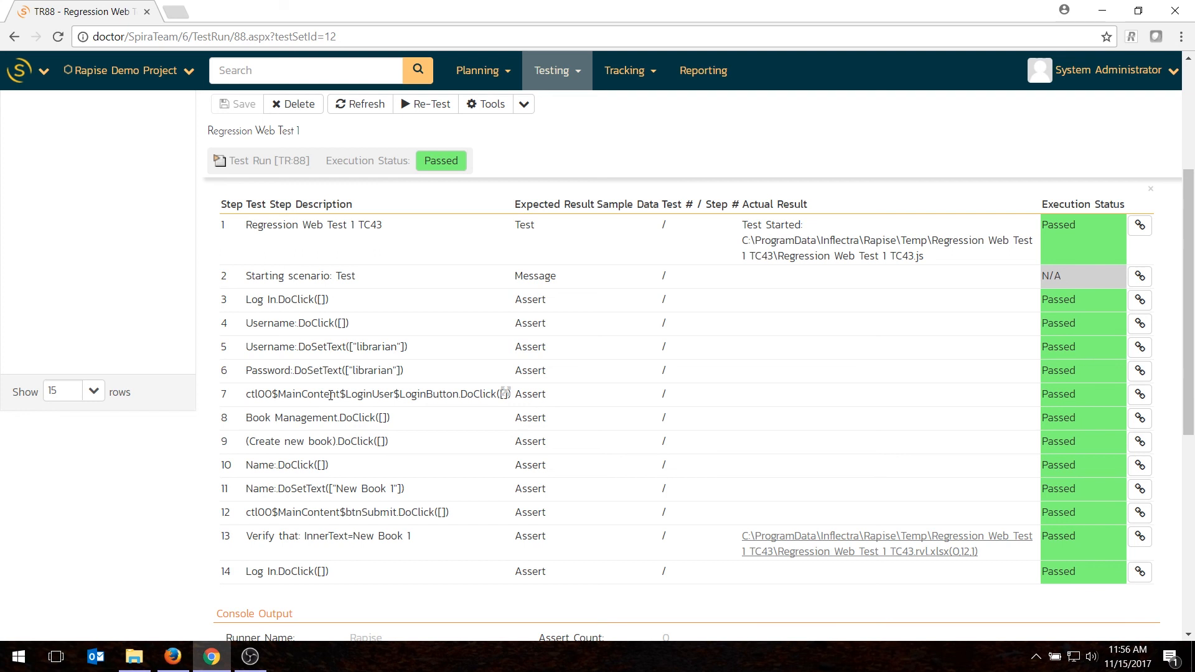
mouse_move(531, 313)
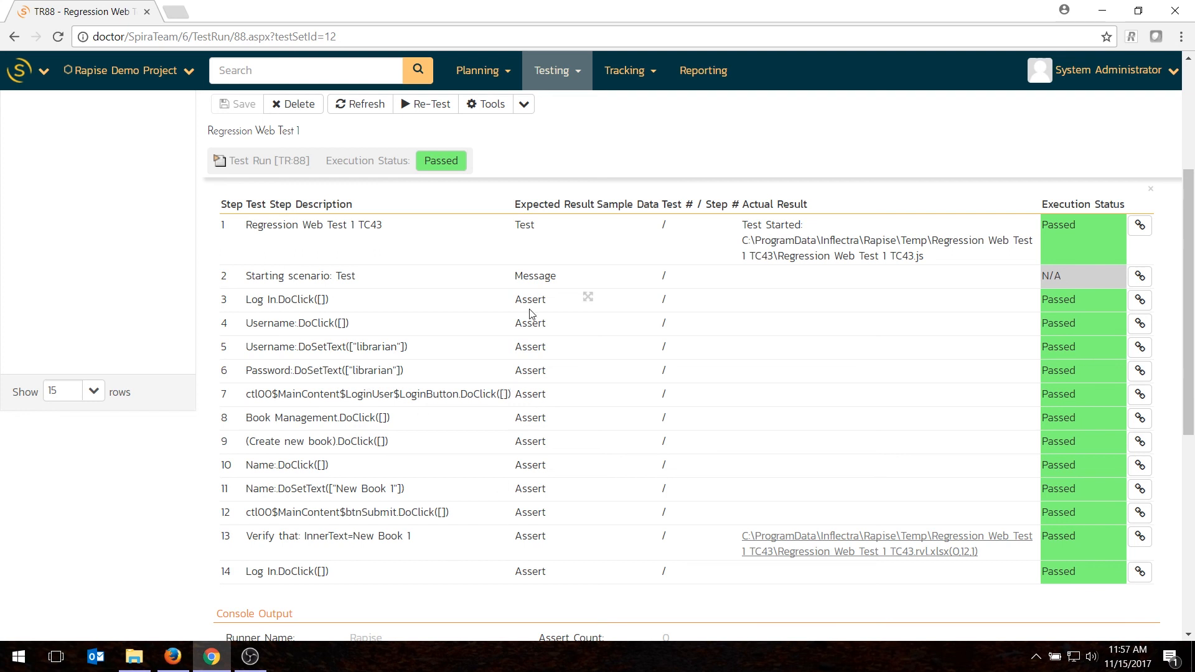